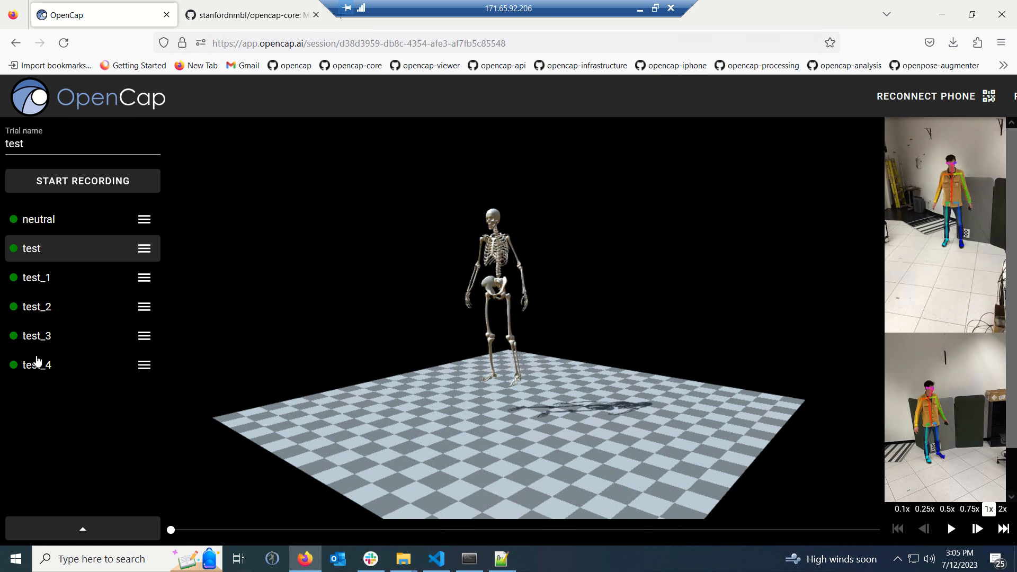
mouse_move(38, 258)
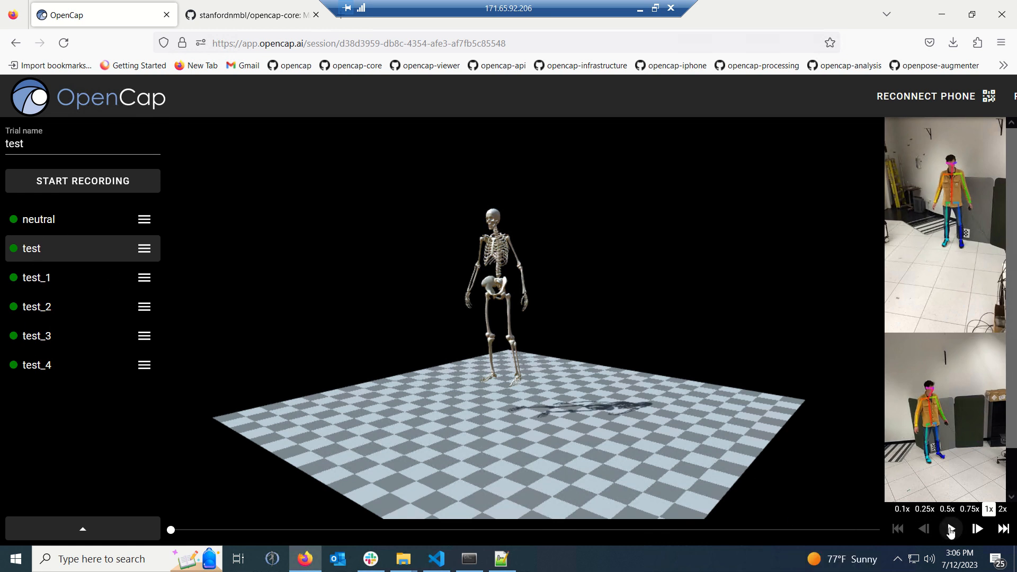
- Play the test trial's skeleton motion and pause it with the skeleton lying on the floor
click(951, 529)
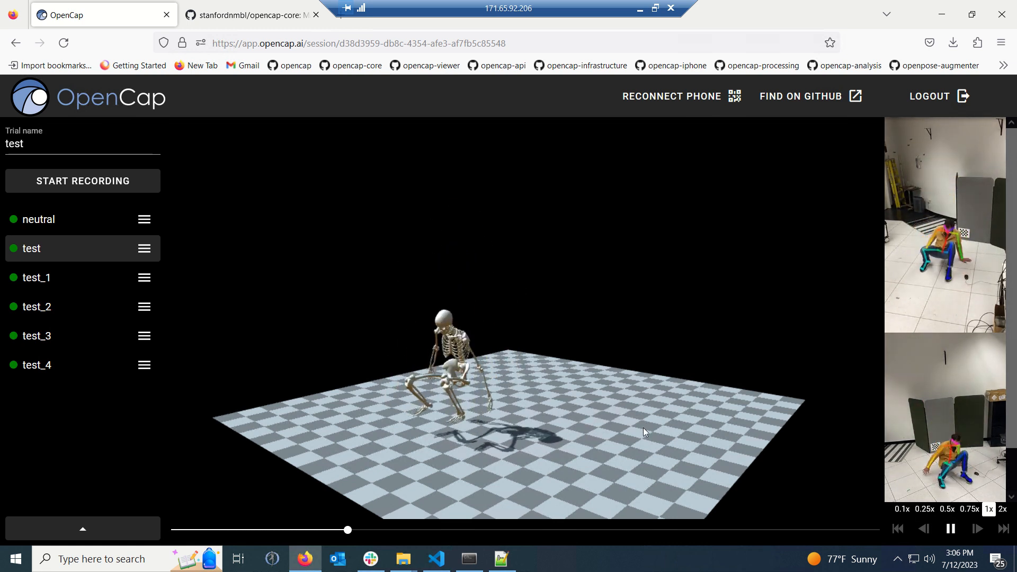
click(951, 529)
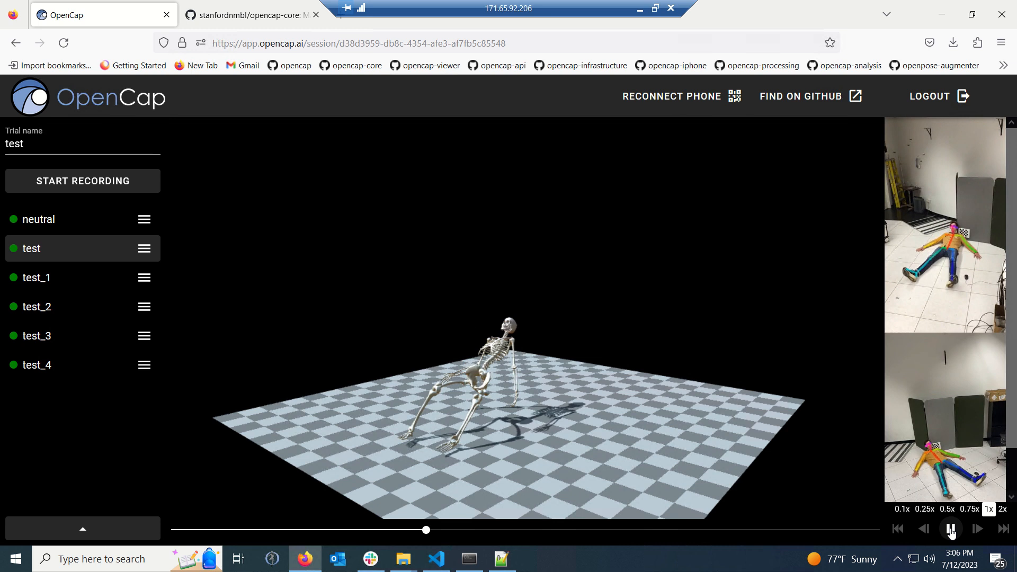
click(951, 529)
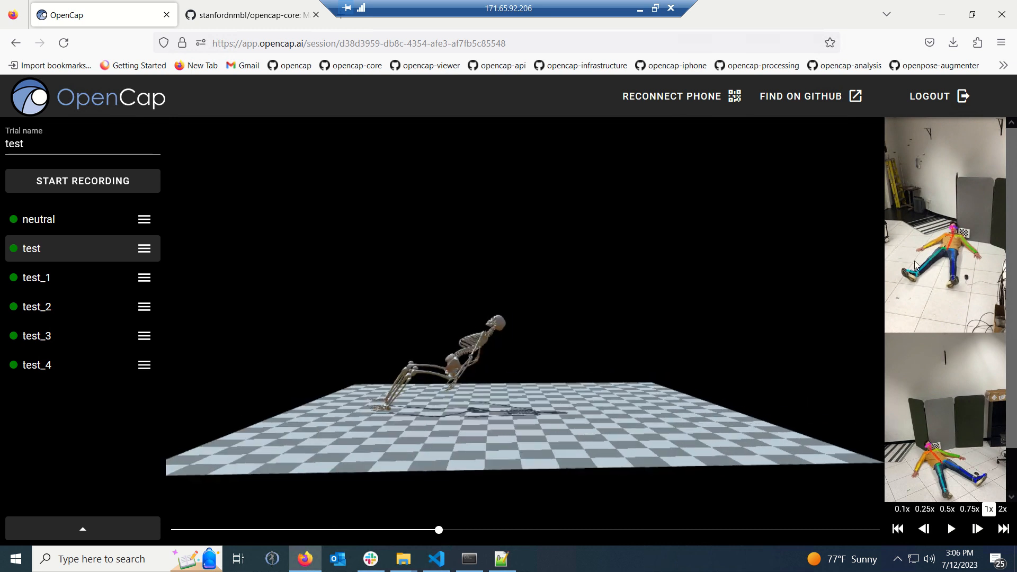
mouse_move(891, 326)
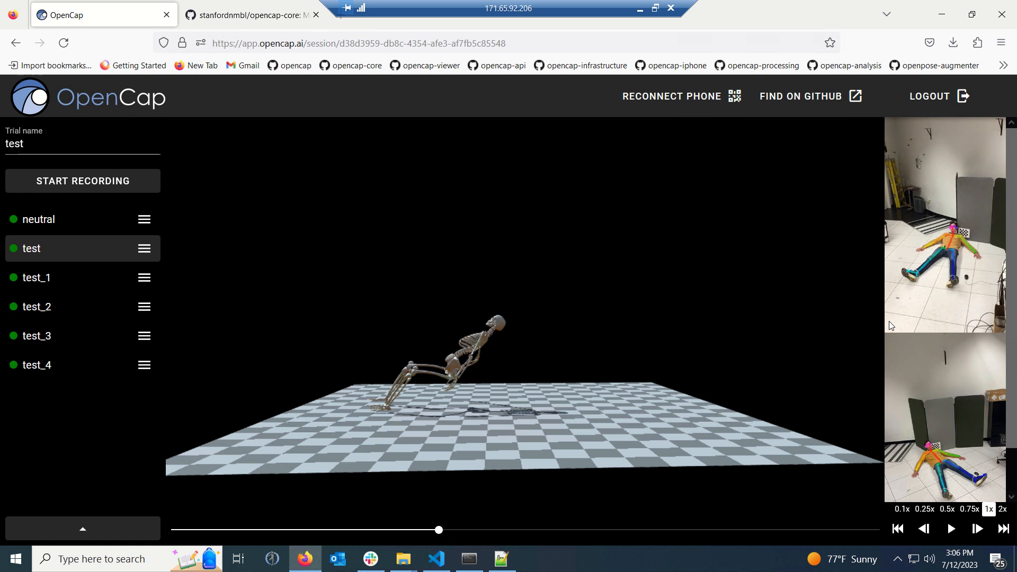
mouse_move(768, 476)
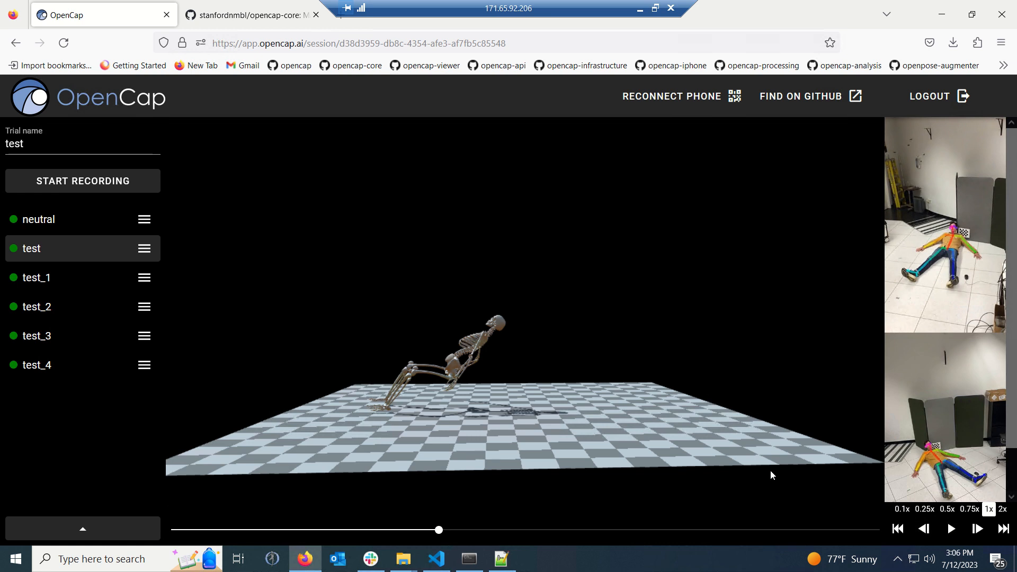
mouse_move(274, 33)
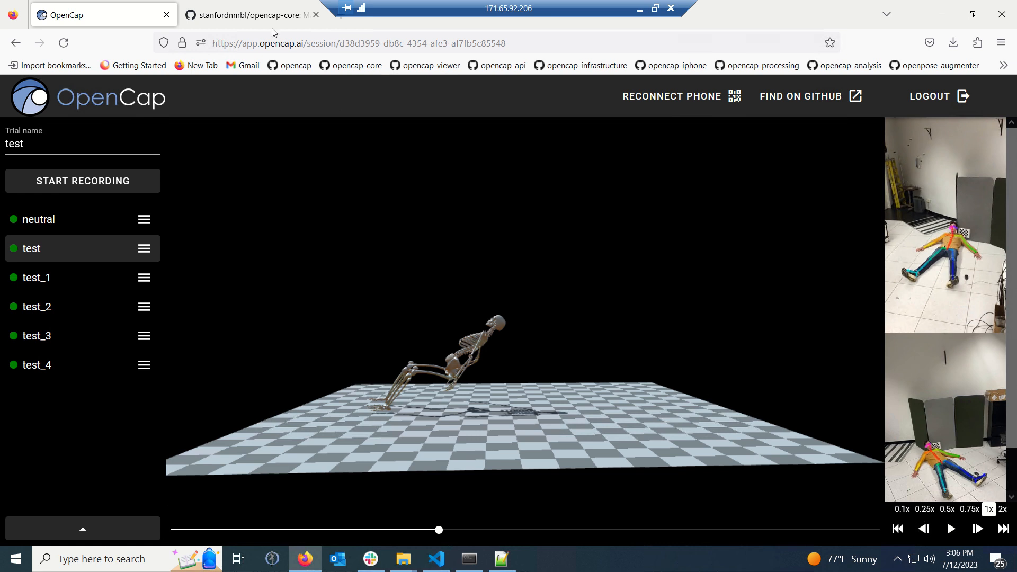
mouse_move(253, 14)
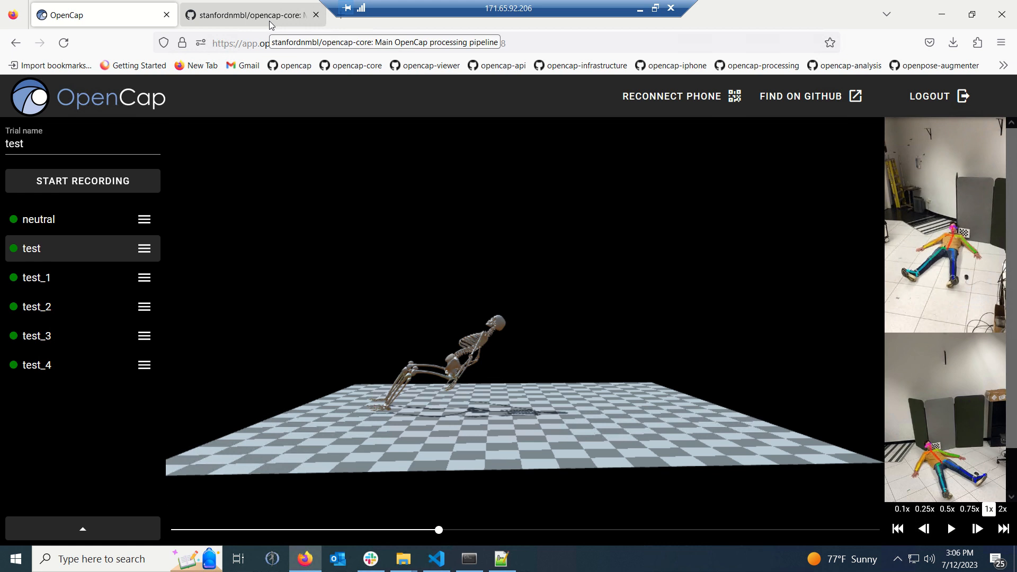
- Switch to the stanfordnmbl/opencap-core repository tab on GitHub
click(249, 15)
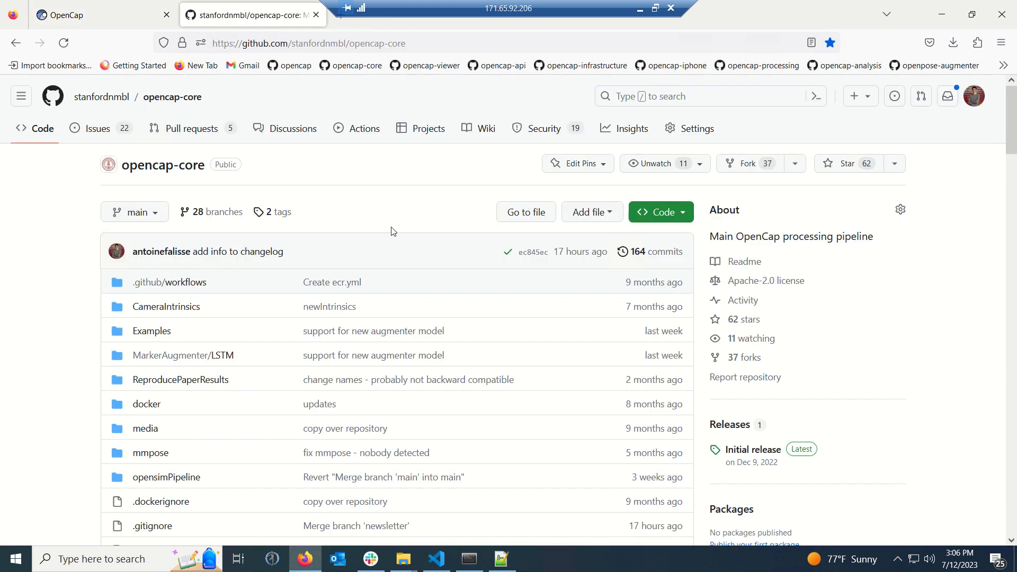
mouse_move(192, 127)
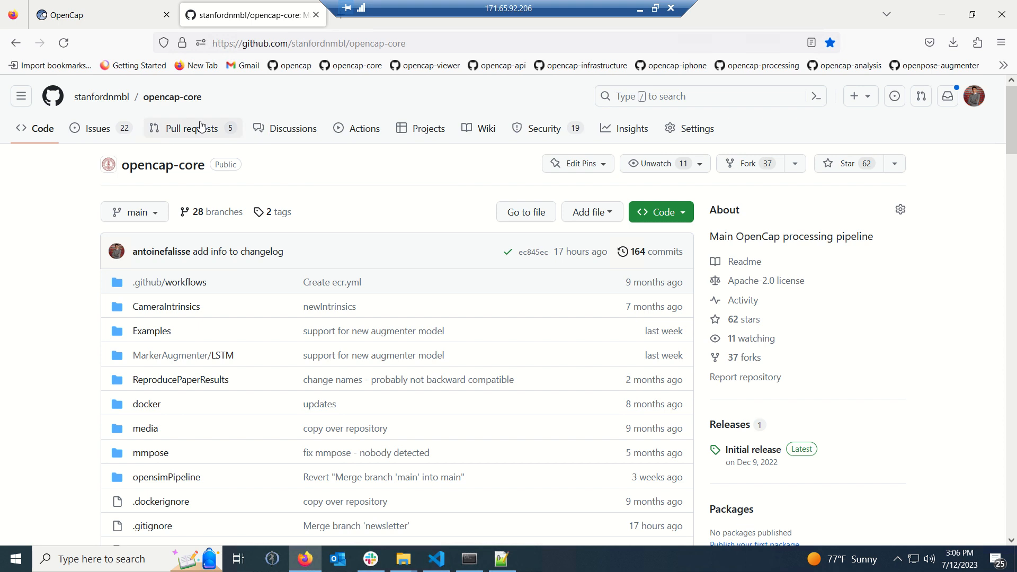
mouse_move(283, 285)
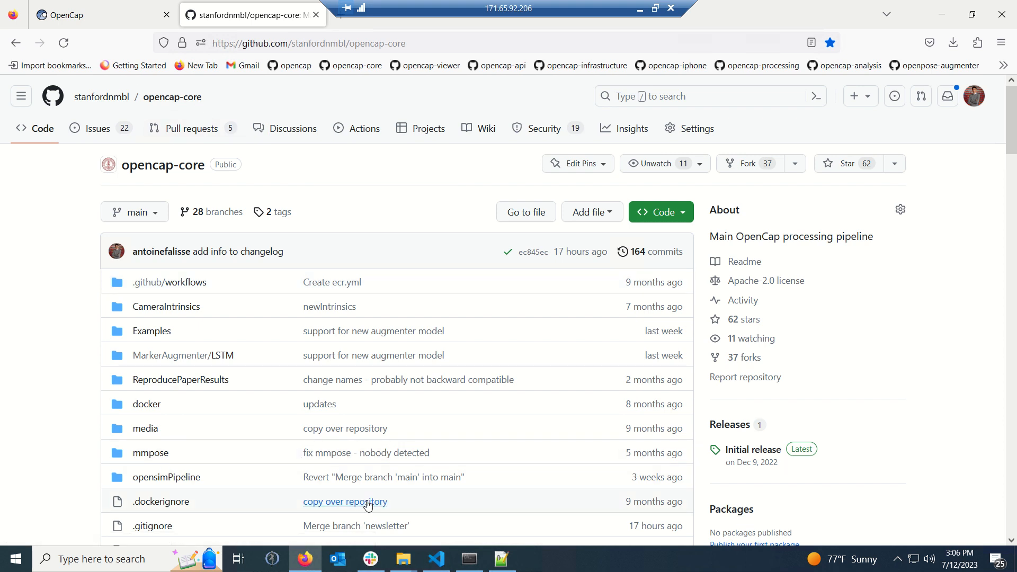
mouse_move(403, 559)
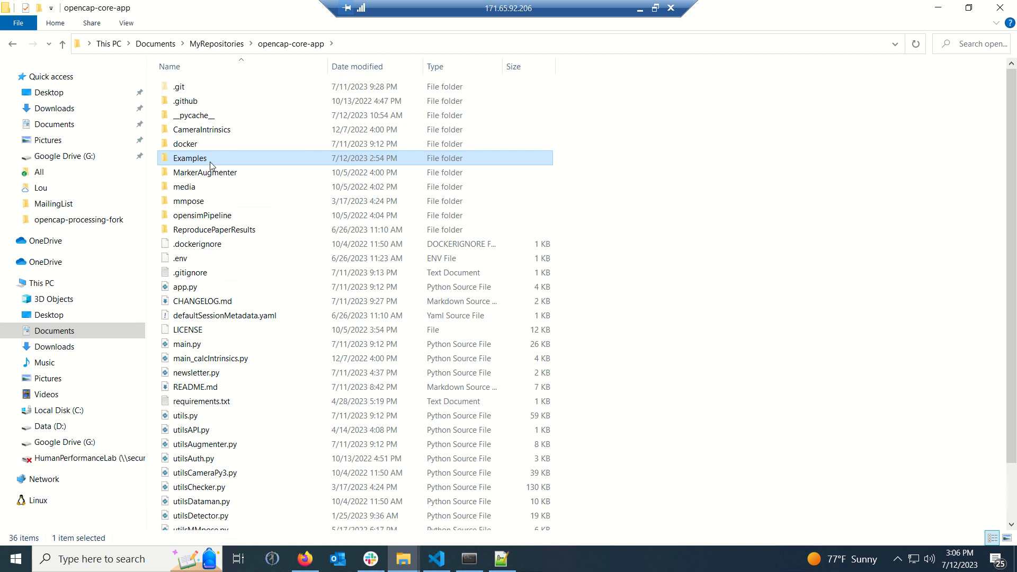
mouse_move(214, 105)
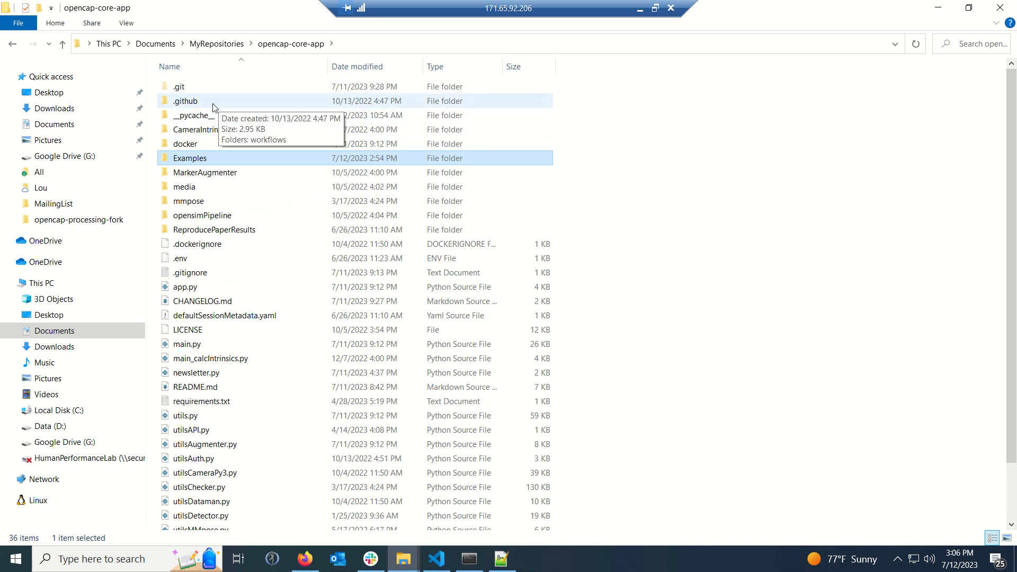
mouse_move(191, 166)
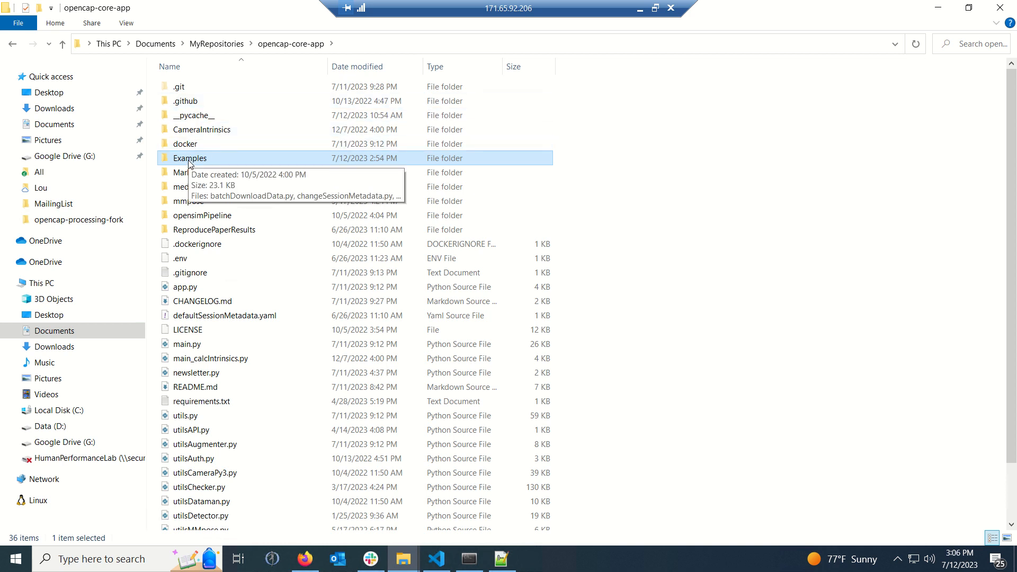
- Open opencap-core-app's Examples folder and select changeSessionMetadata.py and reprocessSessions.py
click(205, 172)
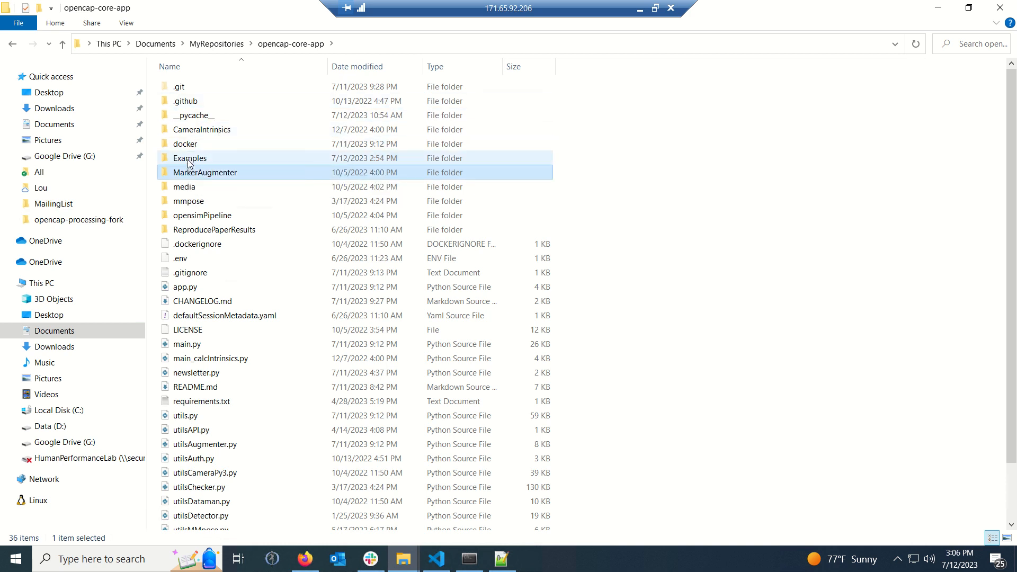
double_click(190, 157)
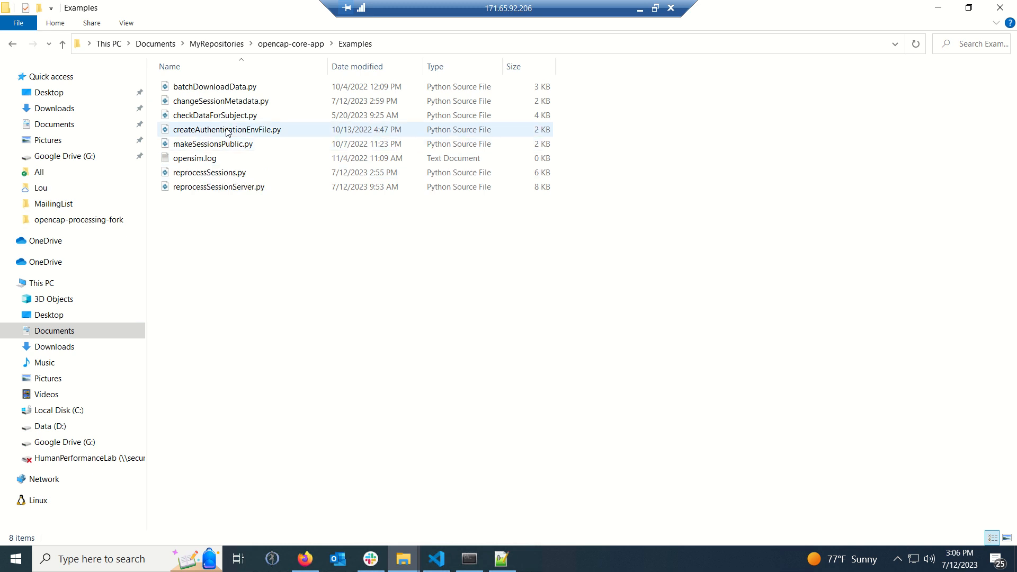
click(220, 101)
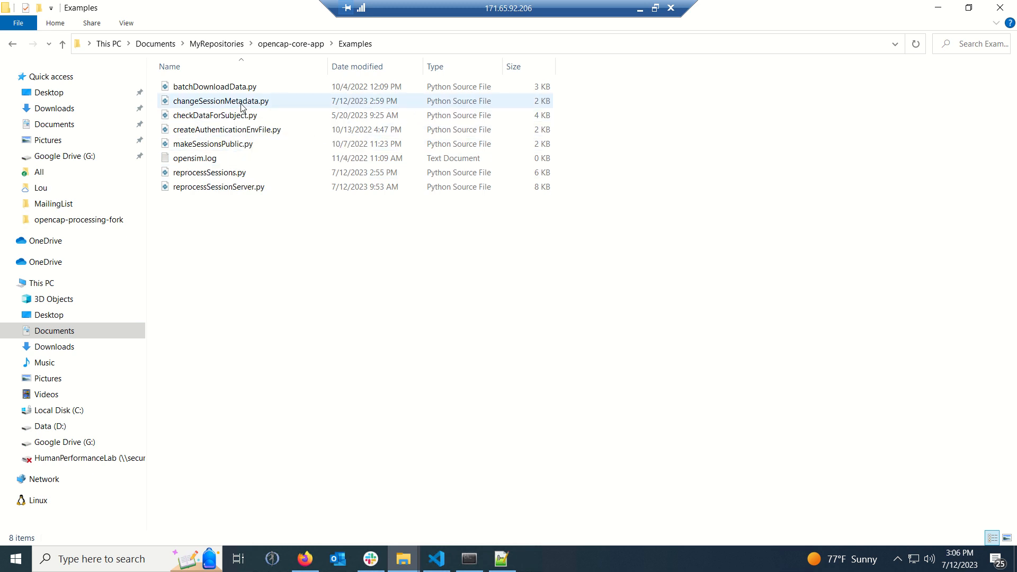
click(220, 101)
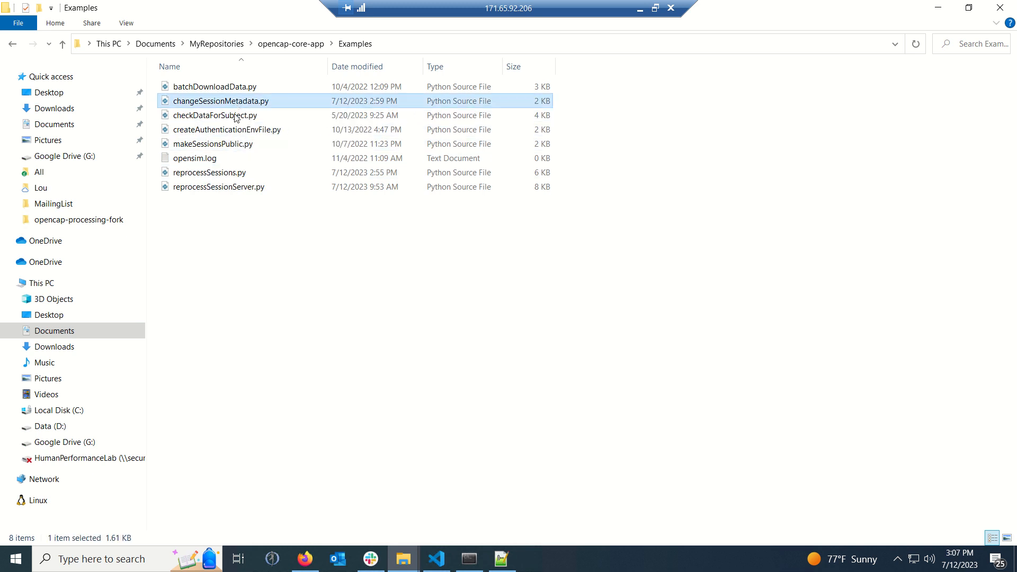
mouse_move(215, 115)
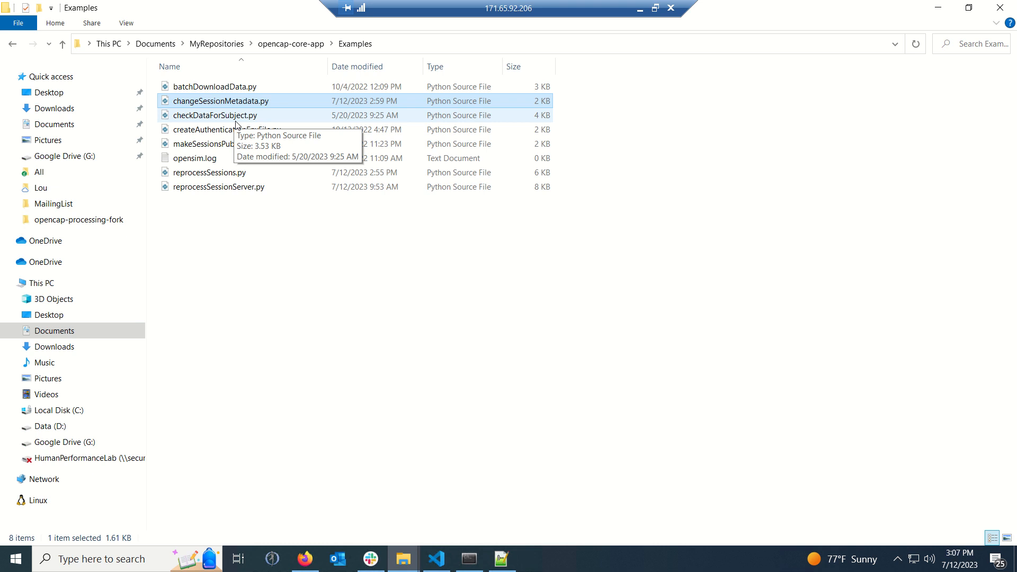
mouse_move(213, 206)
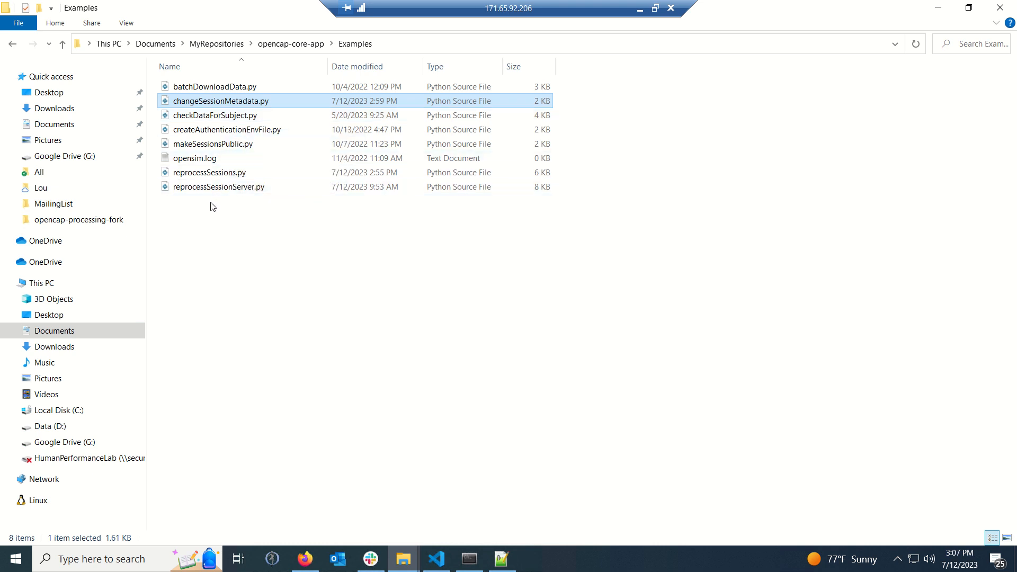
click(209, 172)
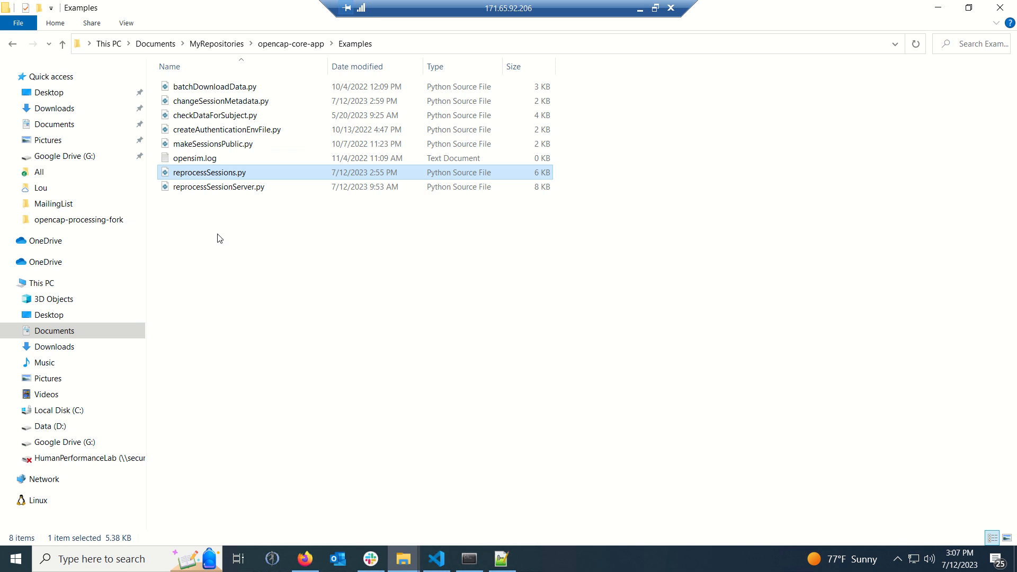
mouse_move(422, 528)
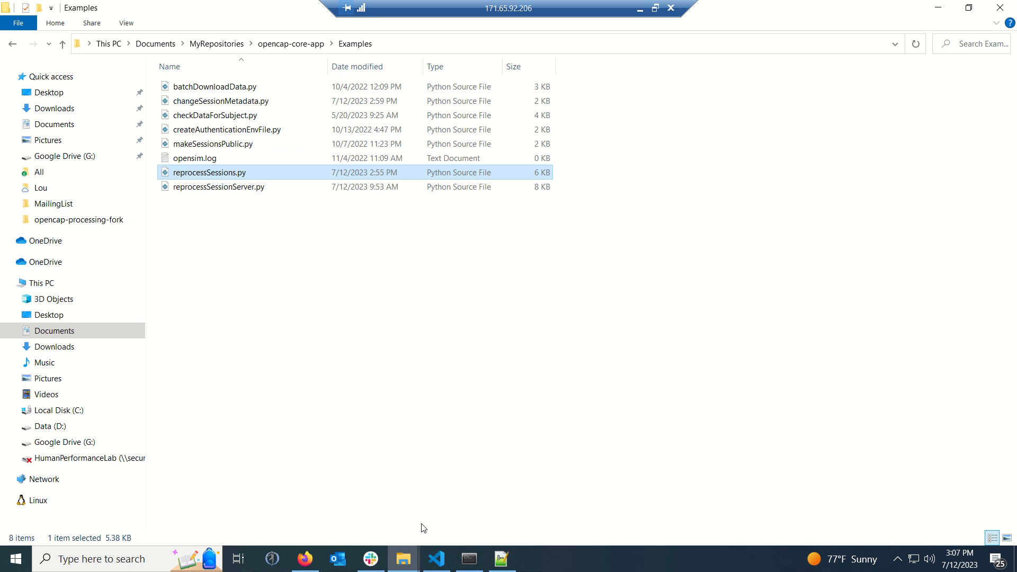
mouse_move(403, 558)
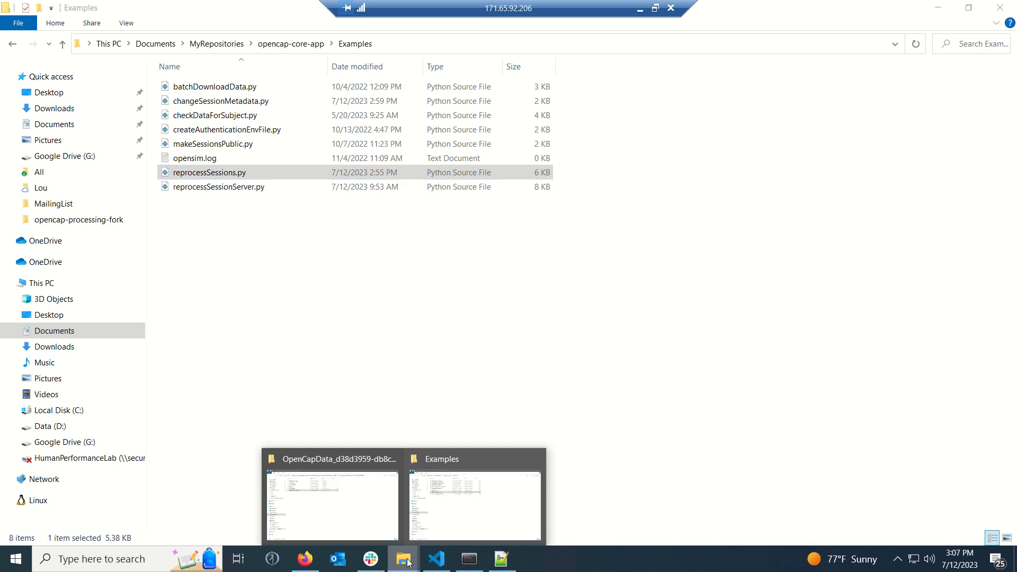
- Open the OpenCapData session's sessionMetadata.yaml with Edit with Notepad++
click(332, 504)
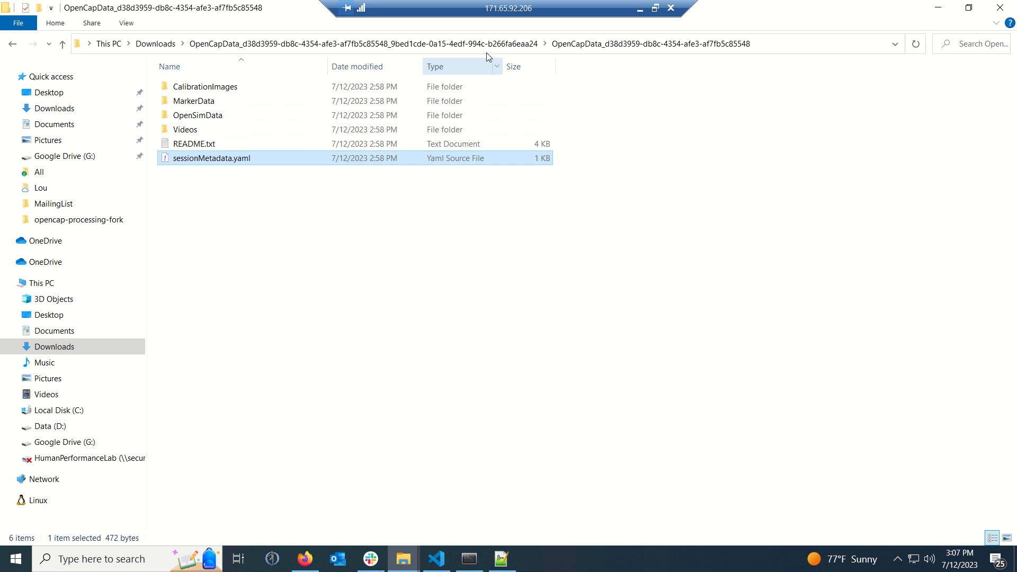
mouse_move(231, 101)
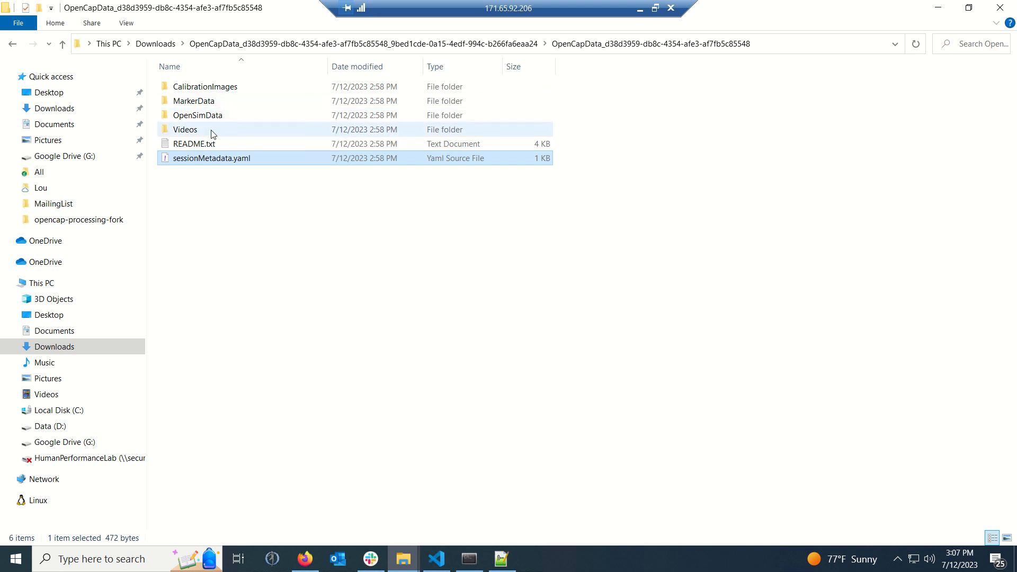
click(211, 158)
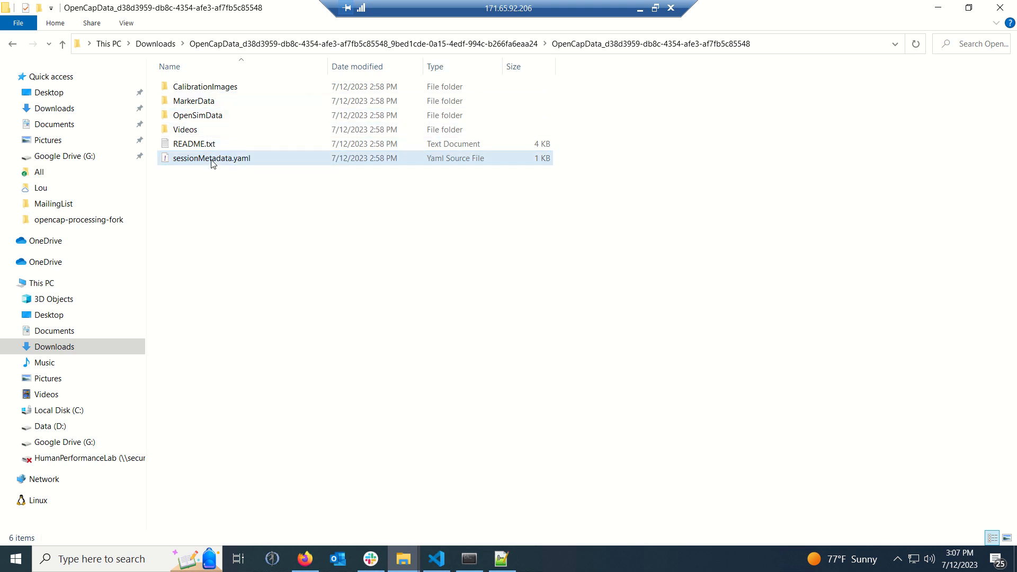
right_click(211, 158)
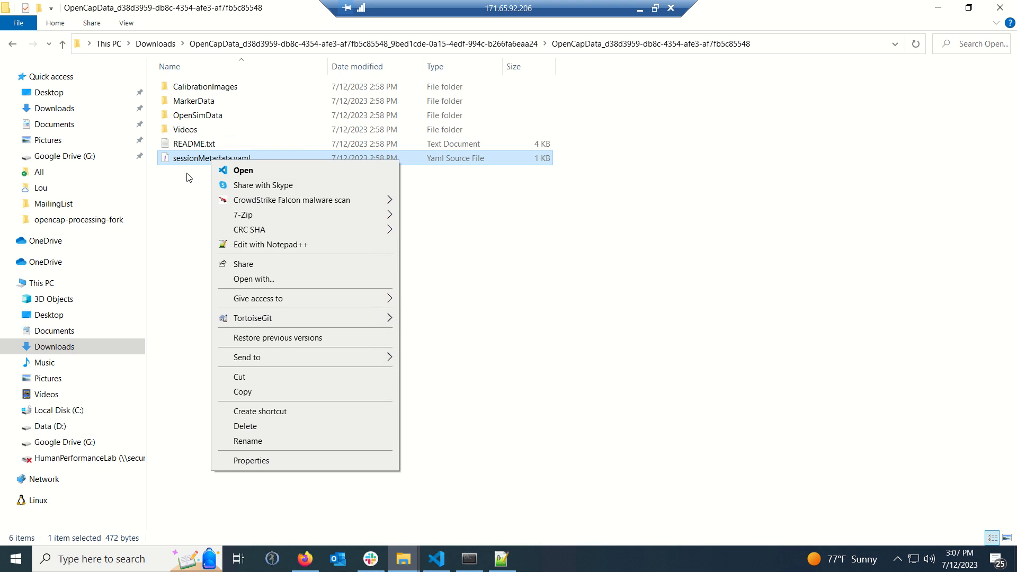
mouse_move(254, 245)
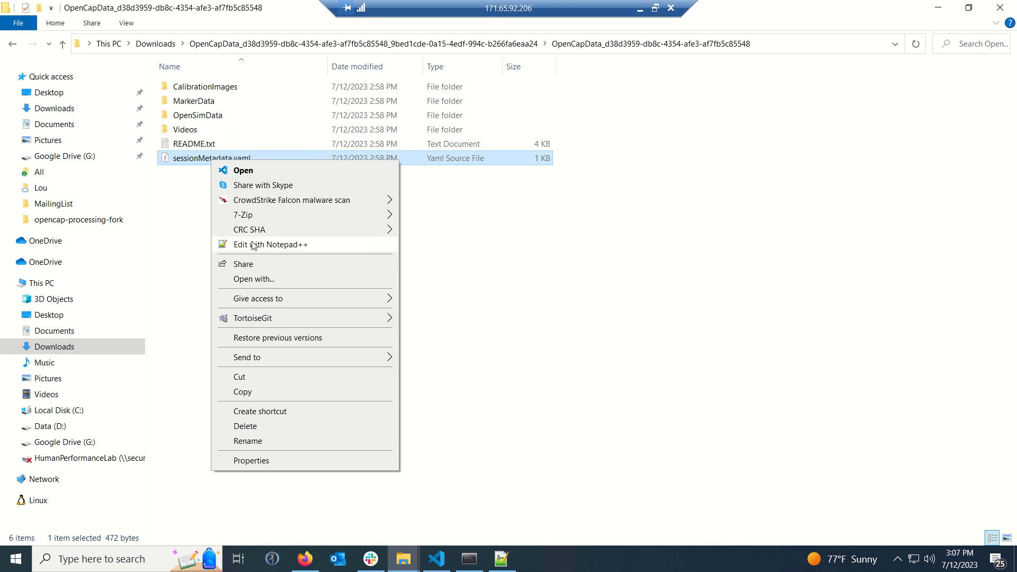
click(271, 245)
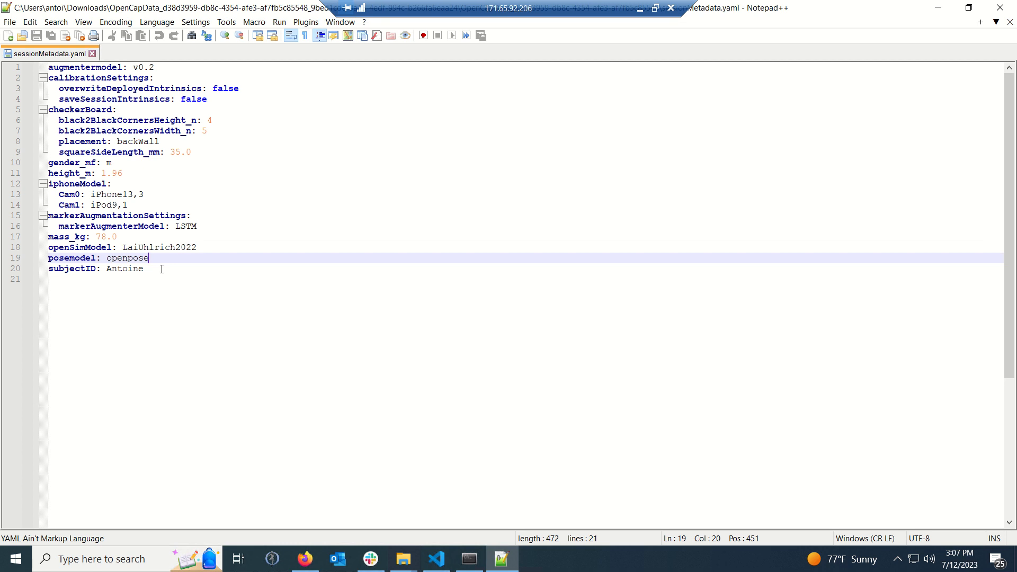
- Review sessionMetadata.yaml's LaiUhlrich2022 model and v0.2 augmenter, then return to changeSessionMetadata.py
click(144, 269)
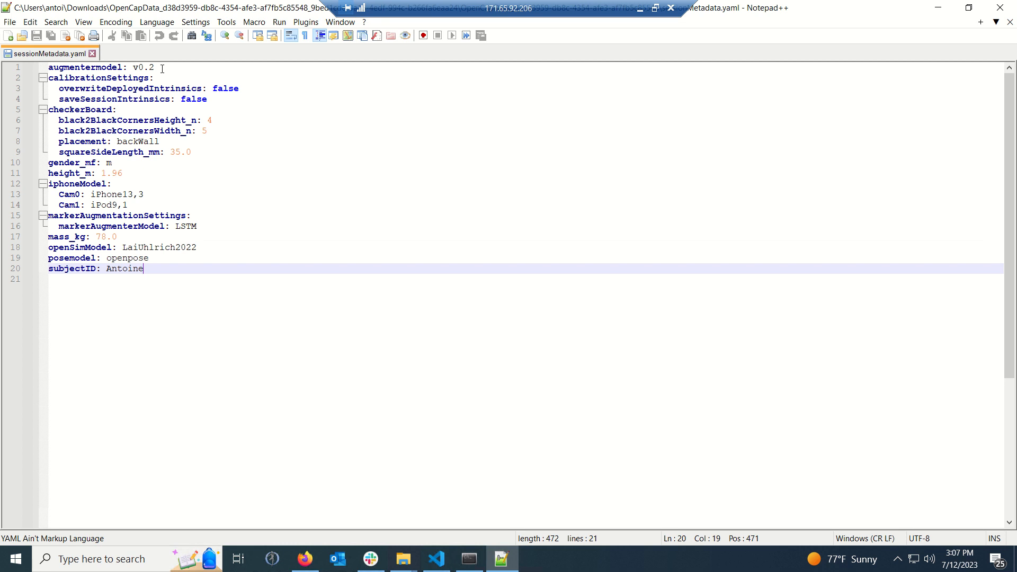
key(ctrl+a)
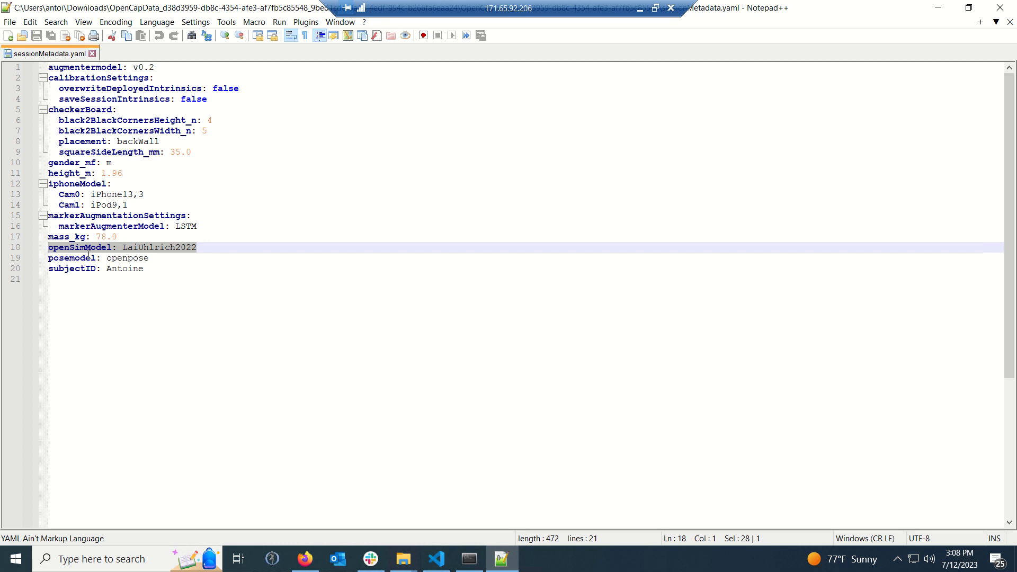
mouse_move(91, 253)
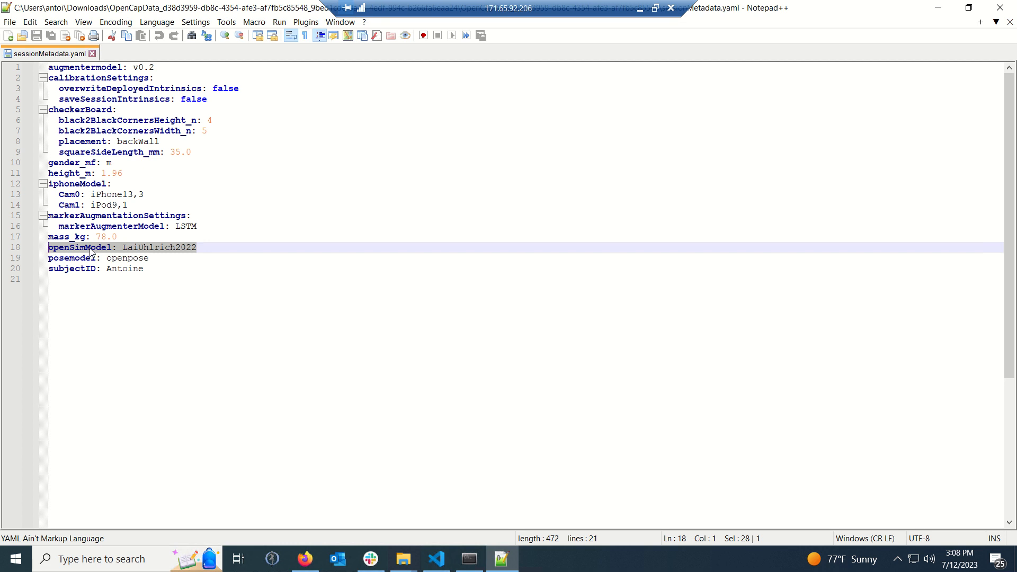
mouse_move(131, 255)
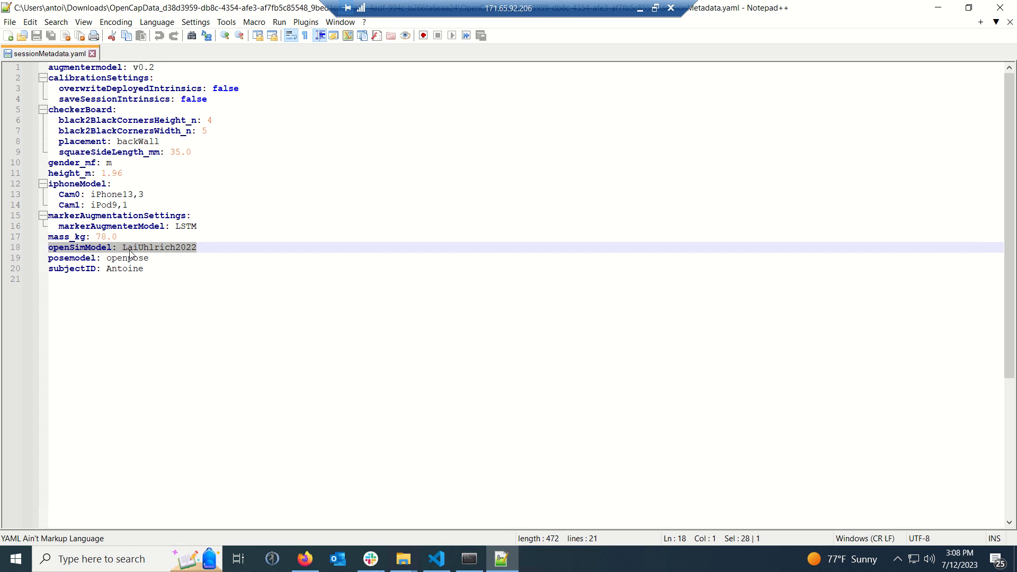
mouse_move(308, 306)
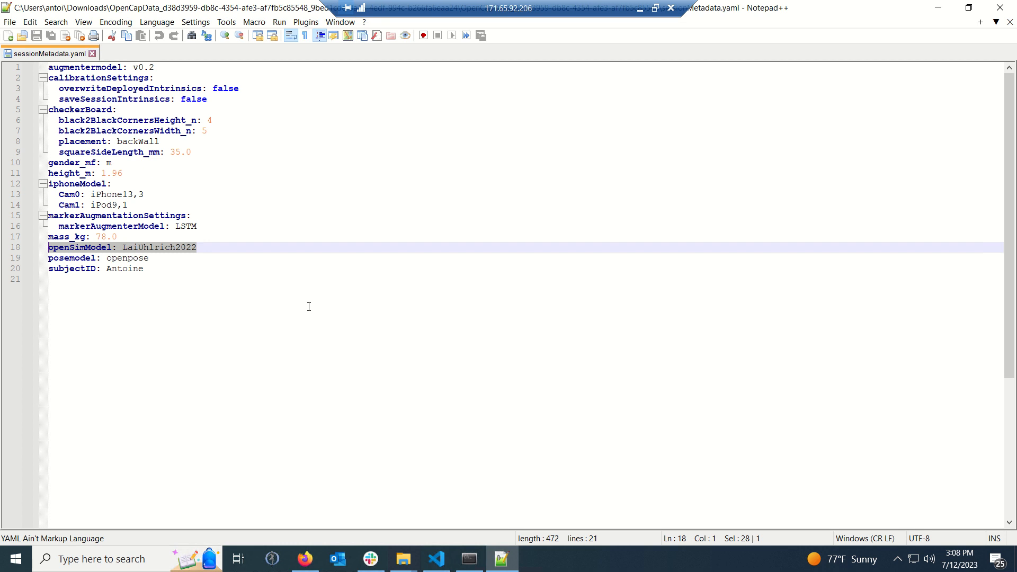
mouse_move(336, 338)
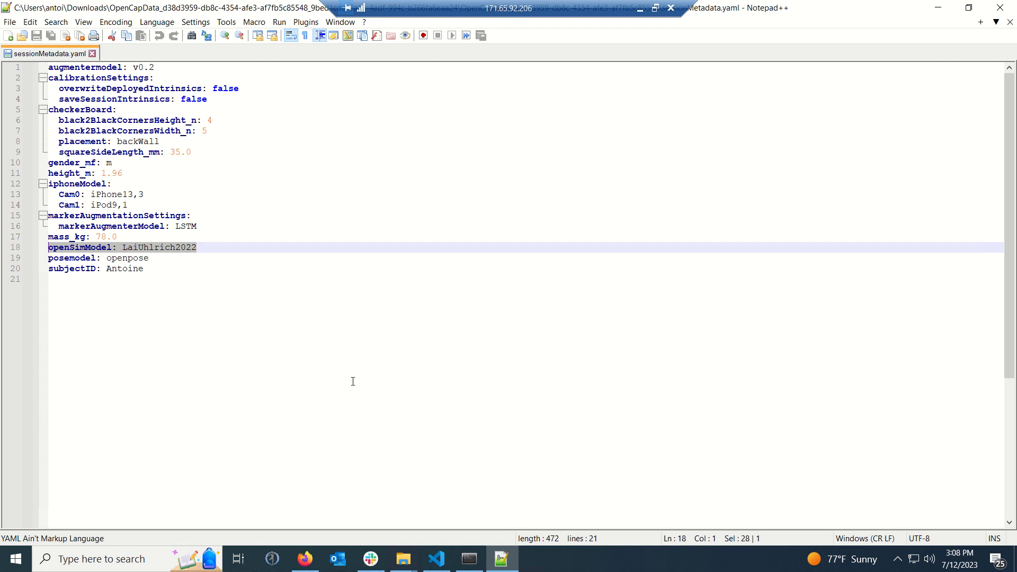
mouse_move(419, 478)
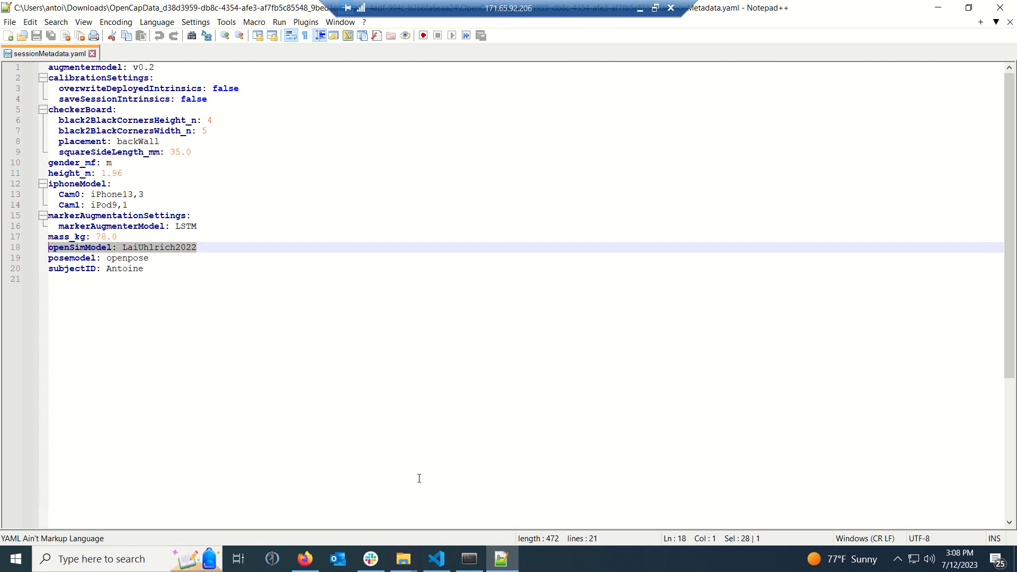
mouse_move(427, 508)
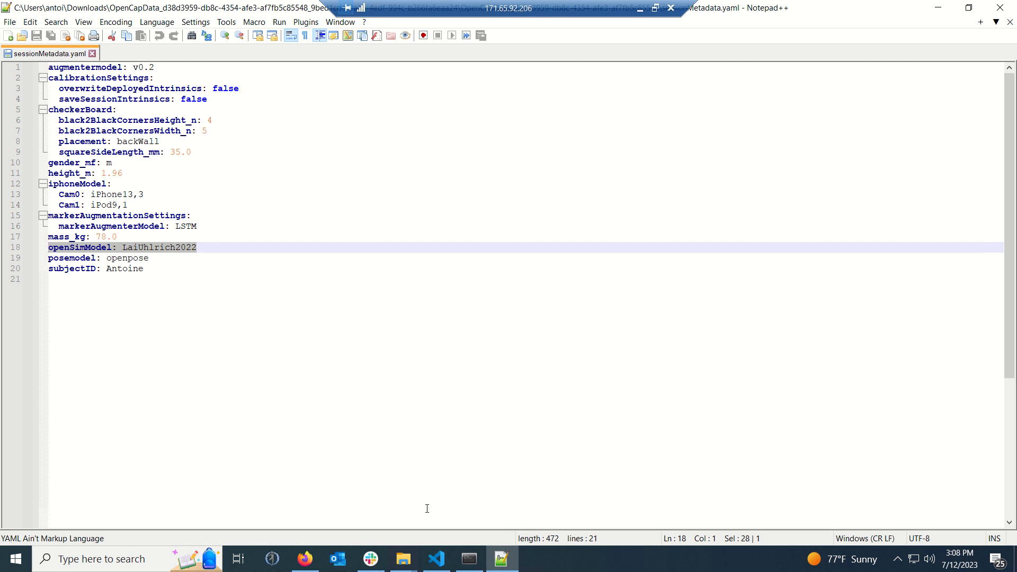
click(434, 558)
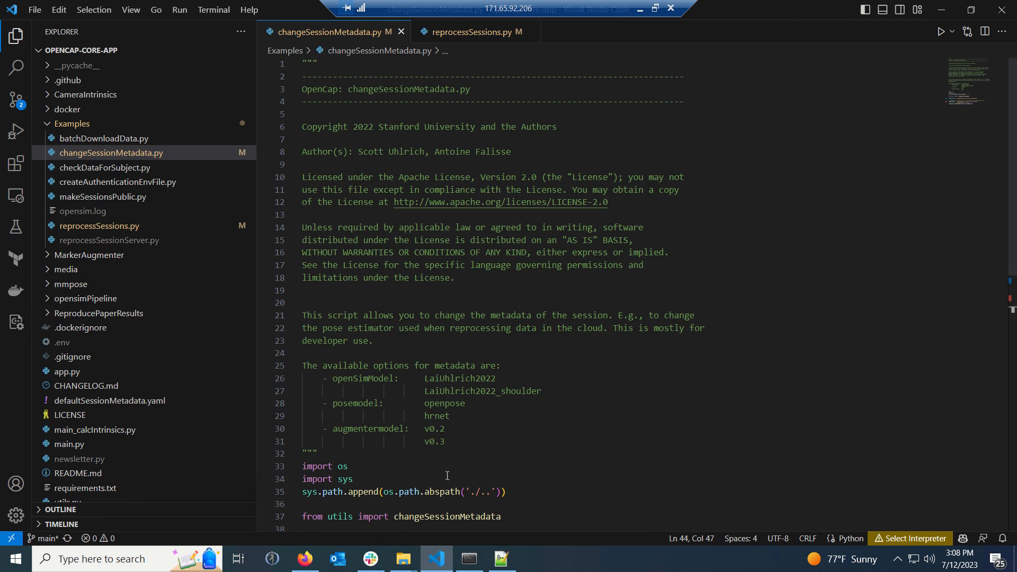
mouse_move(456, 416)
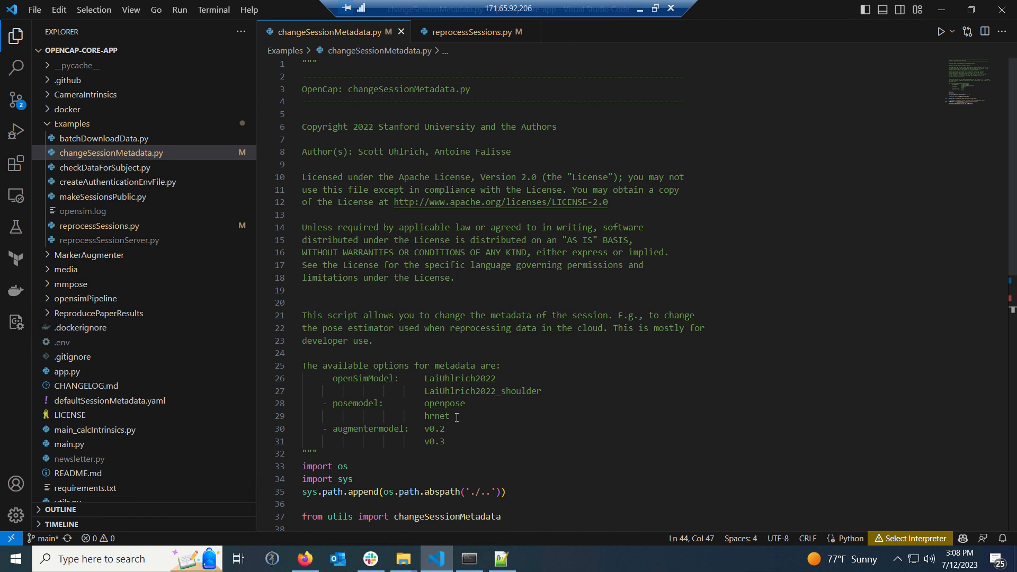
mouse_move(372, 251)
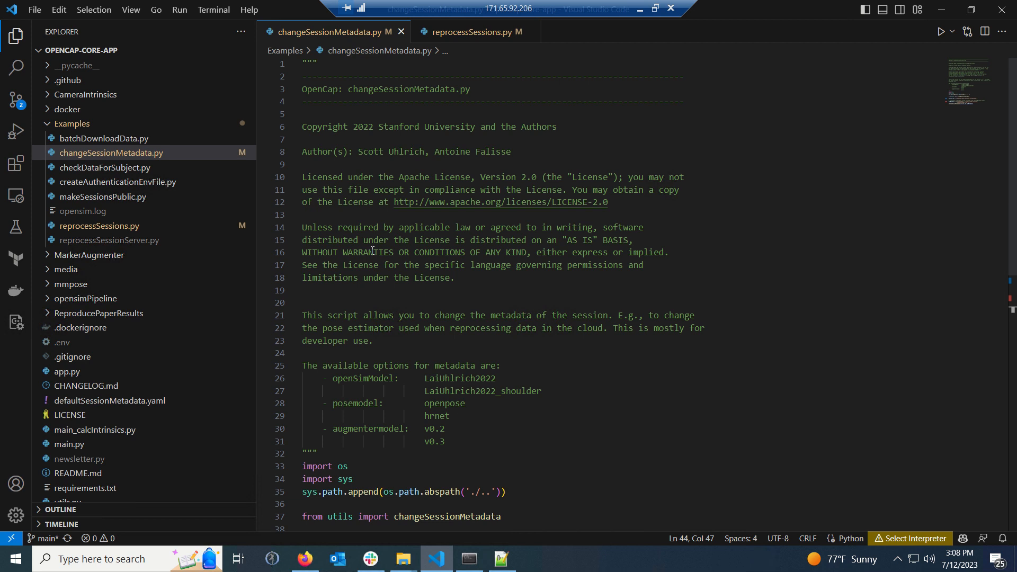
mouse_move(381, 29)
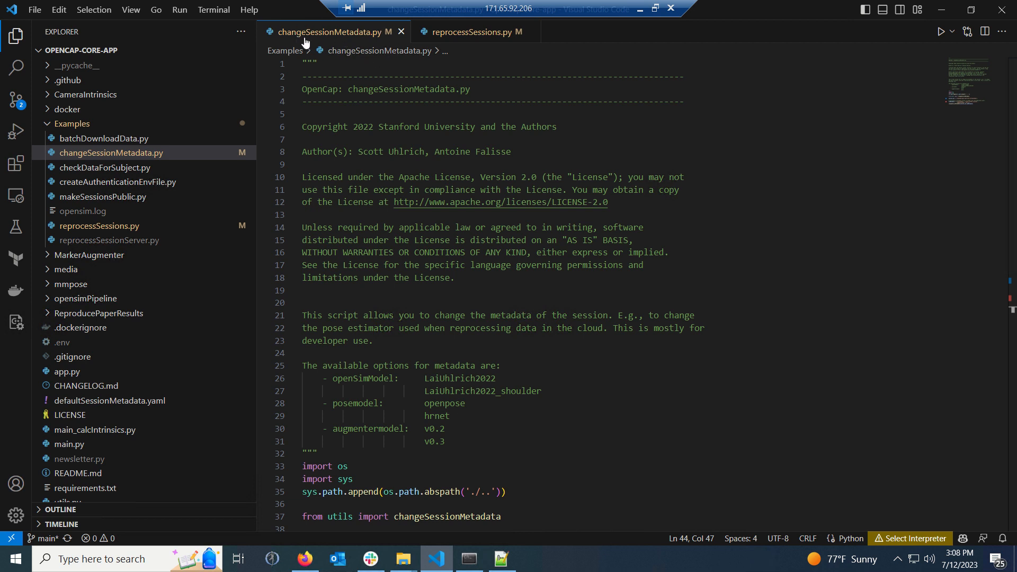
mouse_move(289, 44)
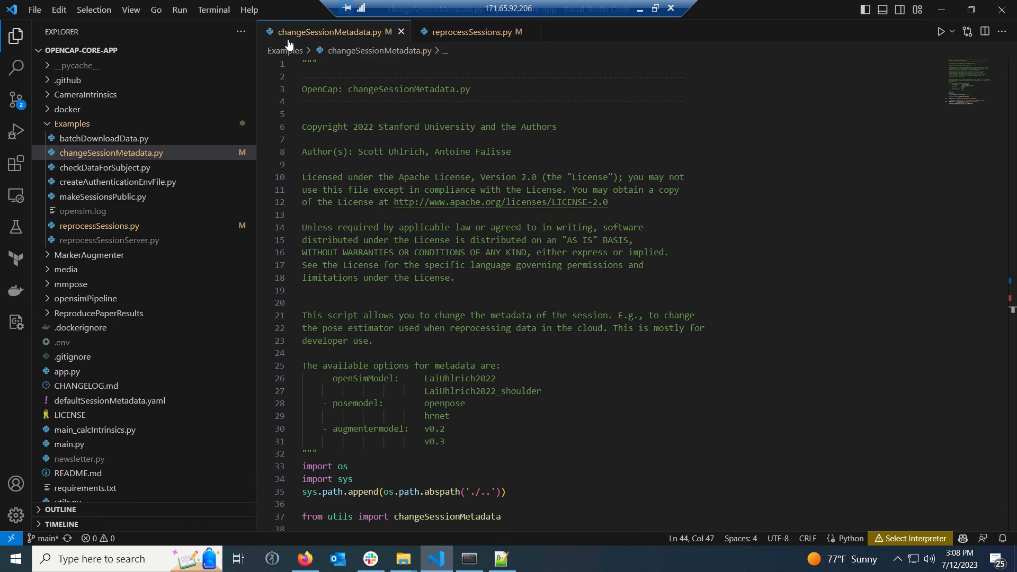
mouse_move(401, 303)
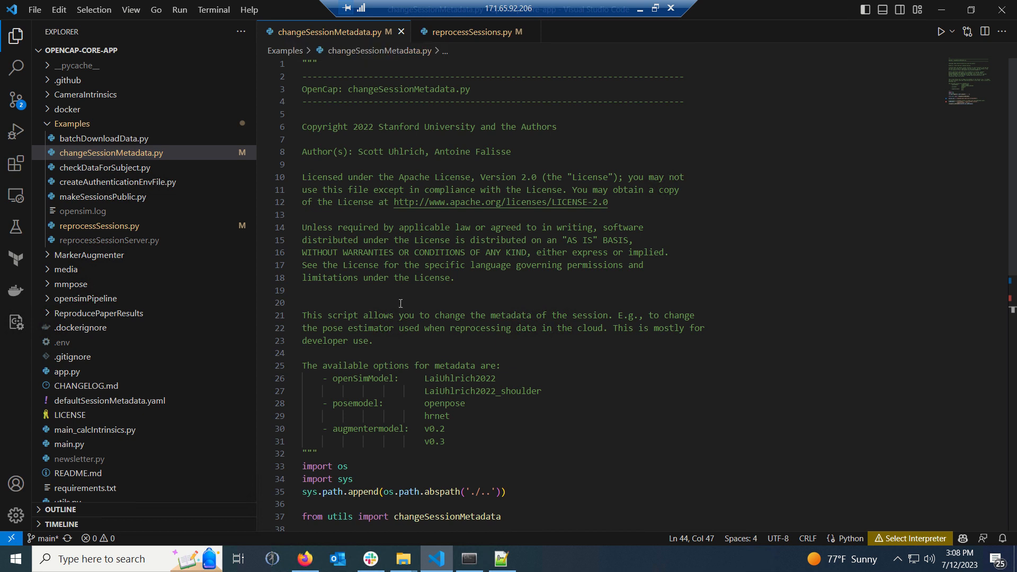
mouse_move(391, 297)
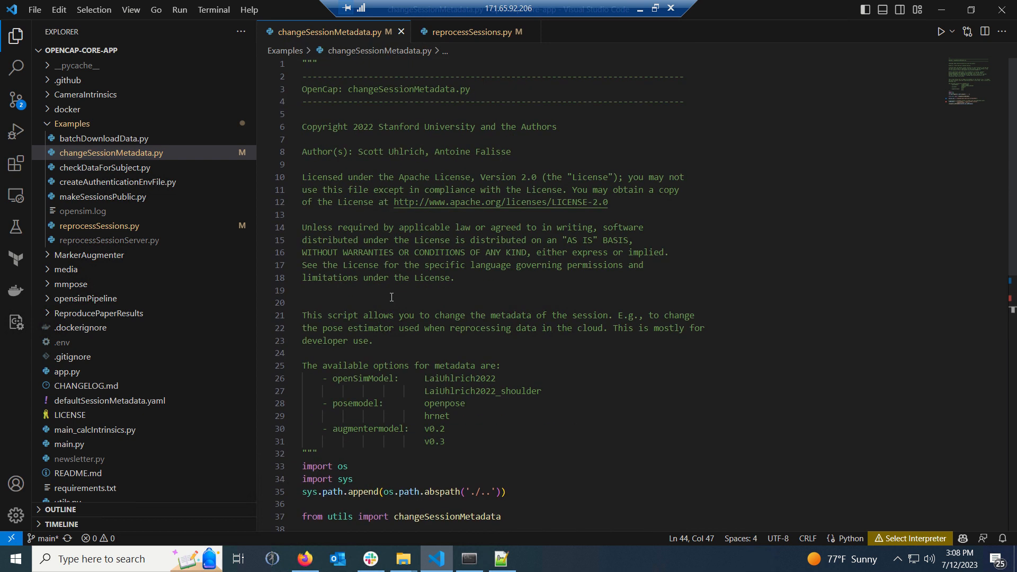
scroll(down, 3)
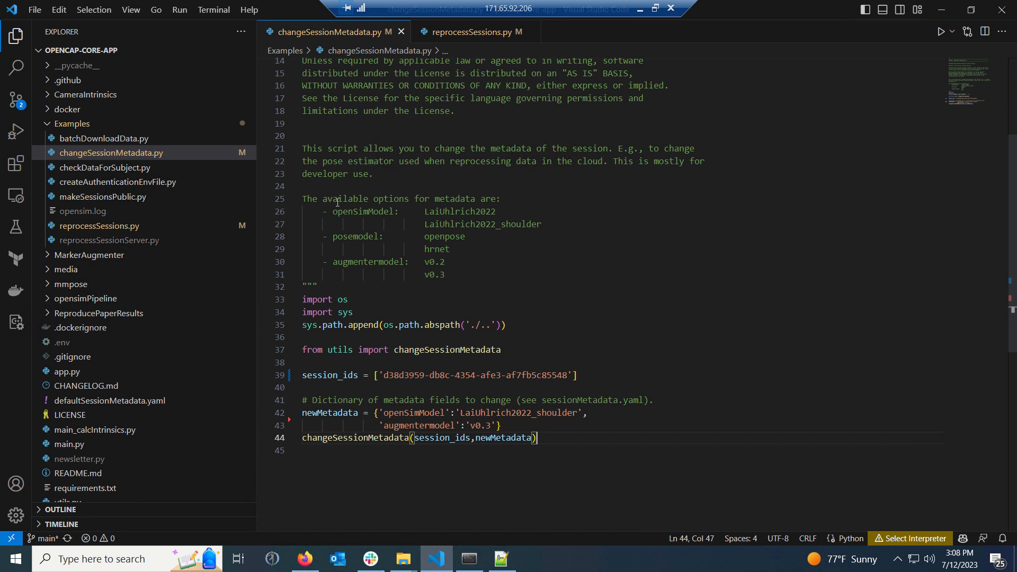
double_click(362, 211)
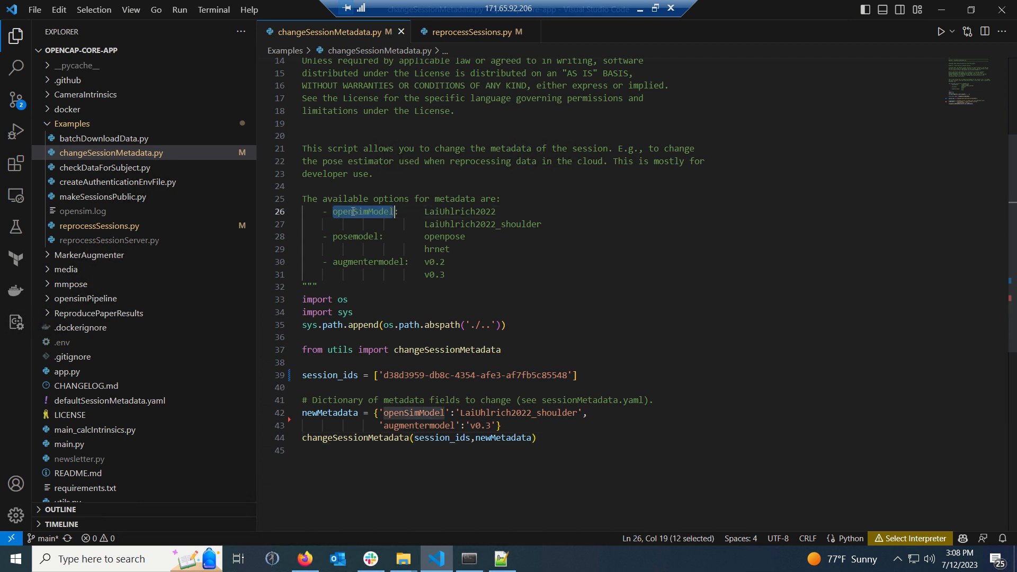
mouse_move(446, 214)
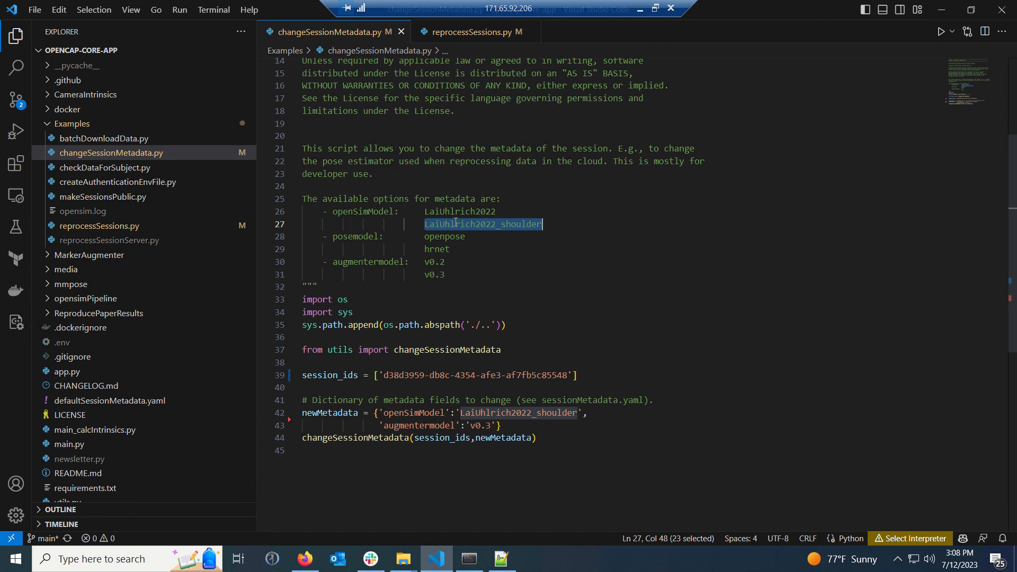
mouse_move(372, 262)
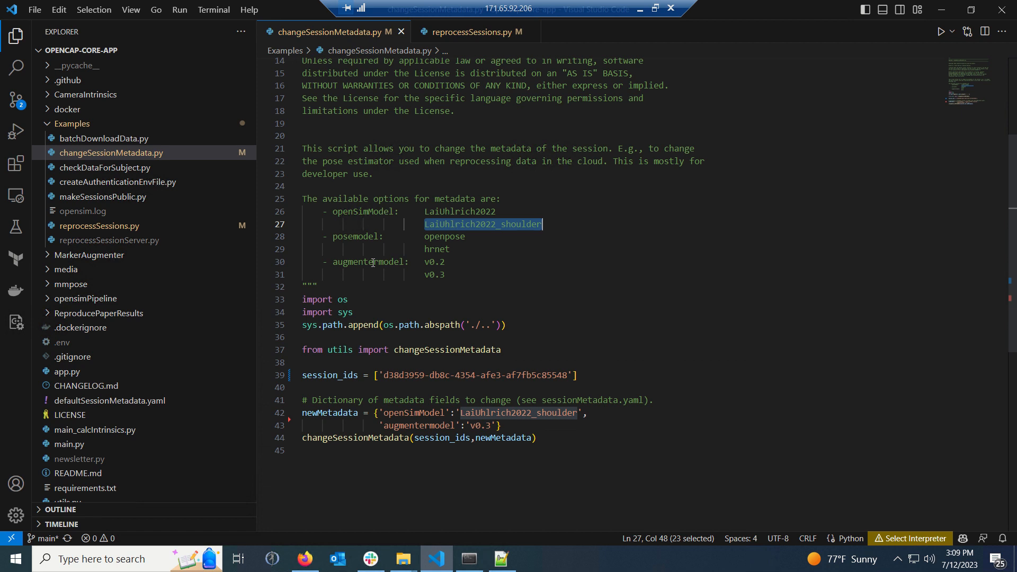
double_click(369, 263)
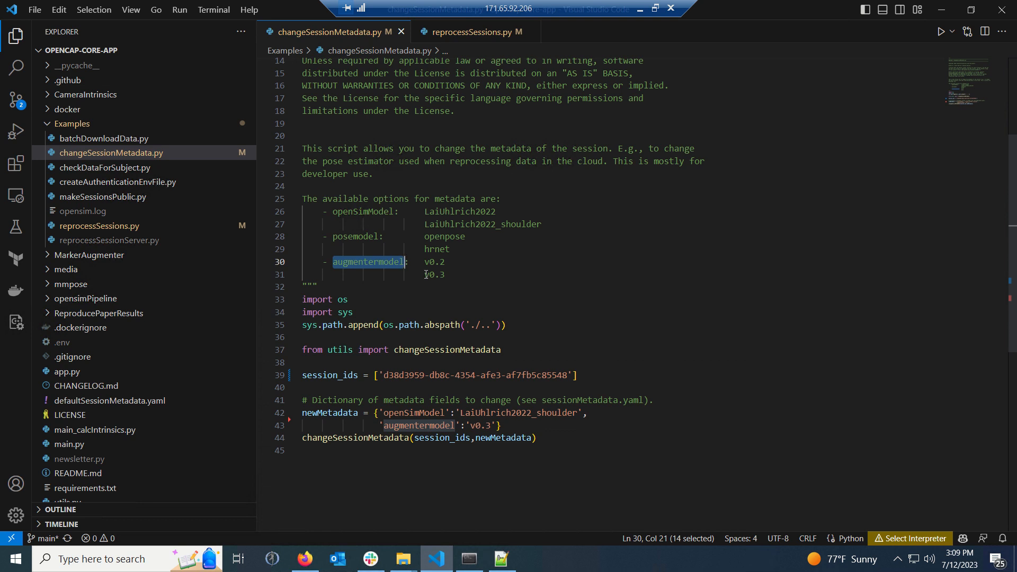
double_click(435, 274)
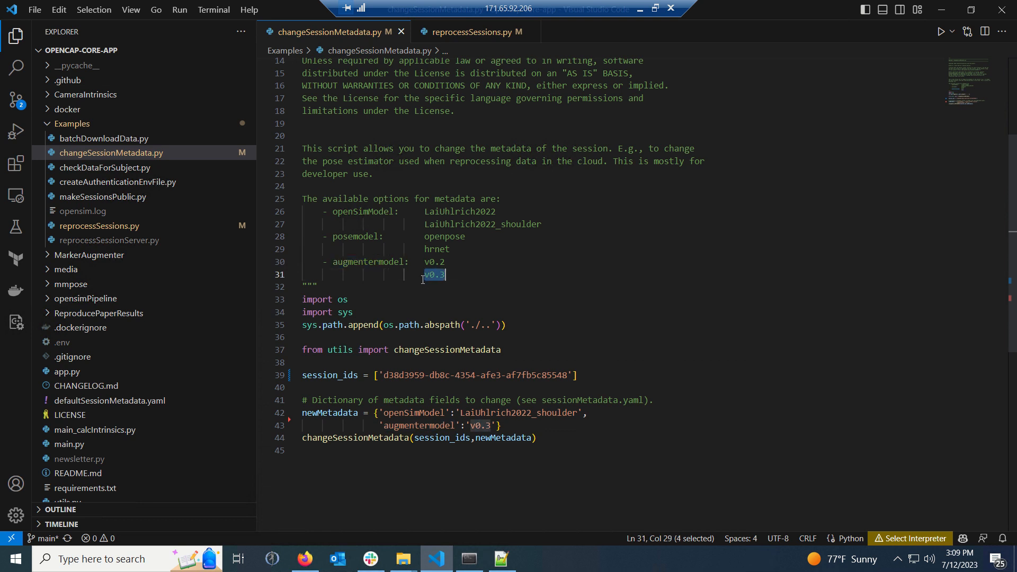
mouse_move(415, 344)
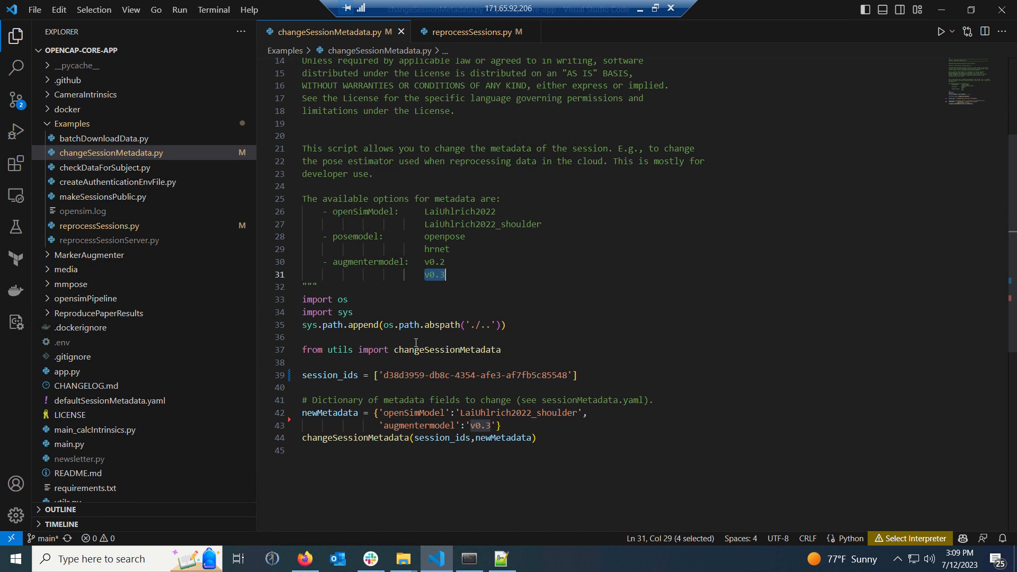
mouse_move(450, 229)
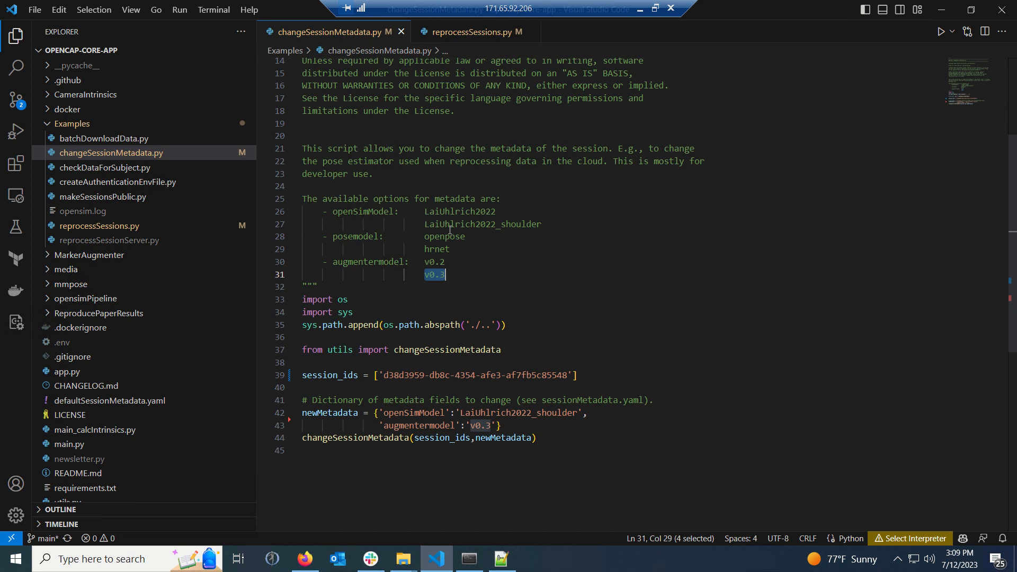
double_click(482, 223)
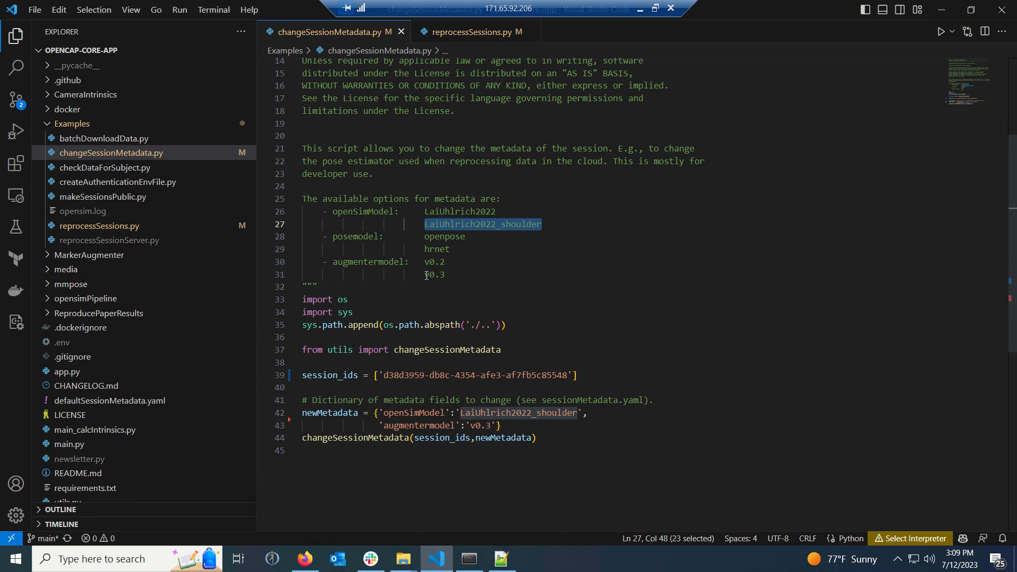
double_click(434, 275)
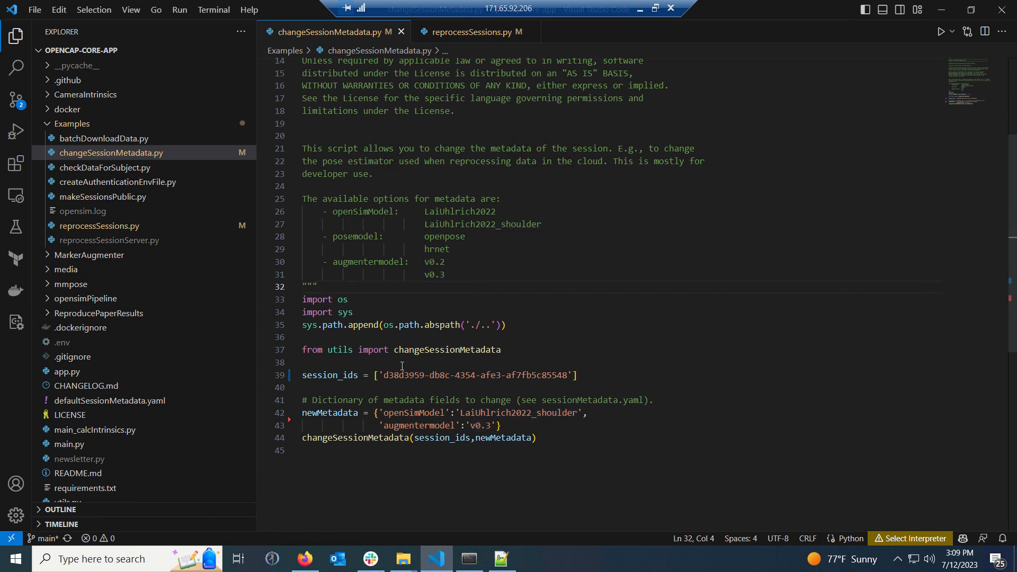
mouse_move(399, 358)
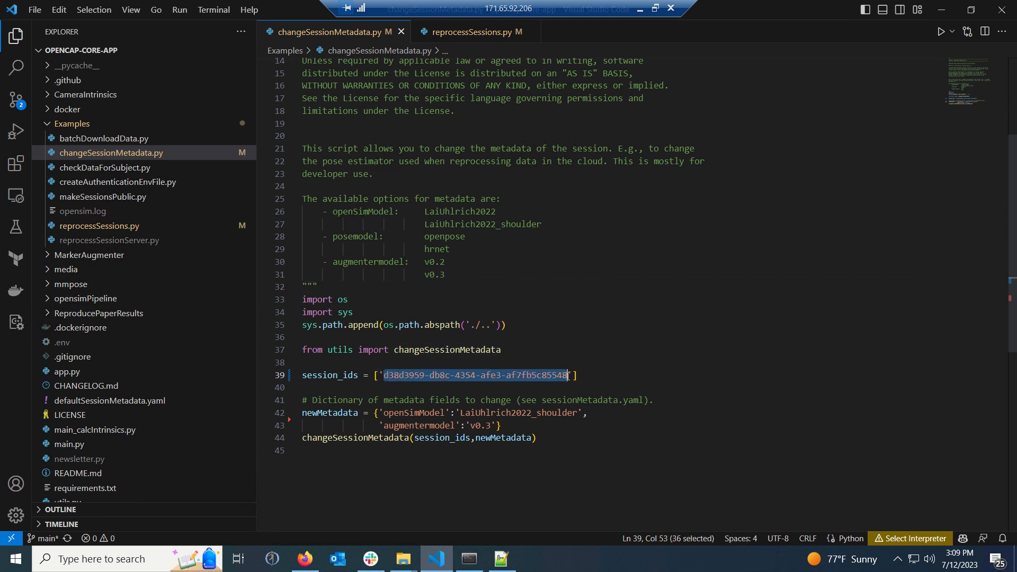
mouse_move(305, 558)
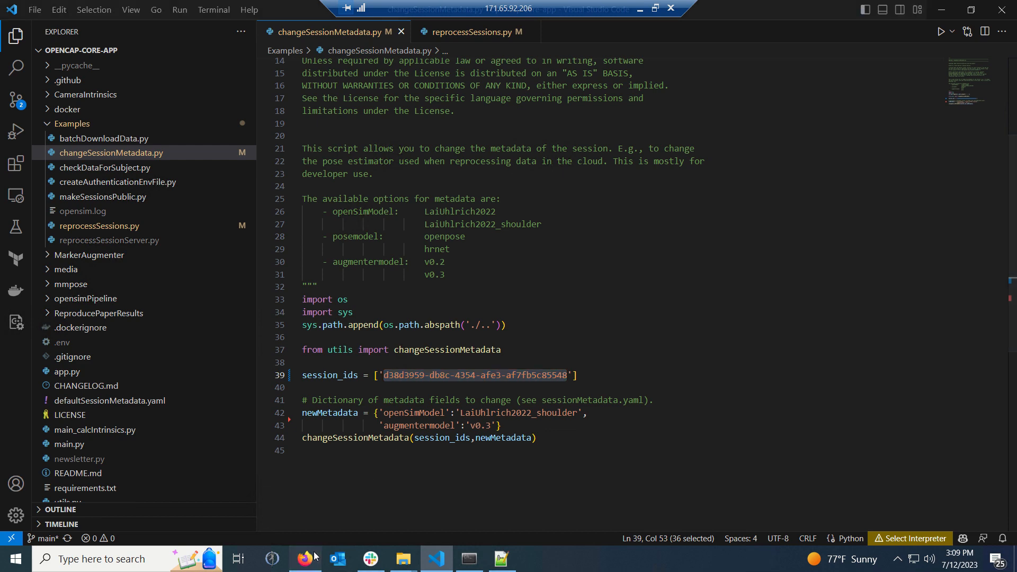
click(304, 558)
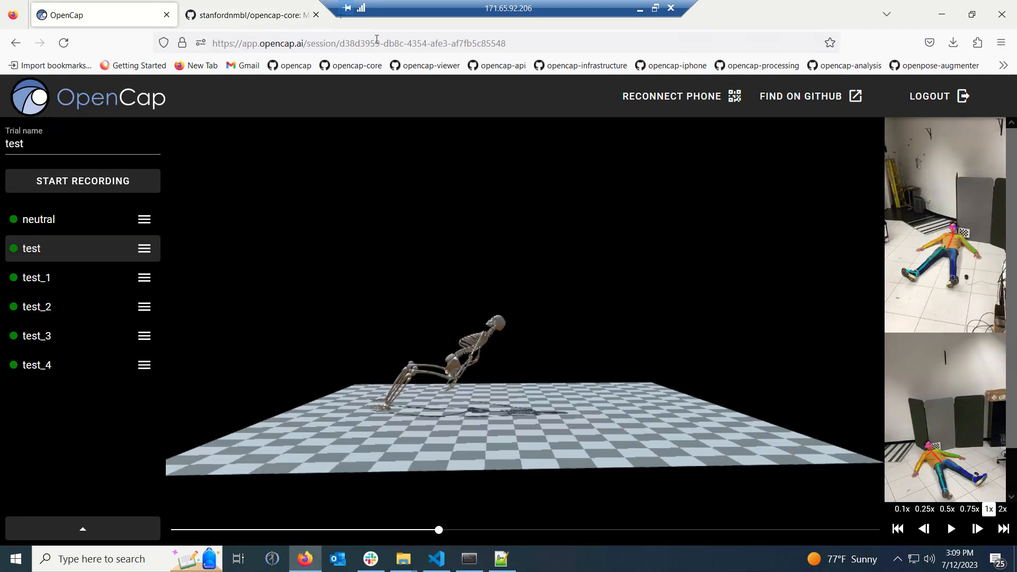
mouse_move(338, 29)
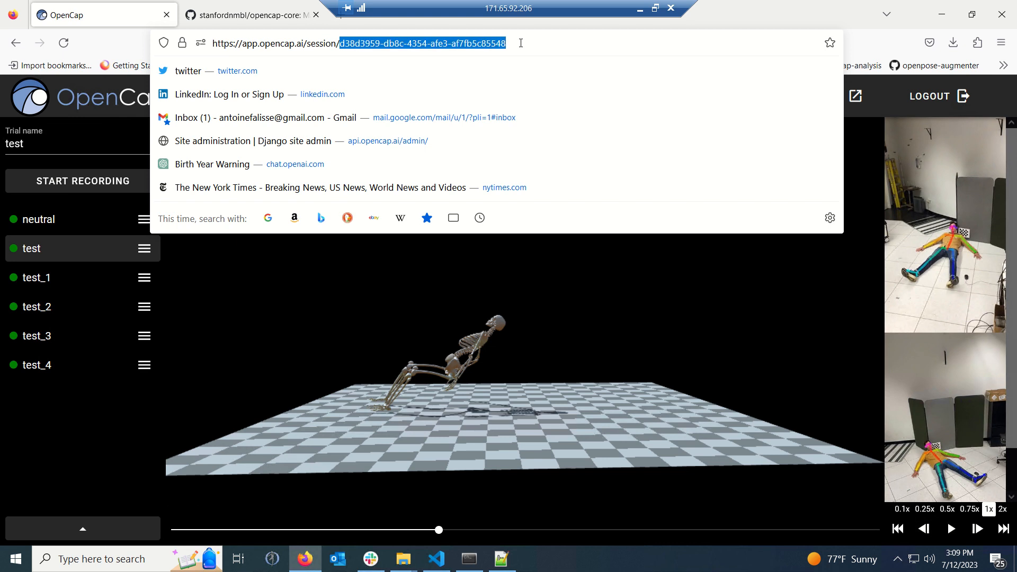
mouse_move(437, 559)
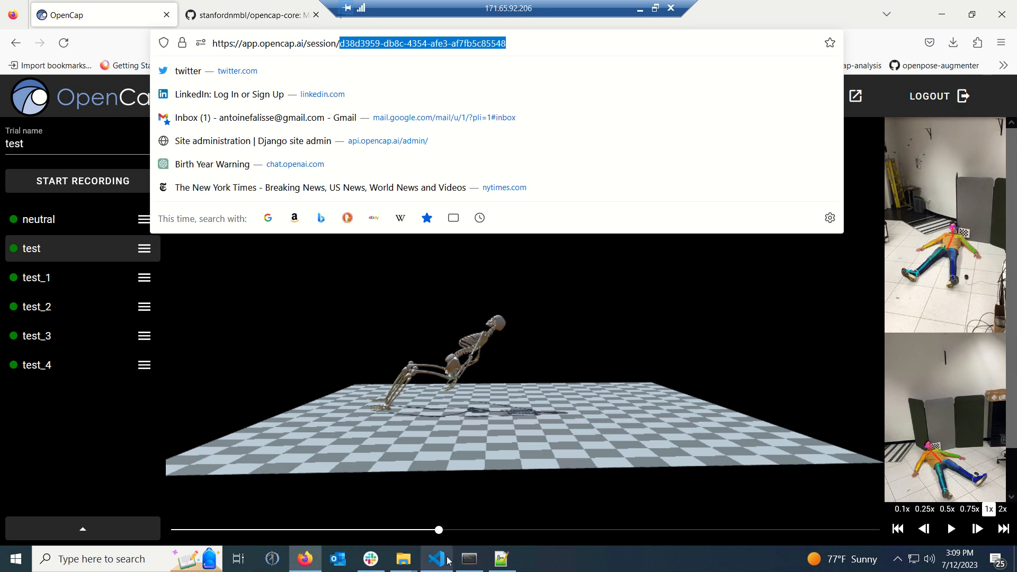
click(436, 559)
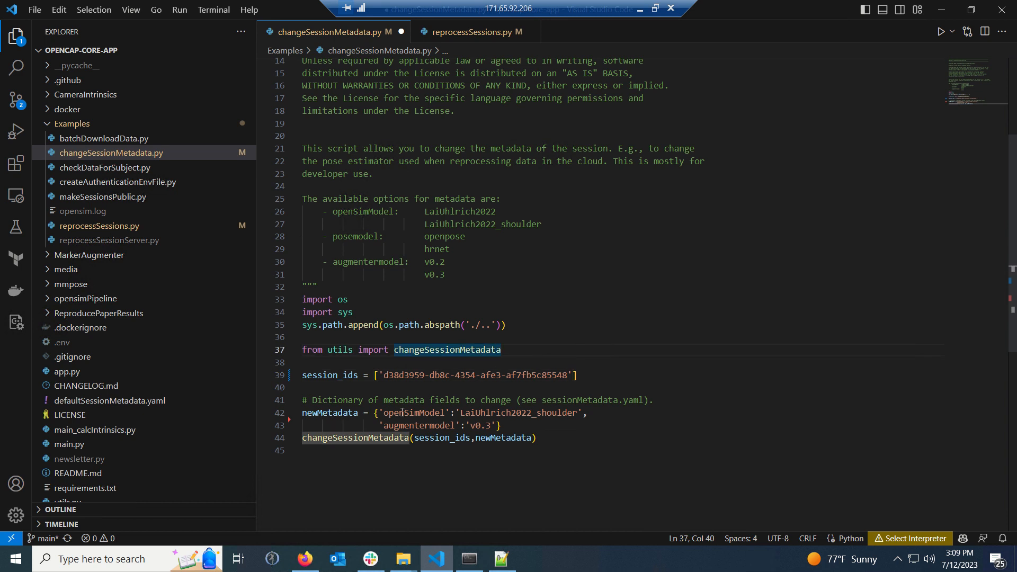
- Bring the Anaconda Prompt in the Examples folder with py37 active to the front
double_click(413, 413)
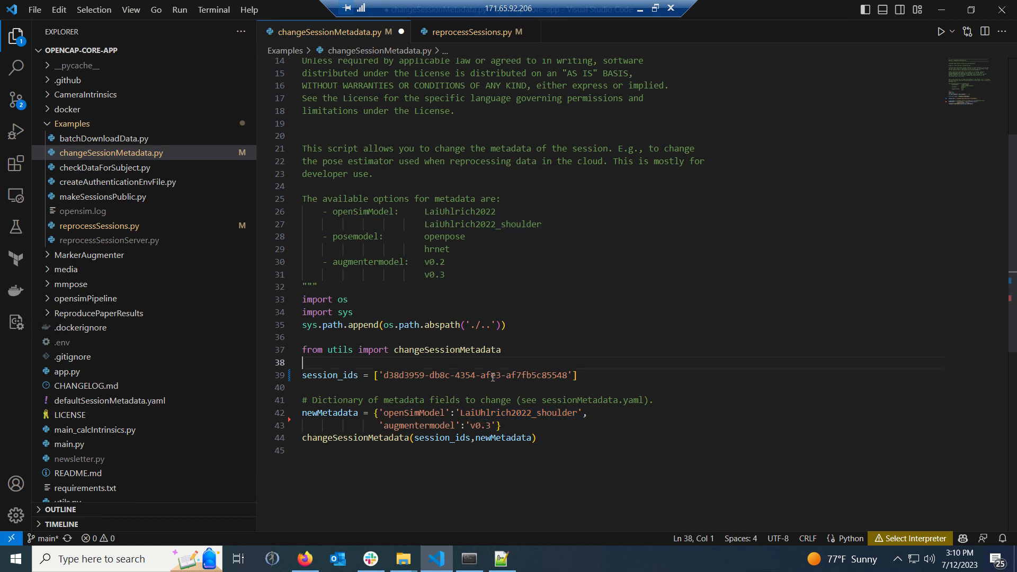
mouse_move(469, 559)
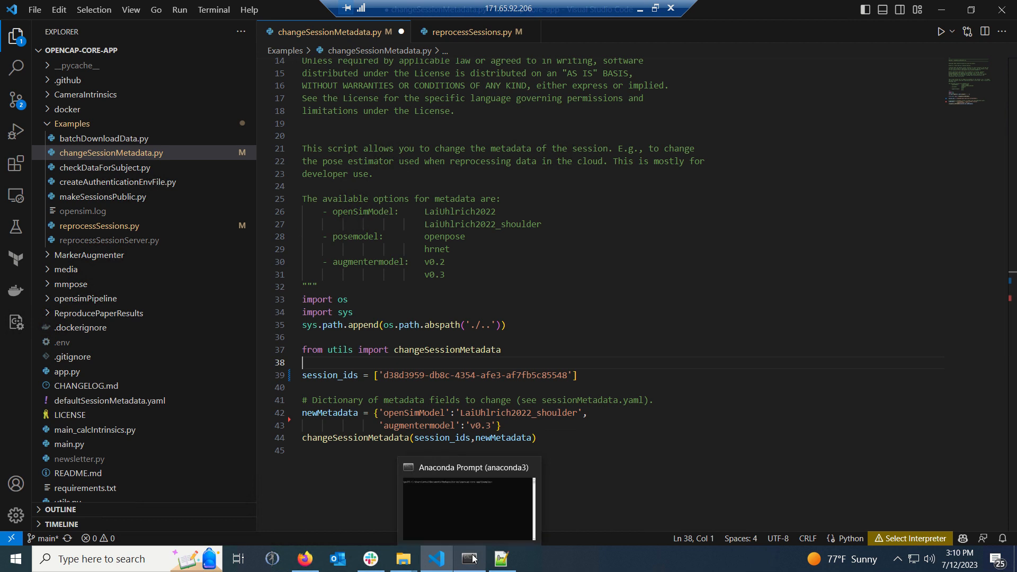
click(466, 510)
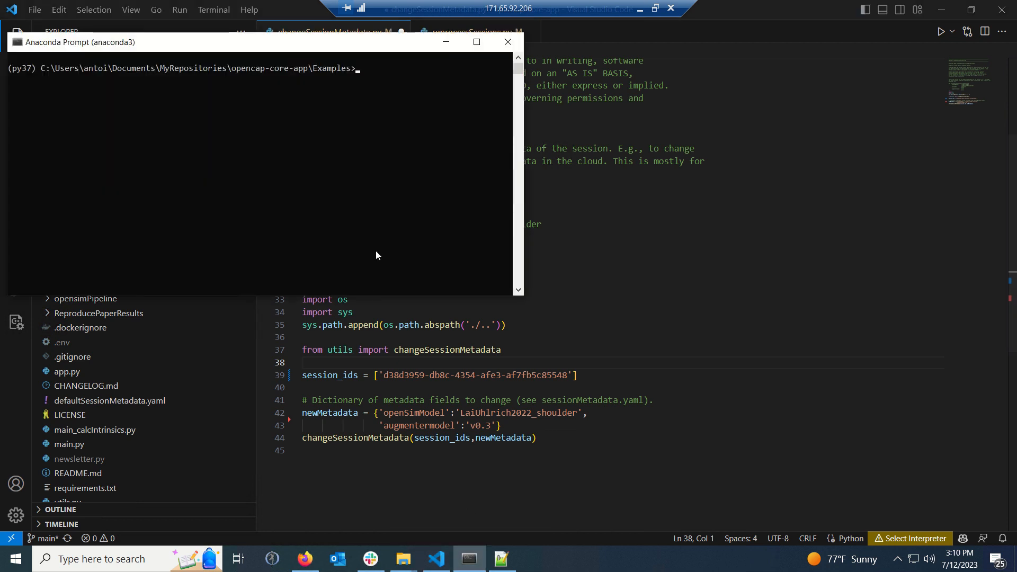
- Run python changeSessionMetadata.py until it reports 'Result posted to S3', then return to VS Code
text(p)
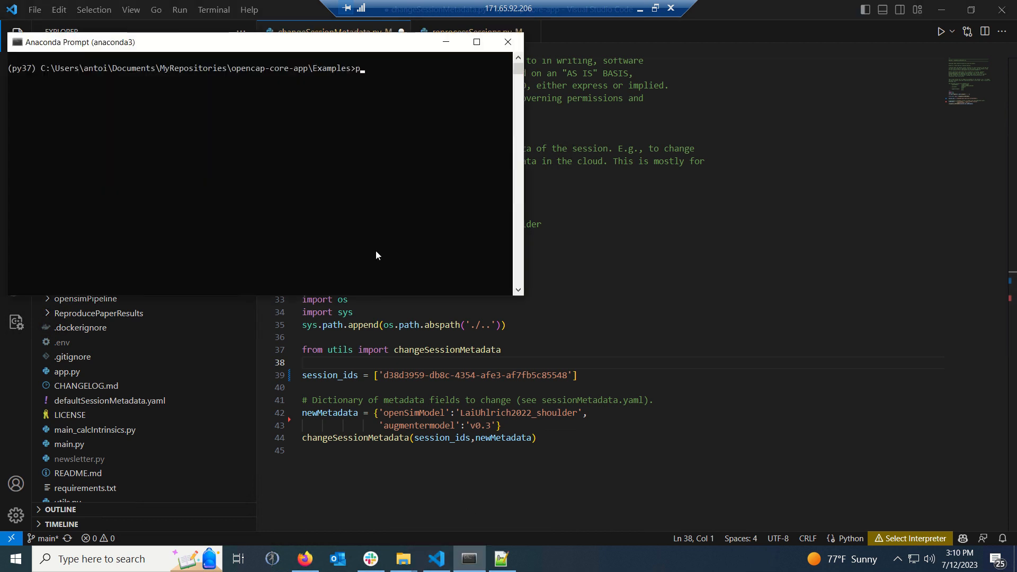
text(ython changeSessionMetadata.py)
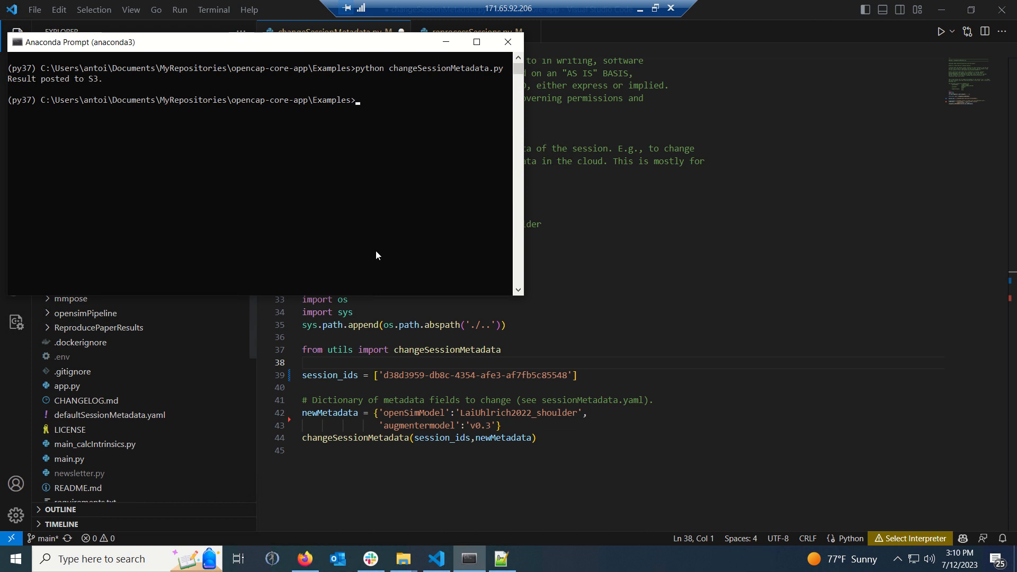
scroll(down, 3)
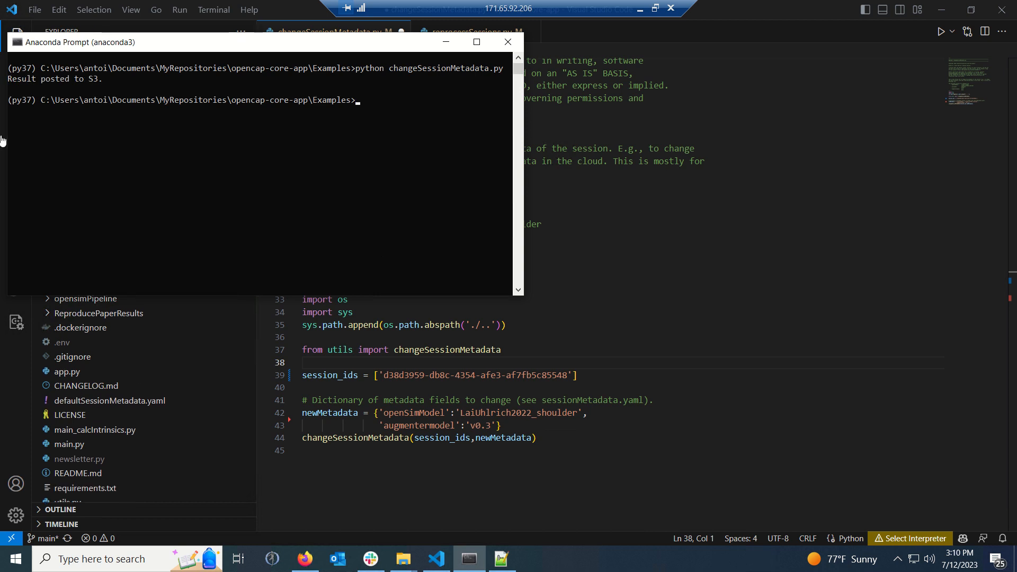
mouse_move(43, 89)
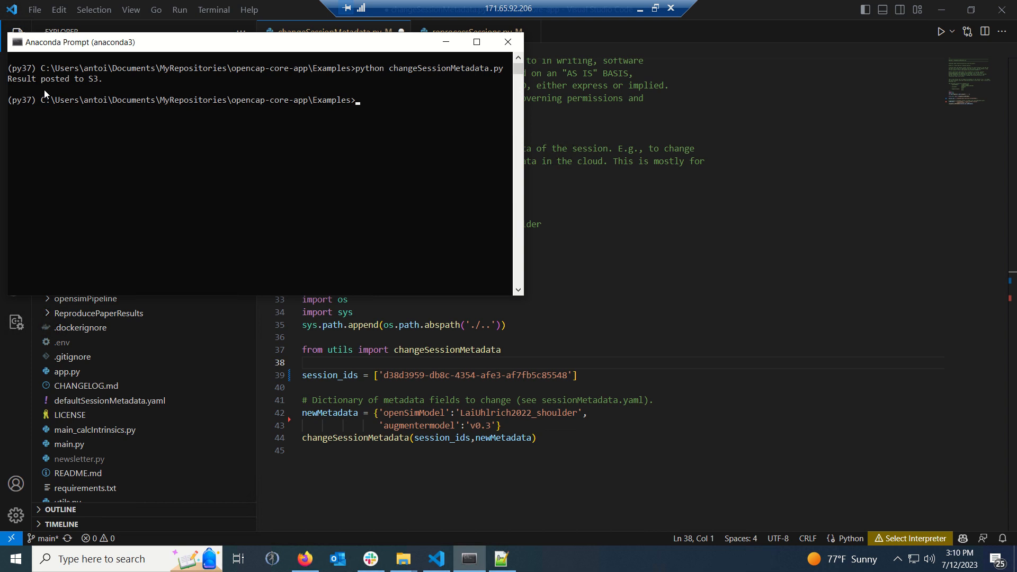
mouse_move(563, 191)
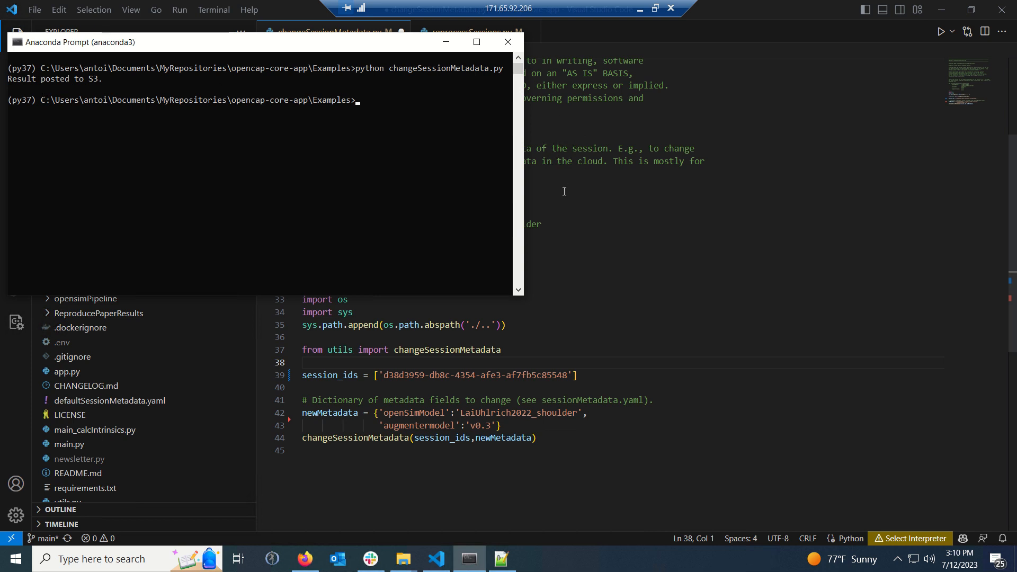
click(508, 41)
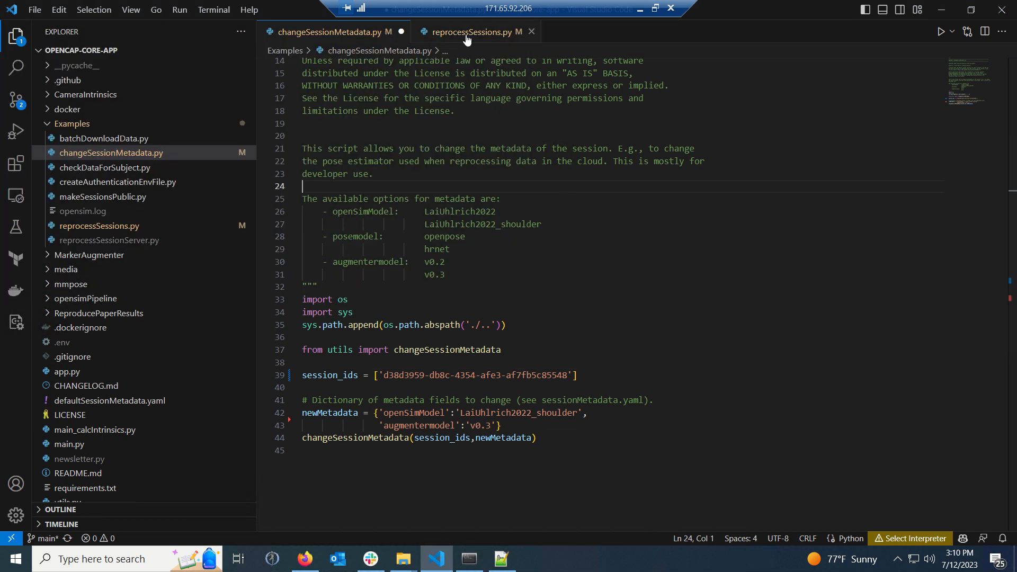
- Open reprocessSessions.py and scroll to session_ids to confirm the matching session id
click(475, 31)
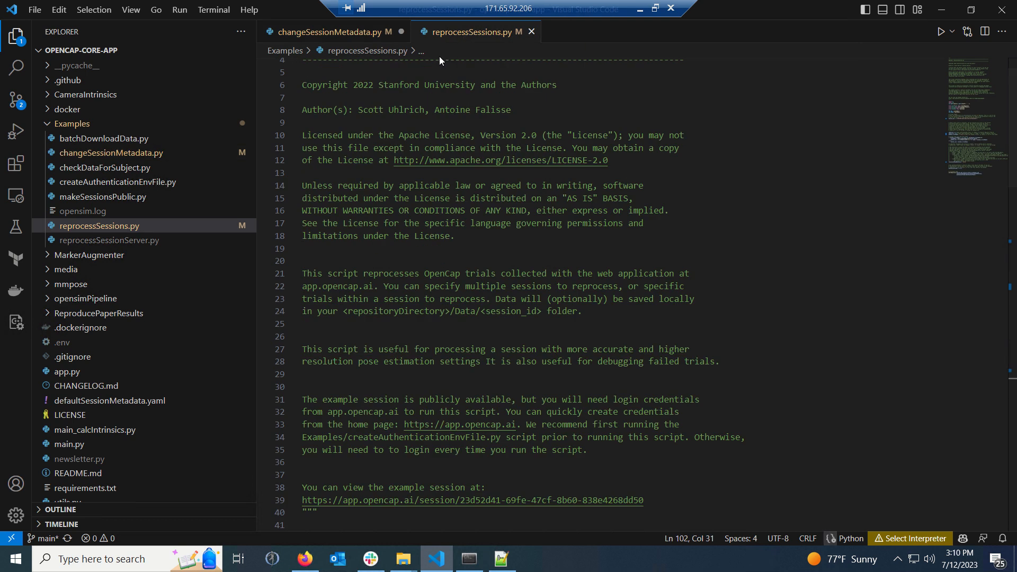
mouse_move(454, 52)
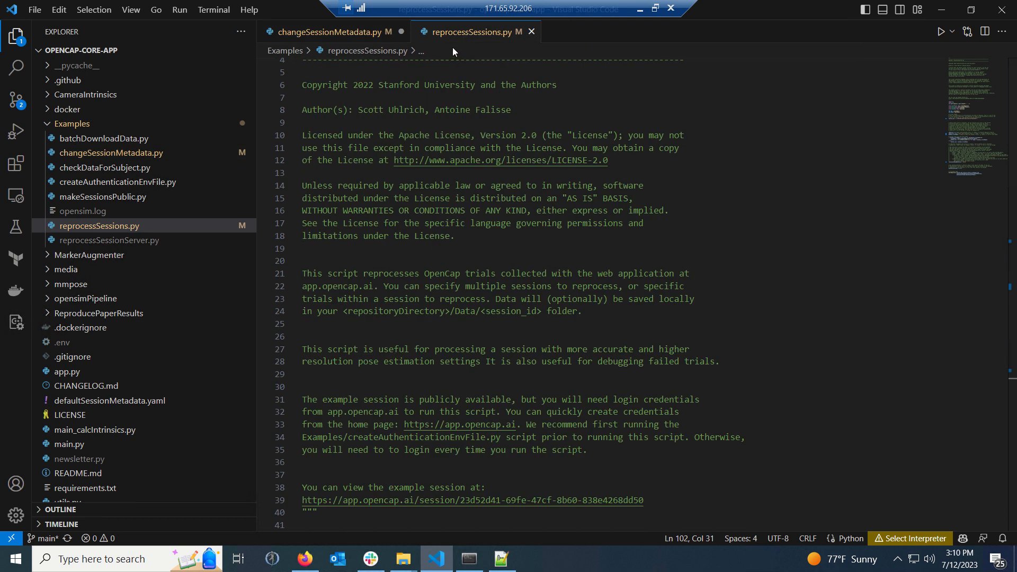
mouse_move(439, 221)
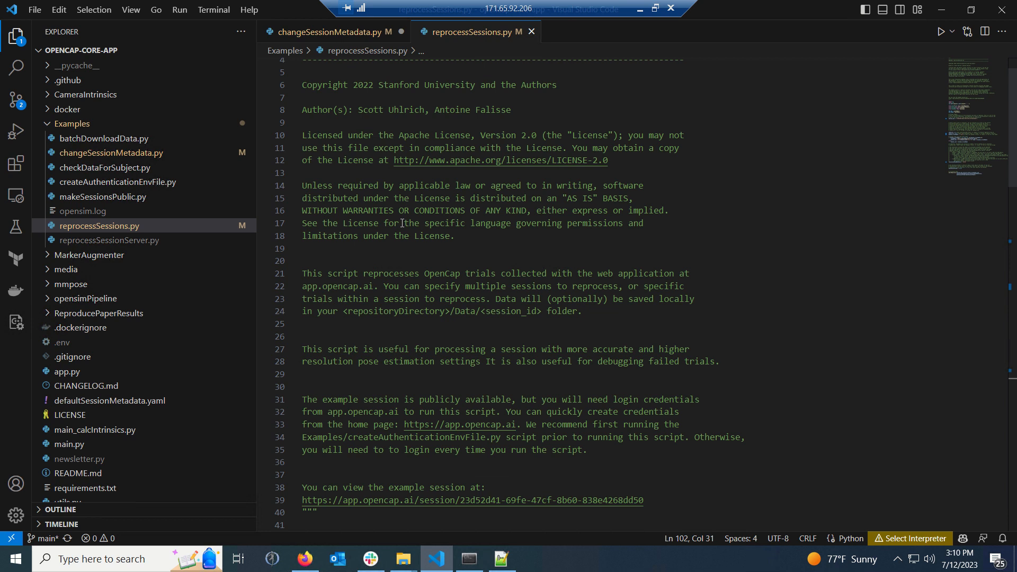
scroll(down, 3)
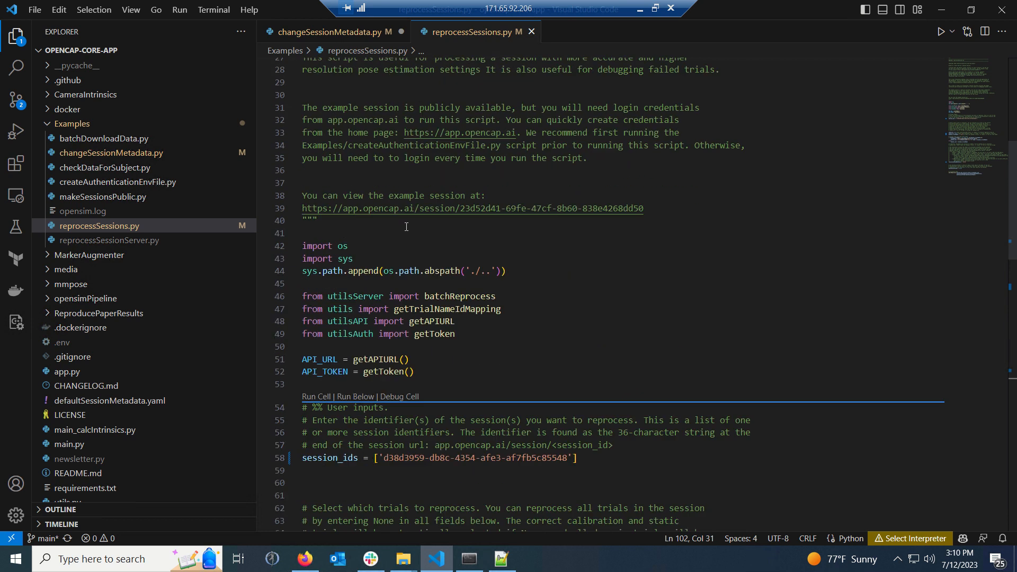
scroll(down, 3)
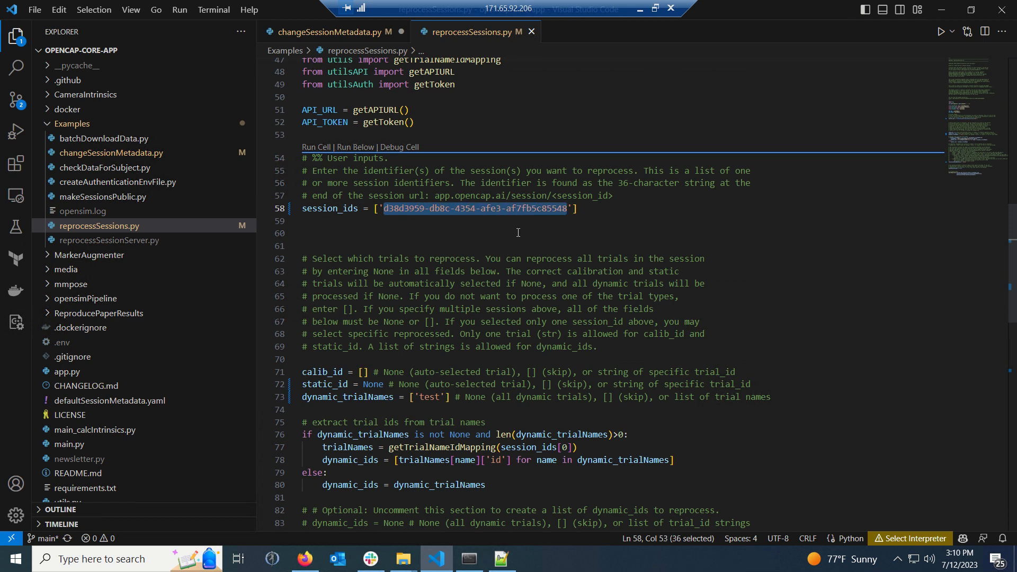
mouse_move(411, 202)
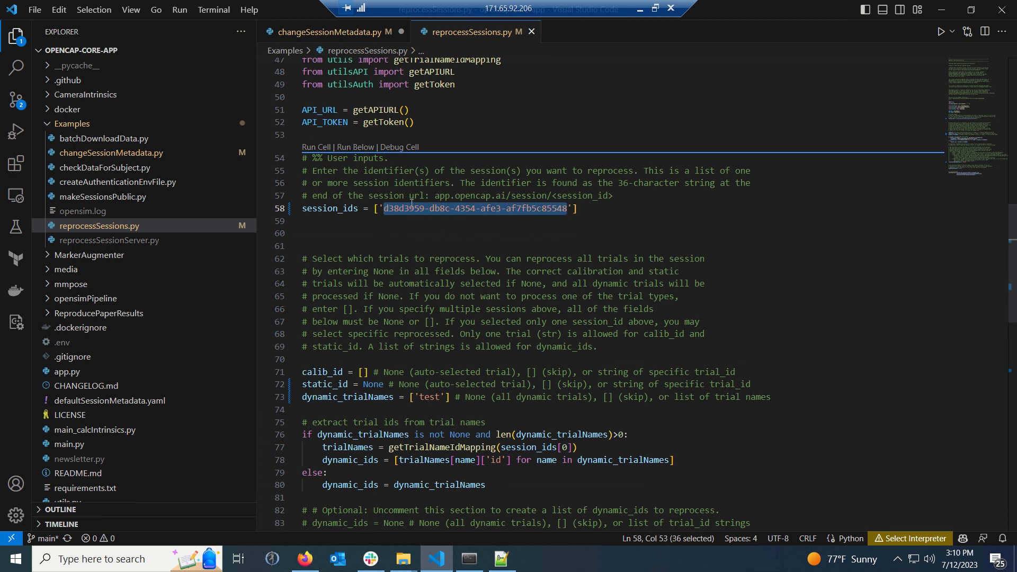
scroll(down, 3)
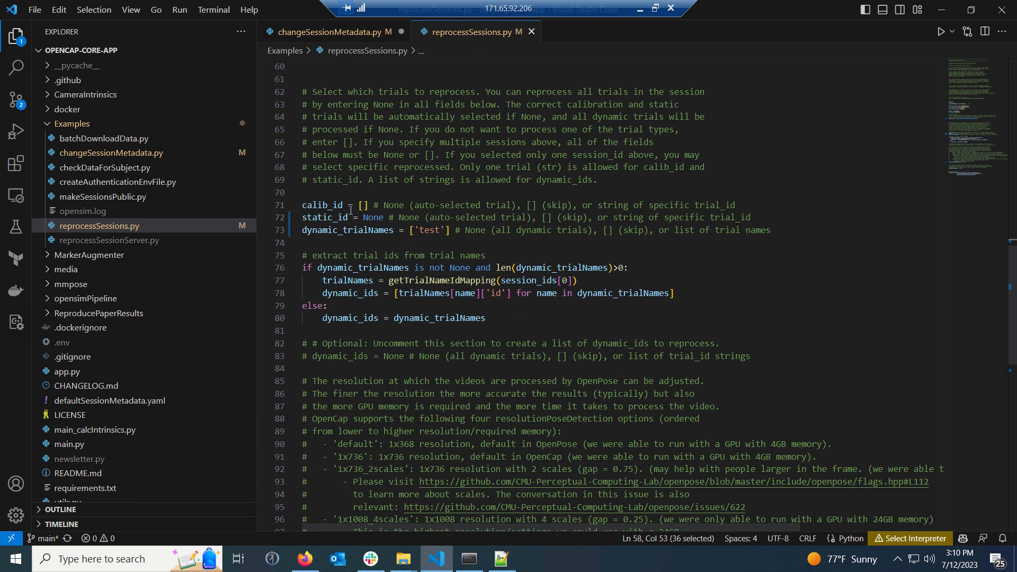
mouse_move(323, 205)
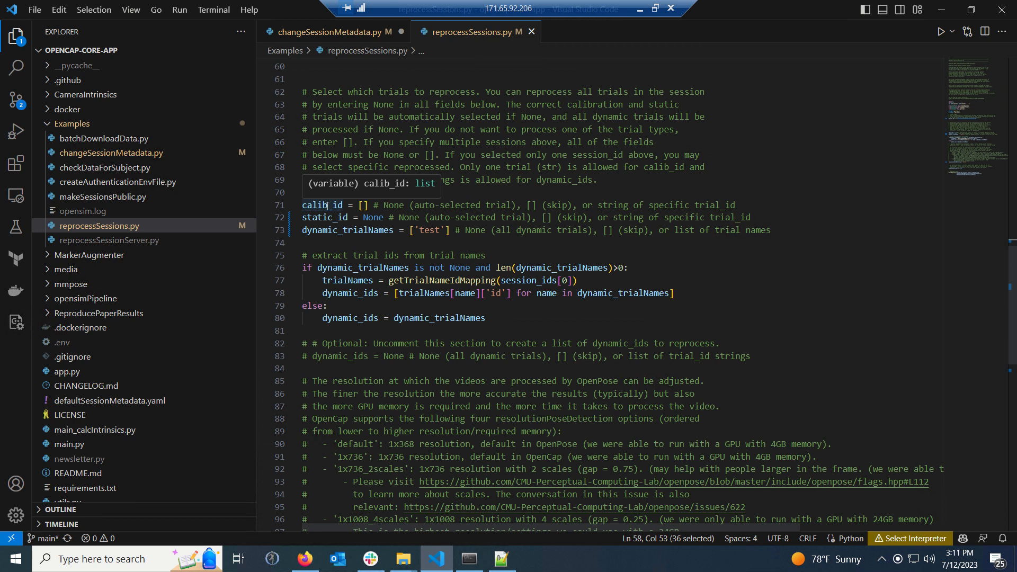
mouse_move(314, 248)
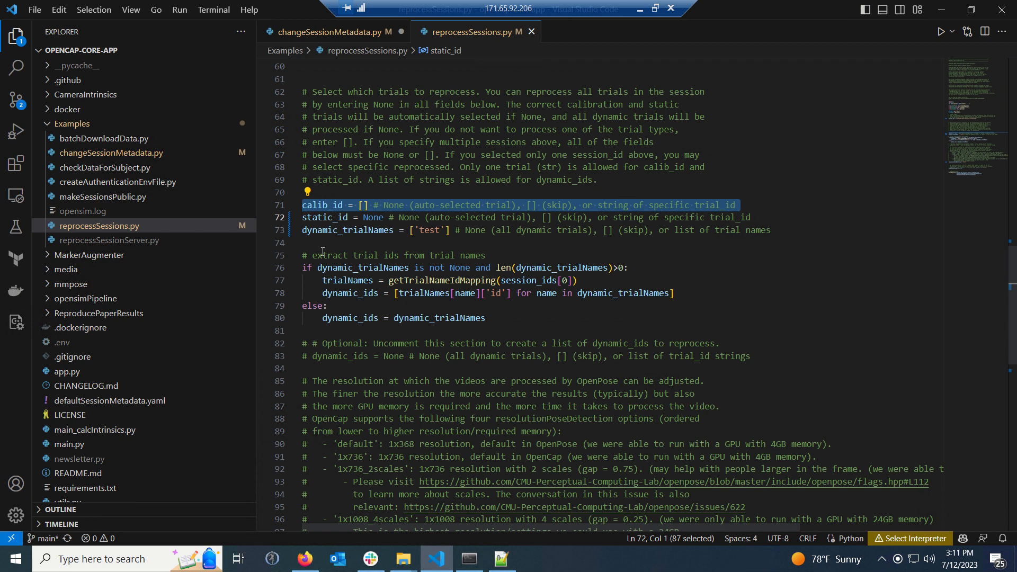
mouse_move(331, 217)
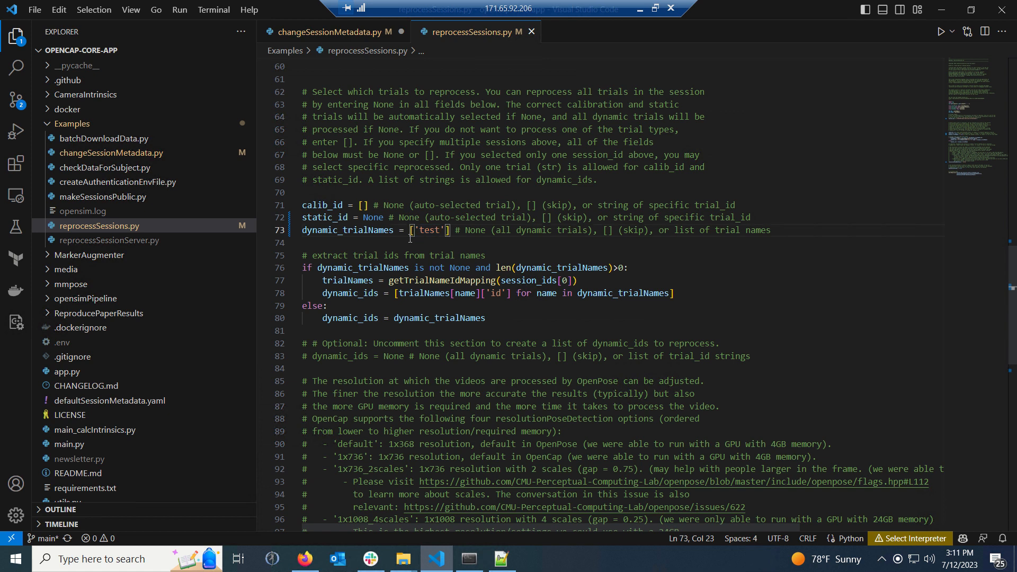
mouse_move(390, 248)
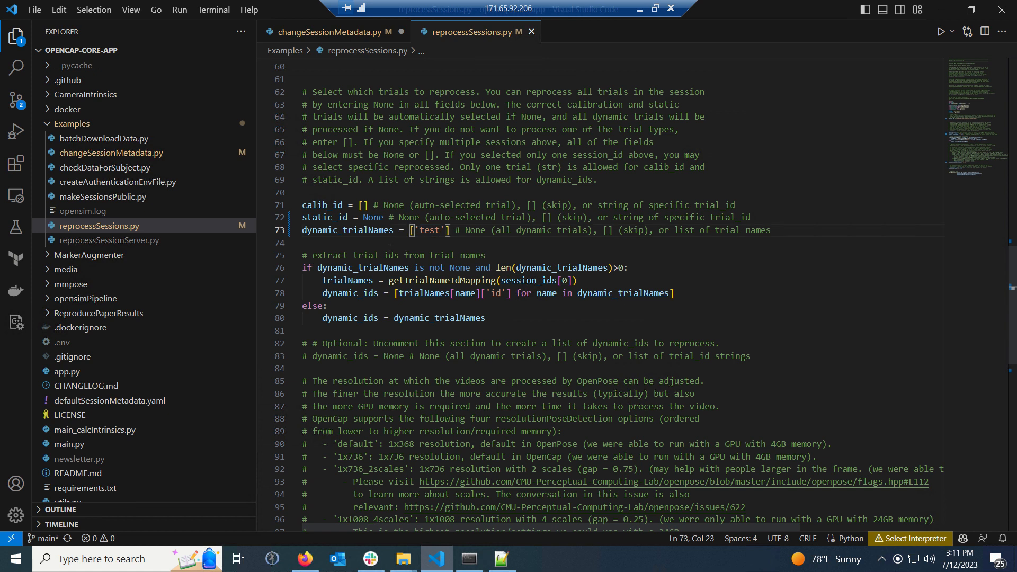
scroll(down, 3)
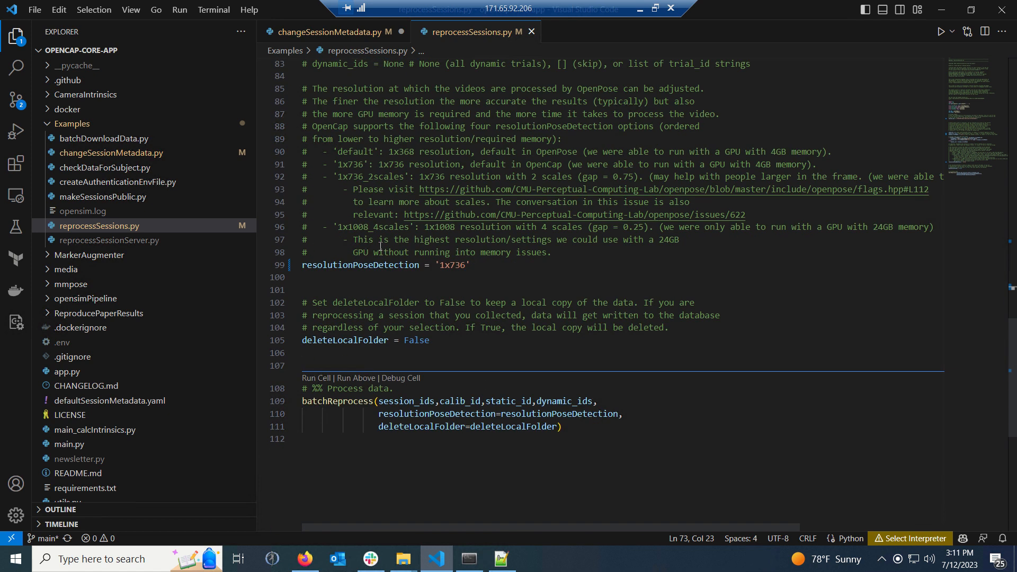
scroll(up, 3)
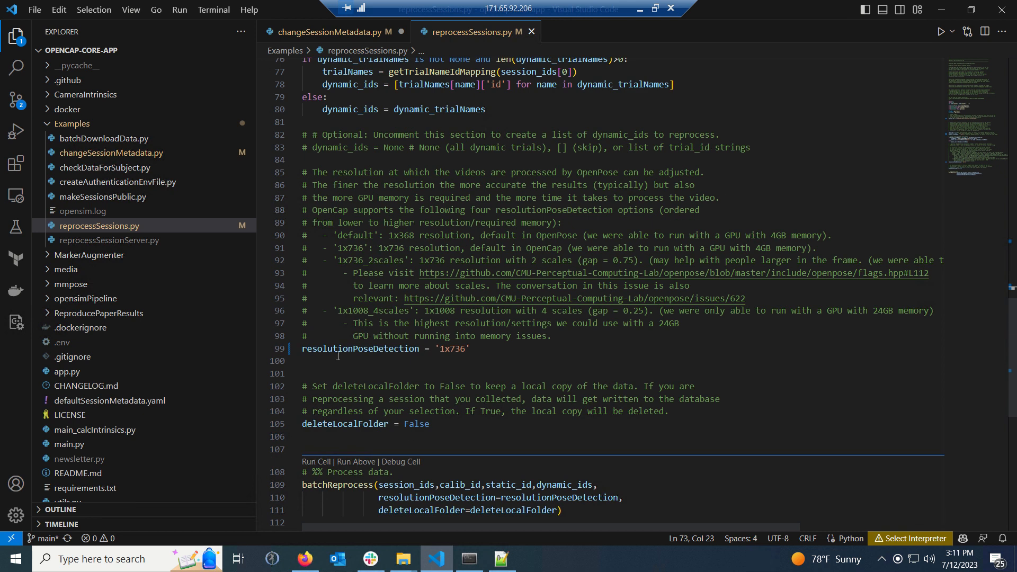
mouse_move(361, 348)
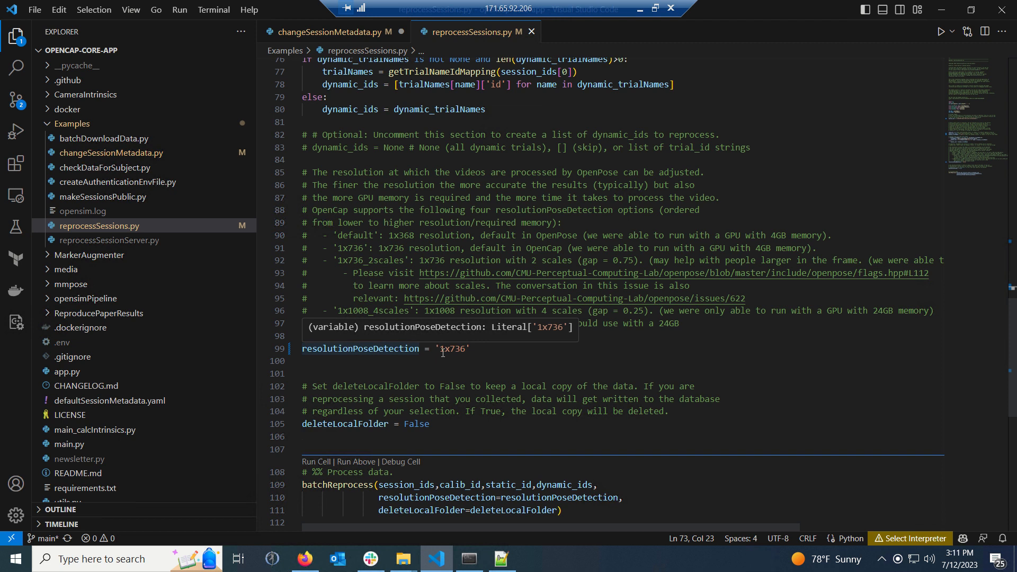
mouse_move(396, 264)
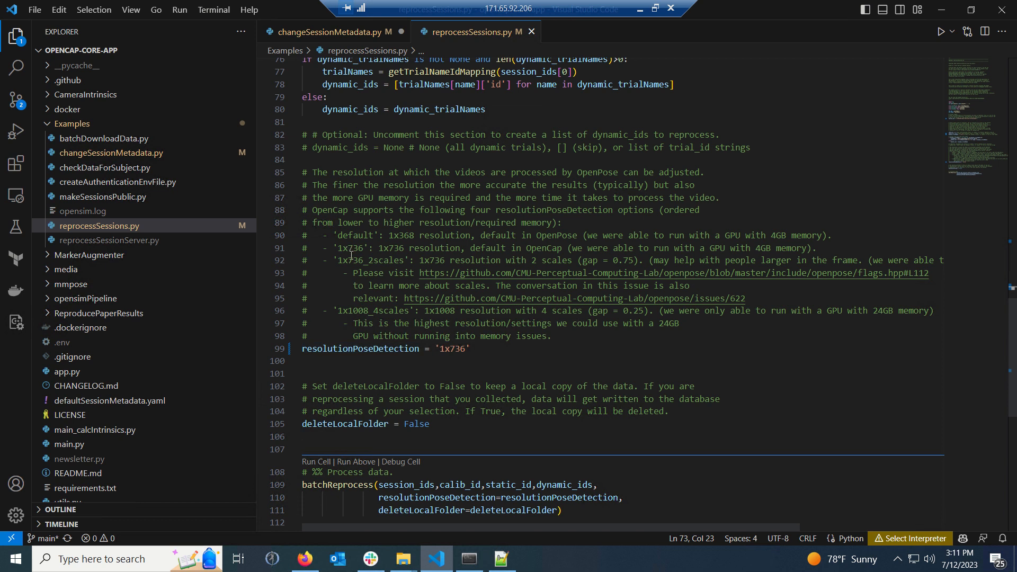
mouse_move(440, 364)
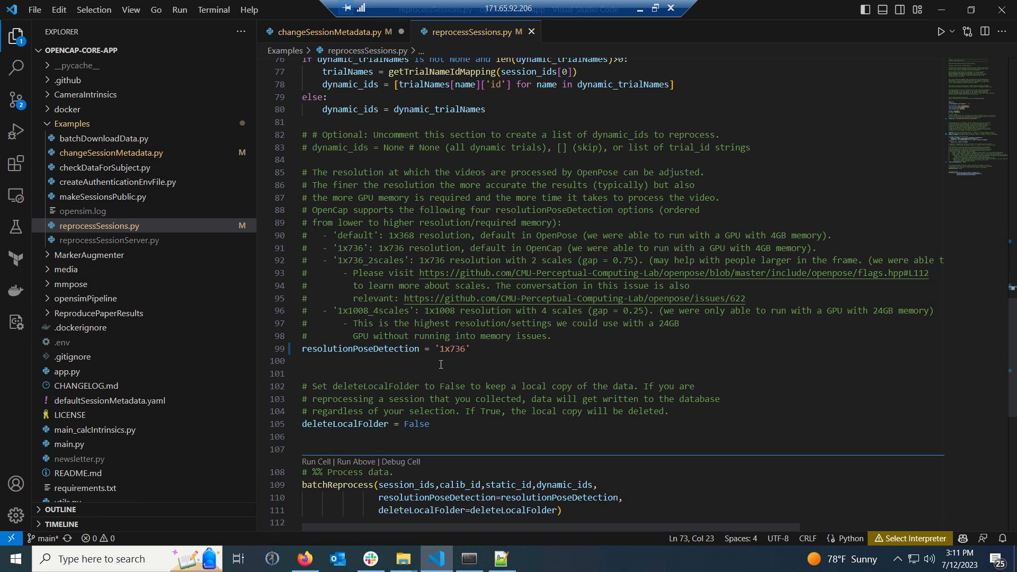
double_click(452, 349)
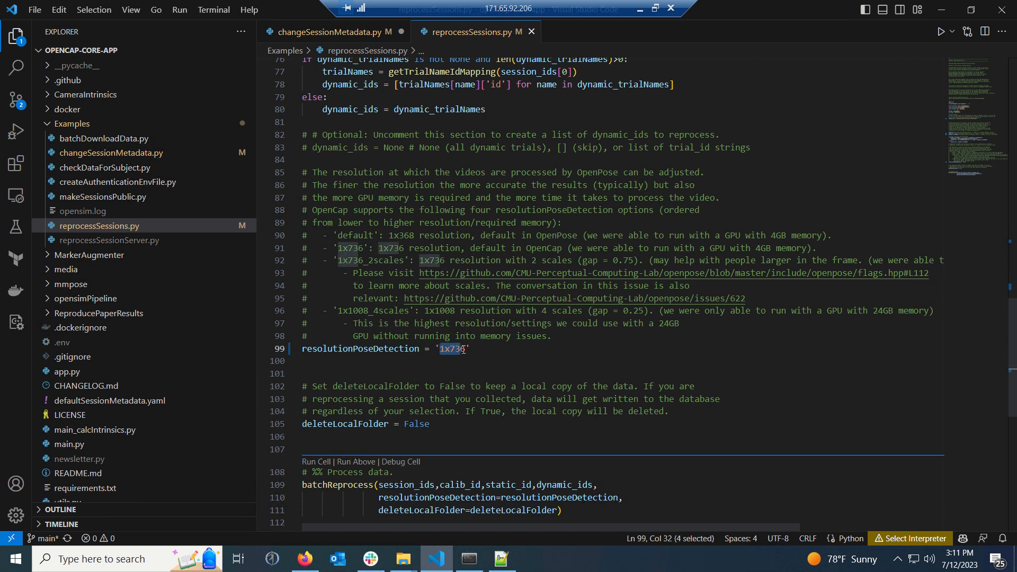
click(303, 373)
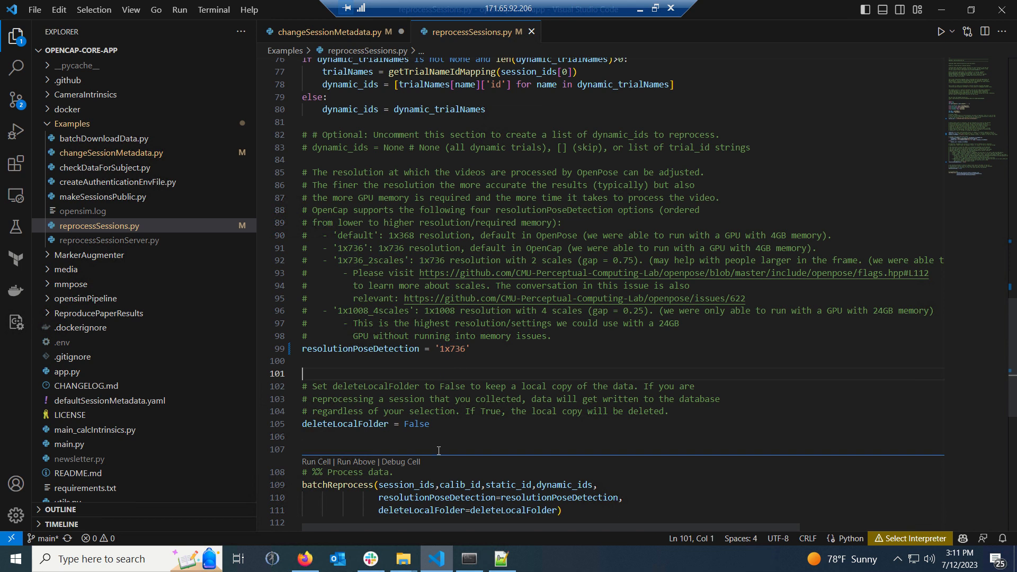
- Run python reprocessSessions.py in Anaconda Prompt and maximize the prompt window
click(468, 559)
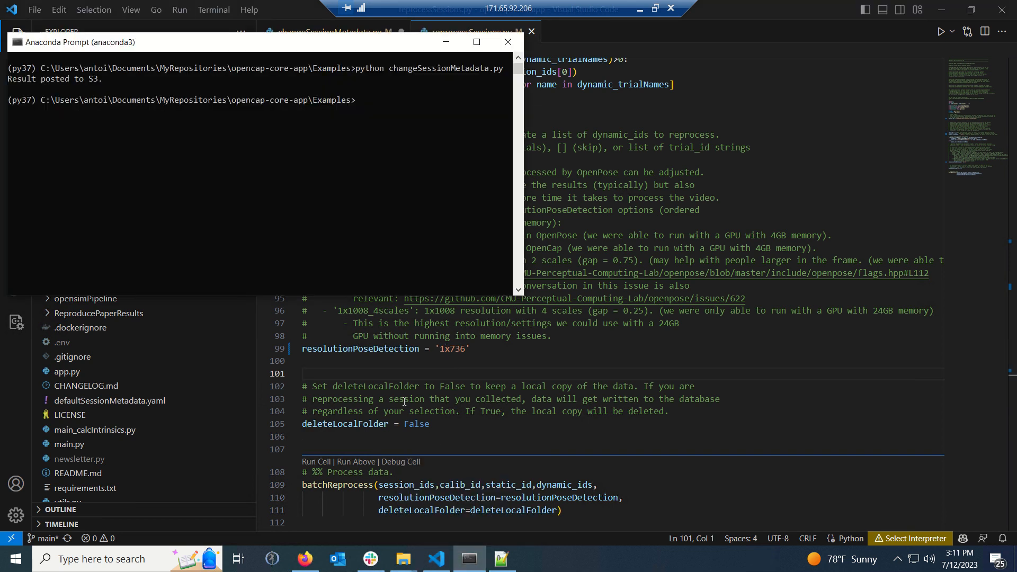
mouse_move(379, 228)
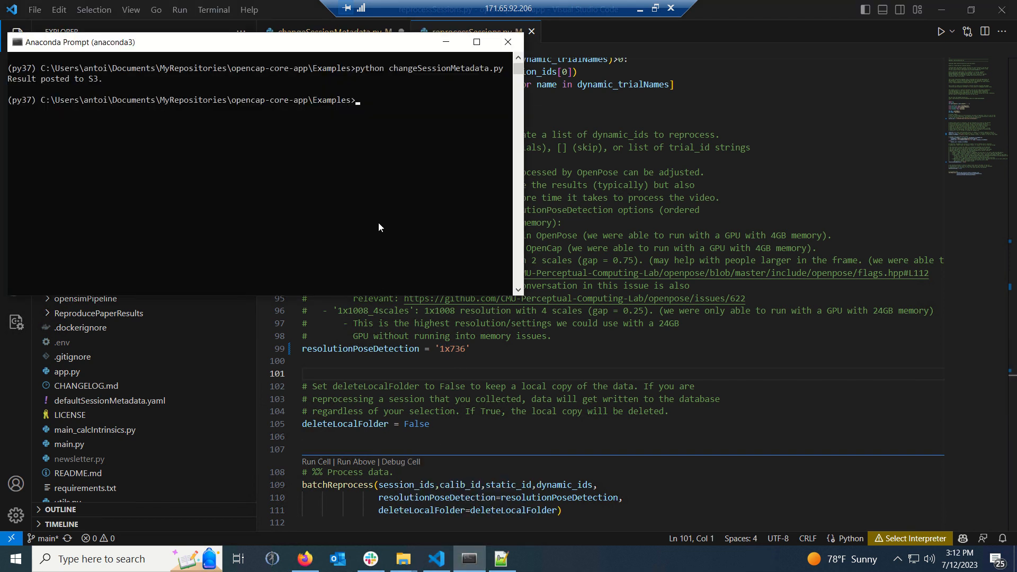
text(python)
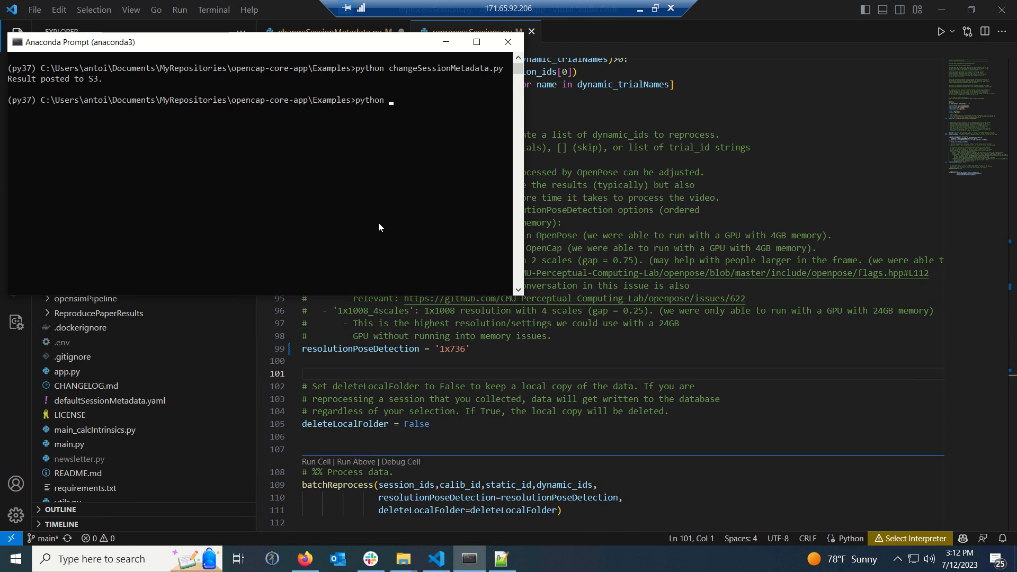
text(reprocessSessions.py)
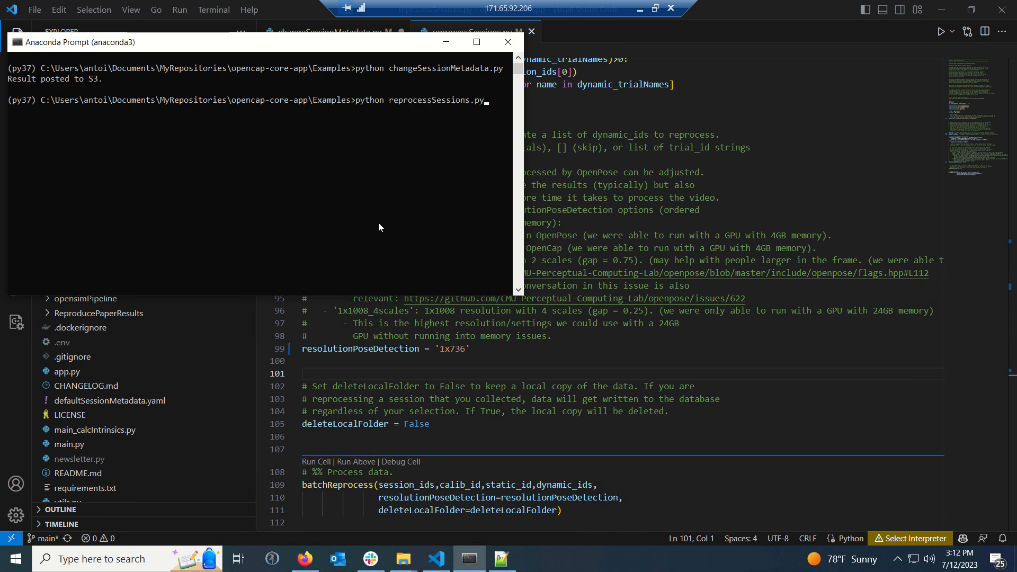
key(Return)
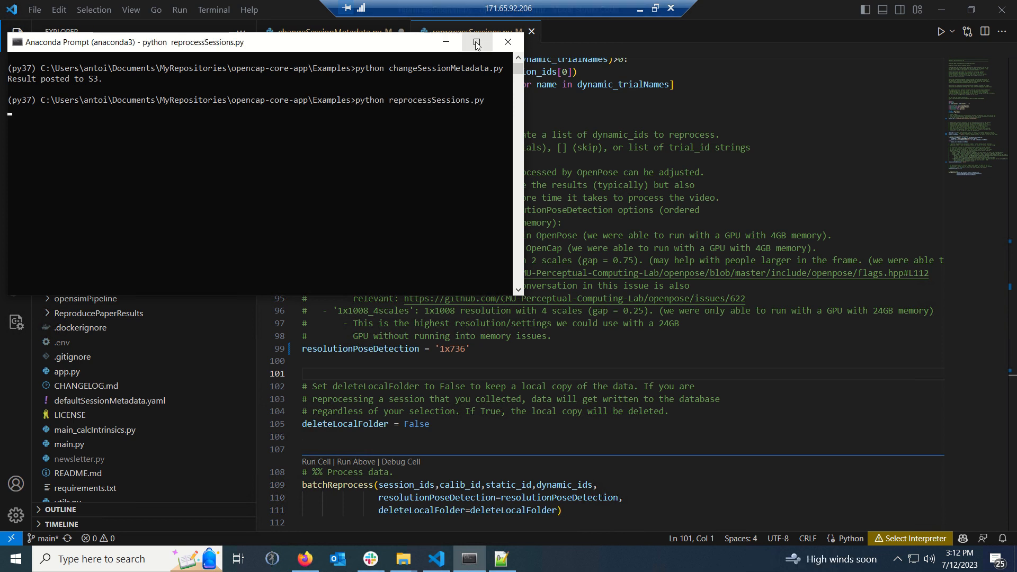
click(475, 41)
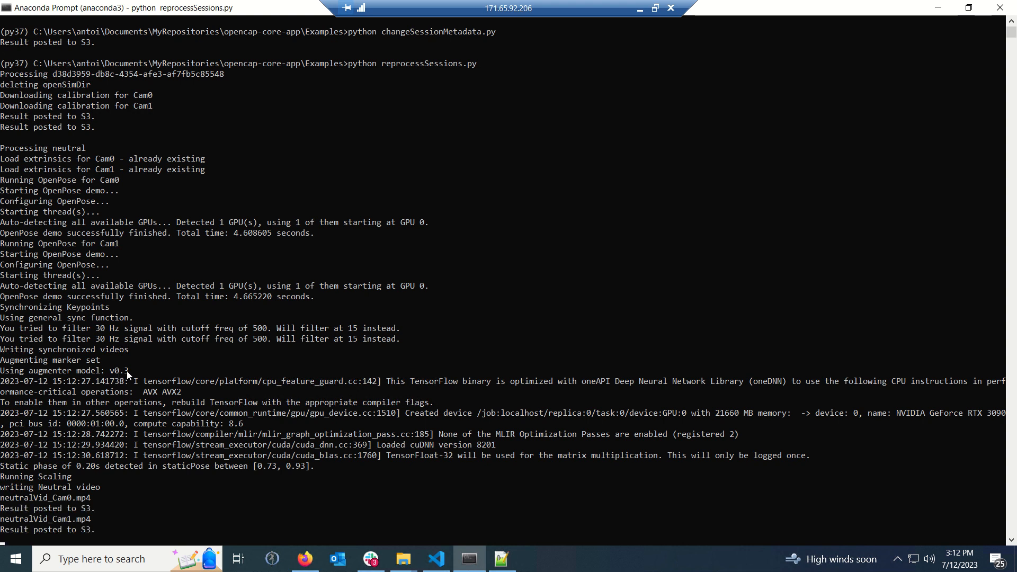
- Scroll the output as the neutral trial uploads finish and the test trial reaches inverse kinematics
scroll(down, 3)
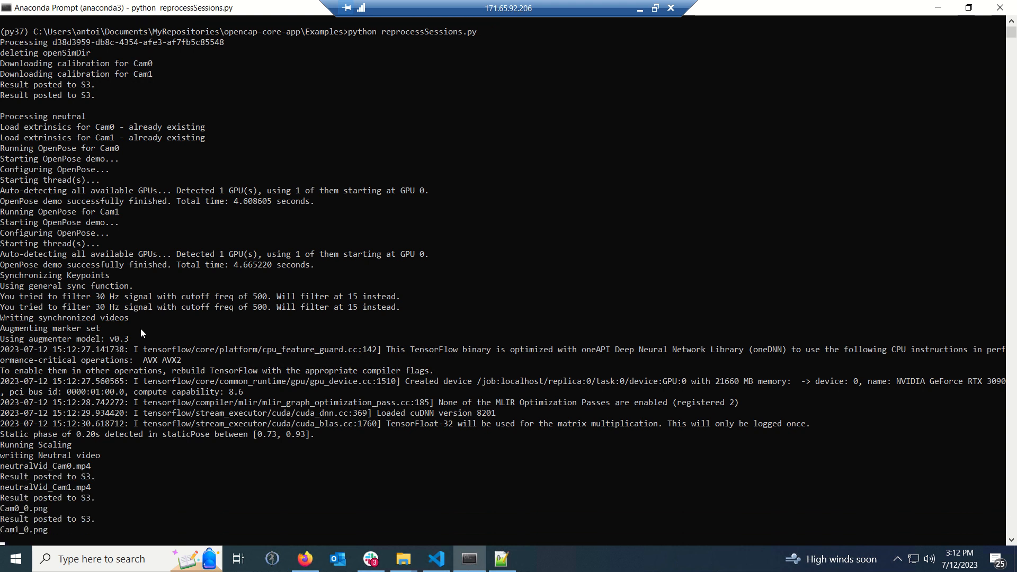
scroll(down, 3)
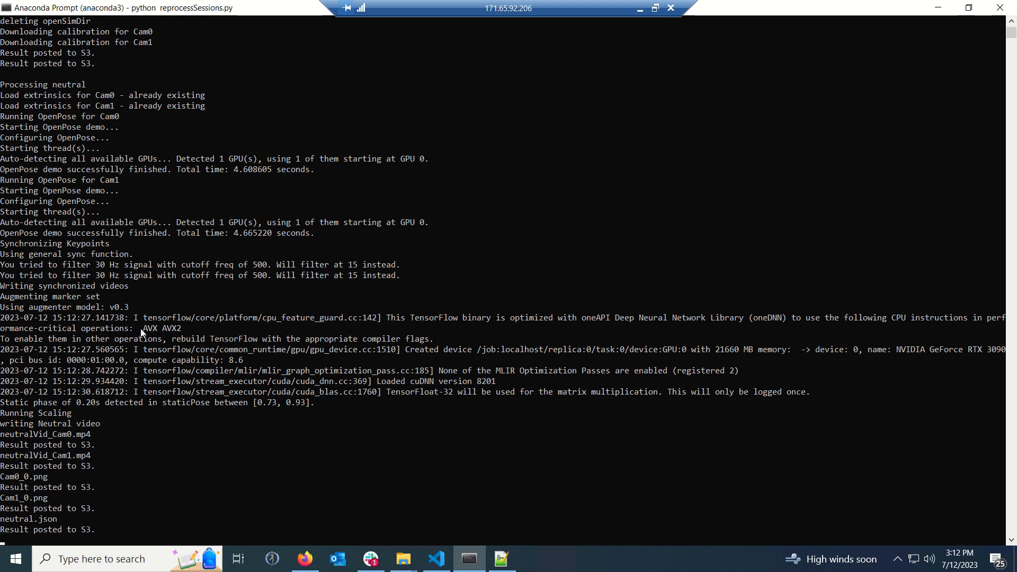
scroll(down, 3)
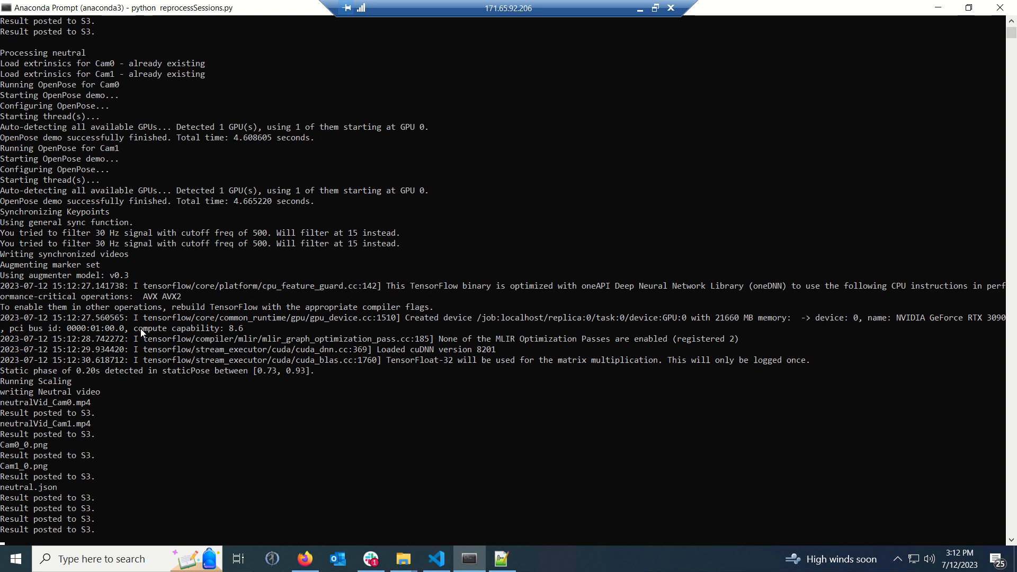
scroll(down, 3)
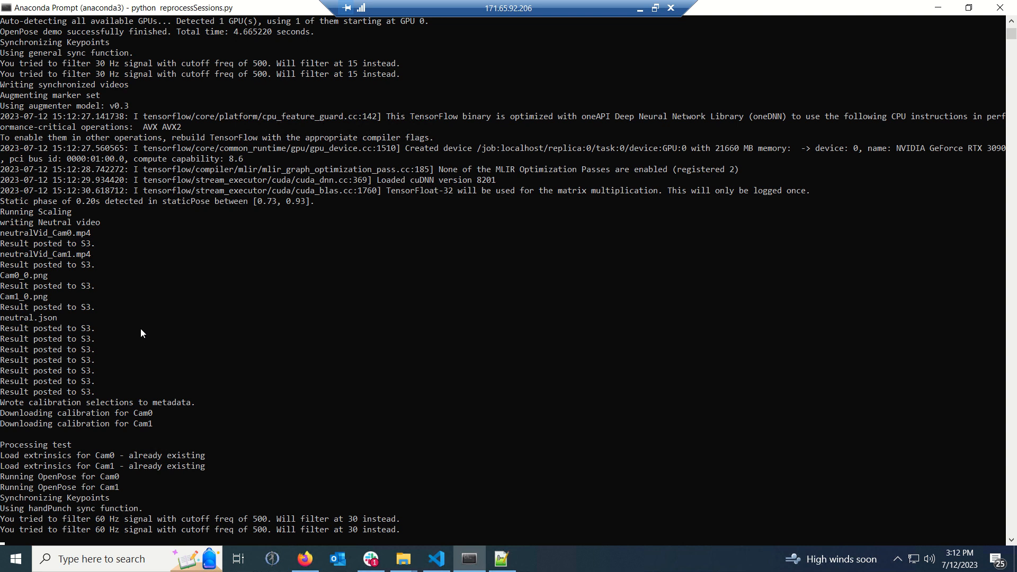
scroll(down, 3)
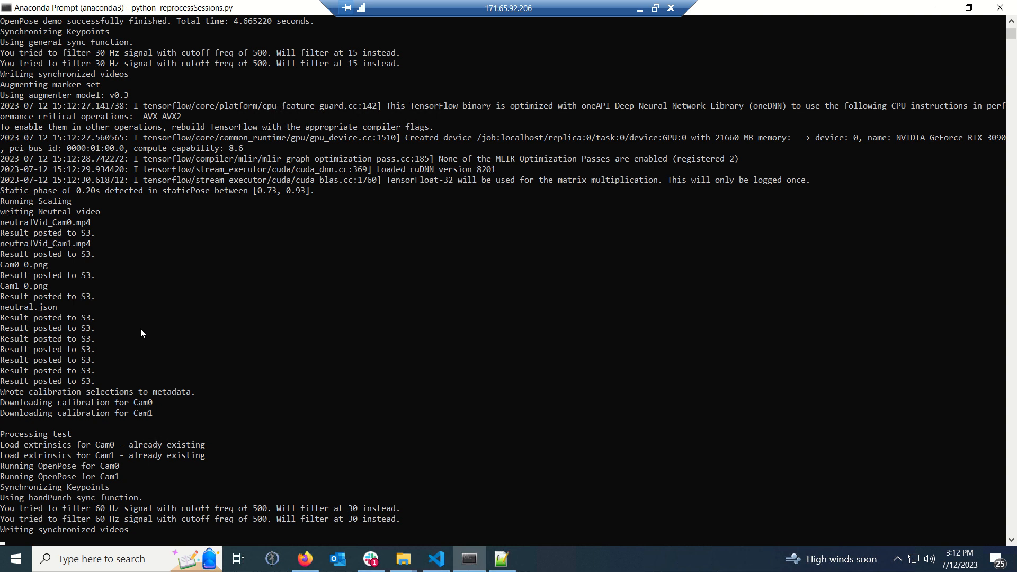
scroll(down, 3)
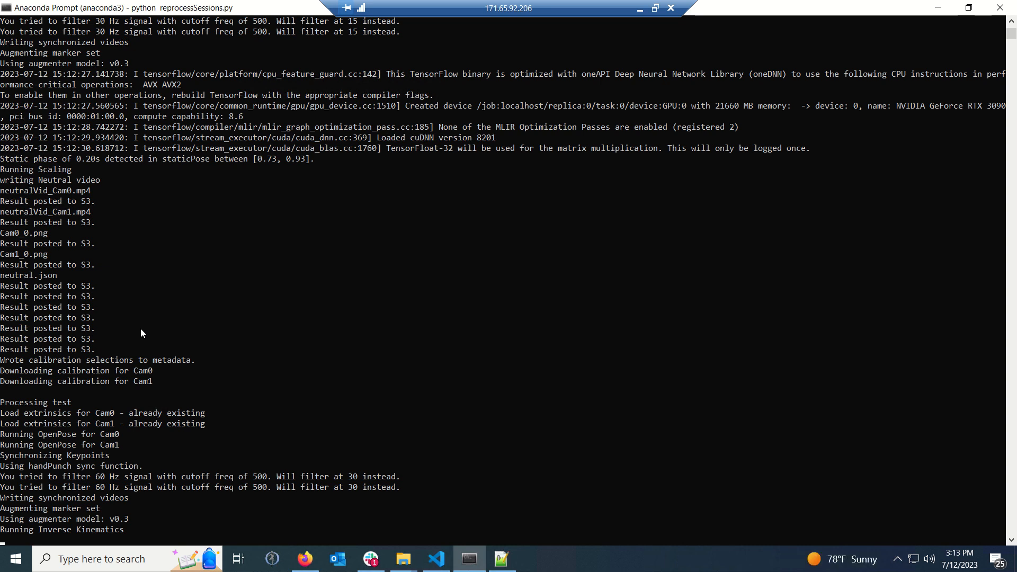
mouse_move(186, 332)
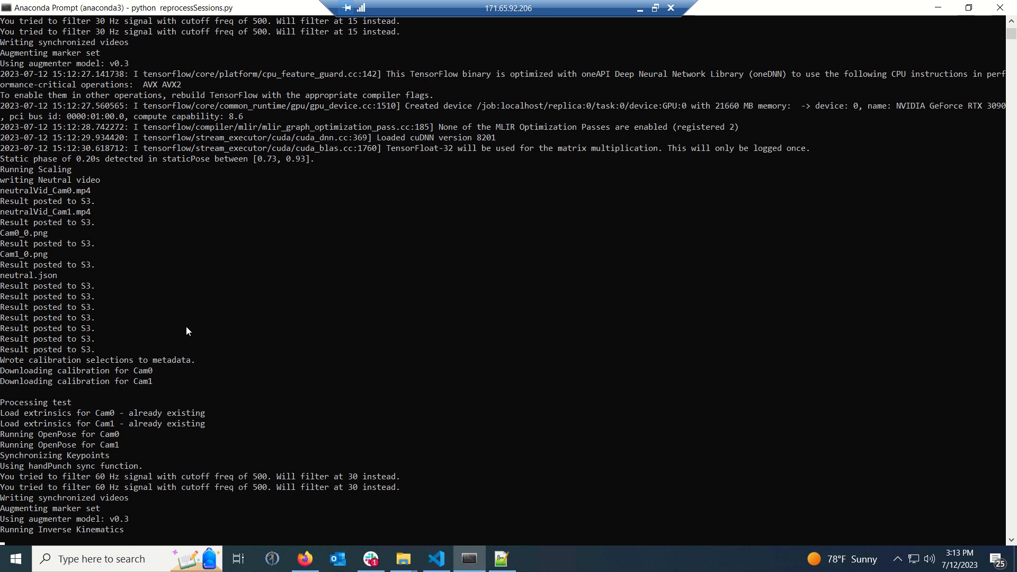
mouse_move(304, 559)
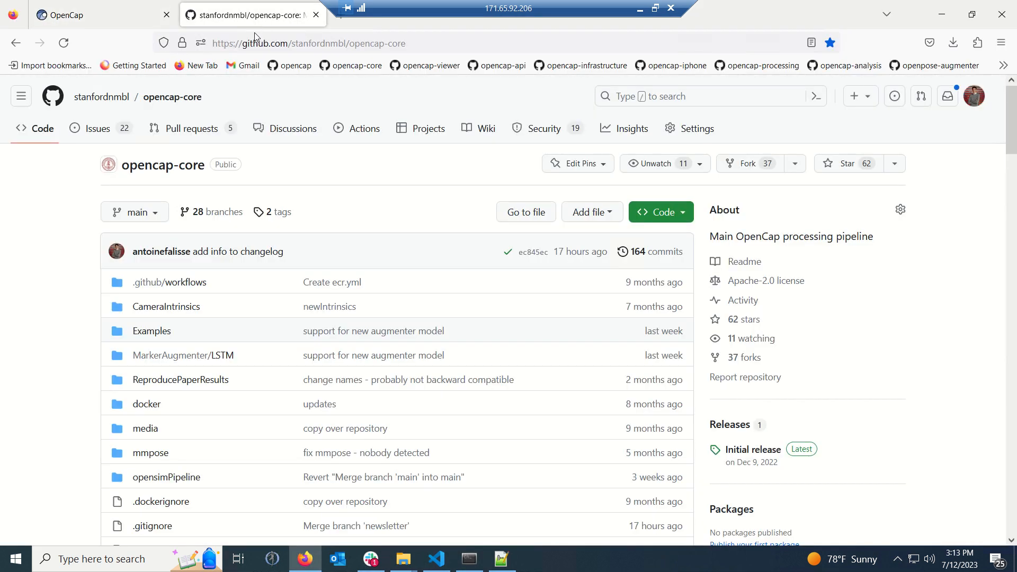
mouse_move(205, 306)
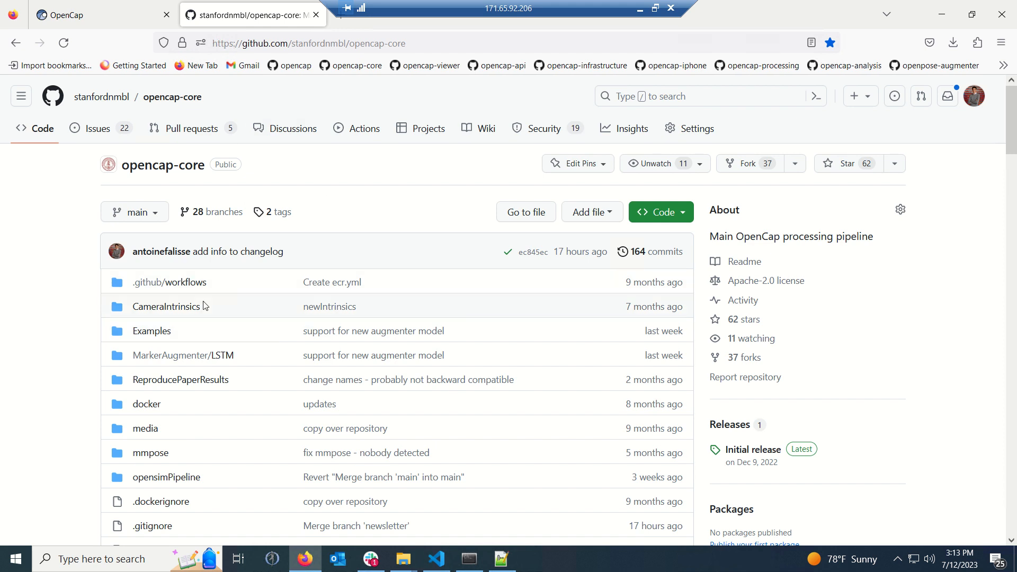
- Scroll the opencap-core README to 'Running the pipeline locally' and Installation, then return to Anaconda Prompt
scroll(down, 3)
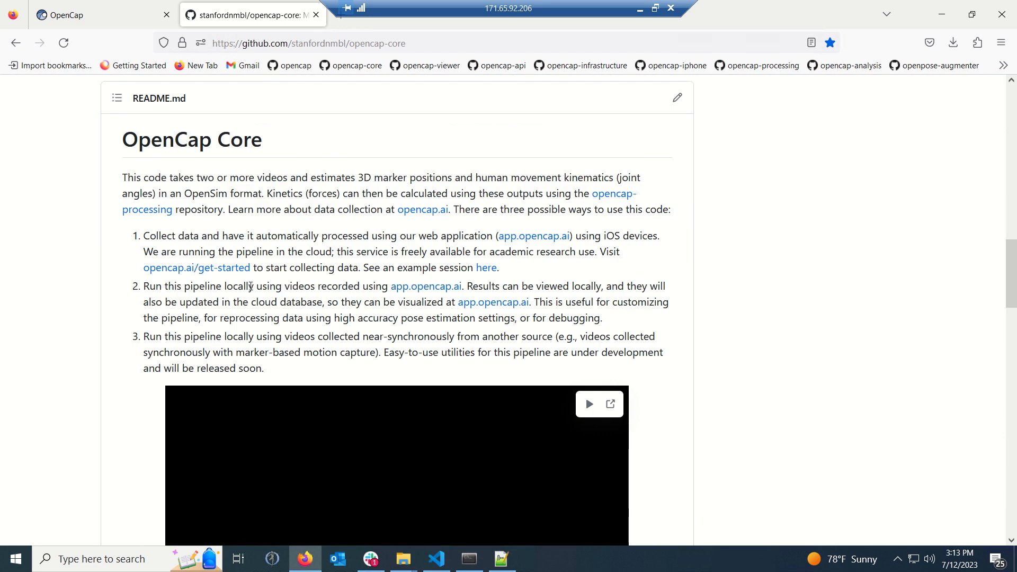
scroll(down, 3)
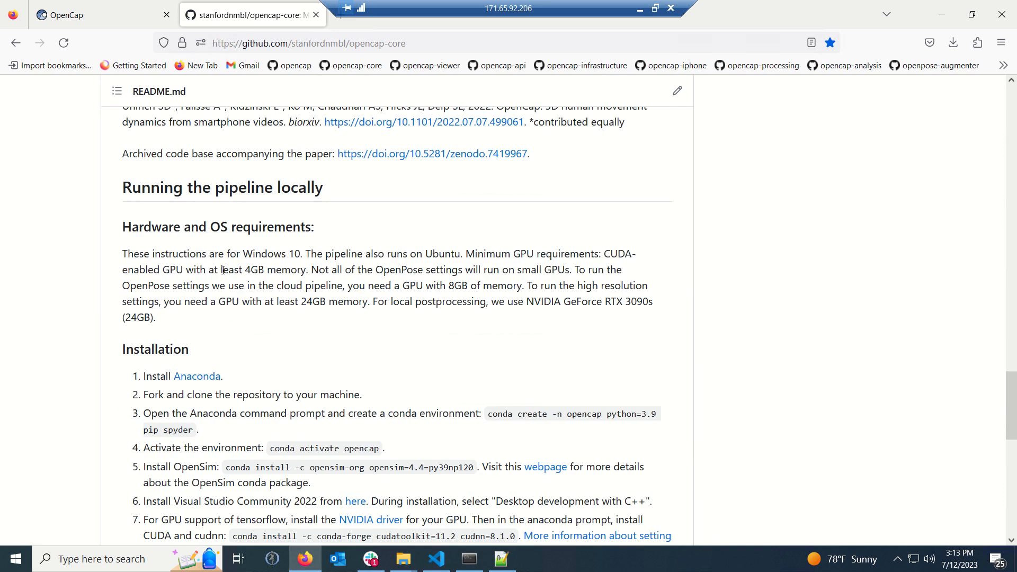
mouse_move(127, 187)
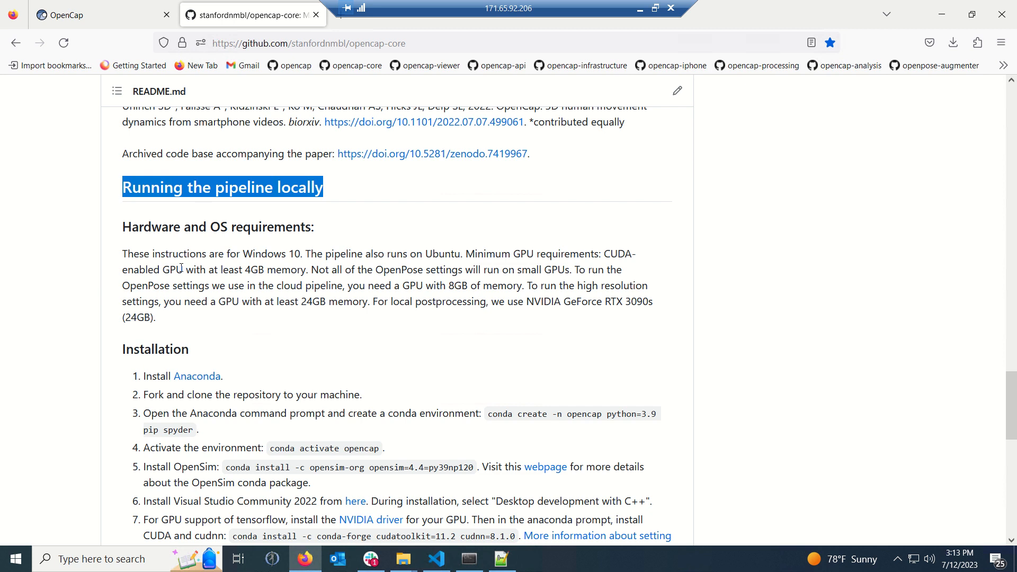
mouse_move(191, 295)
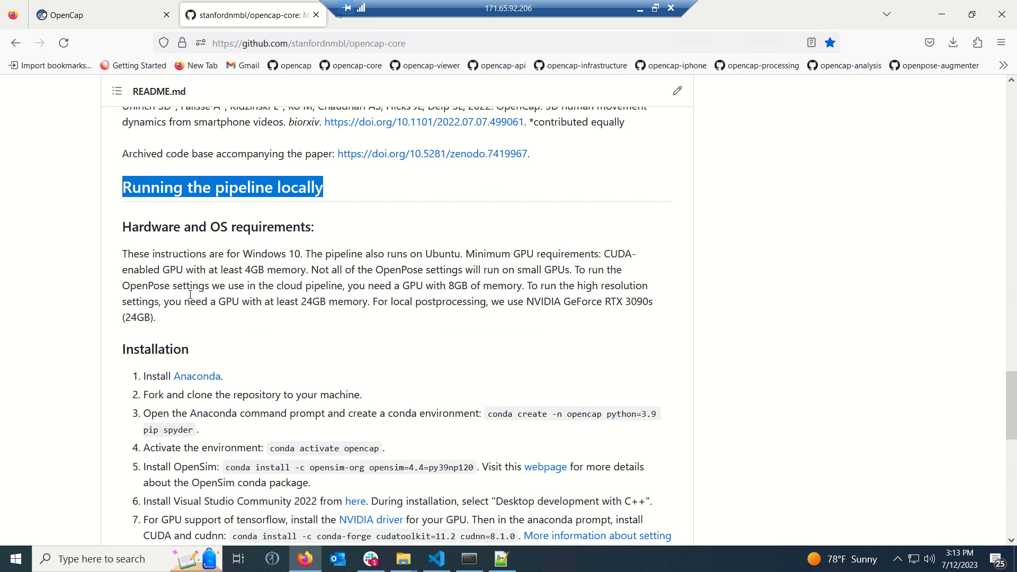
scroll(down, 3)
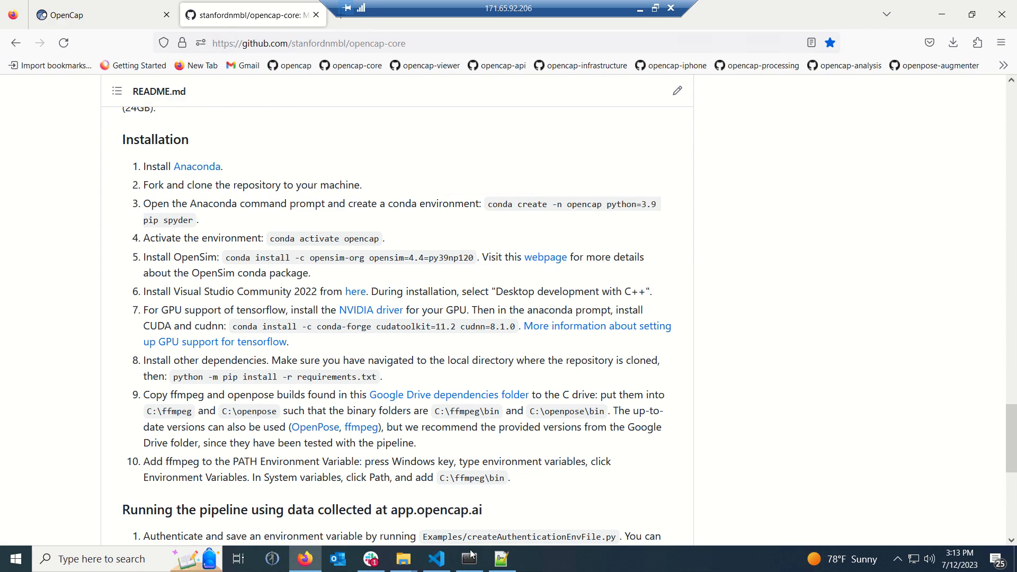
click(468, 558)
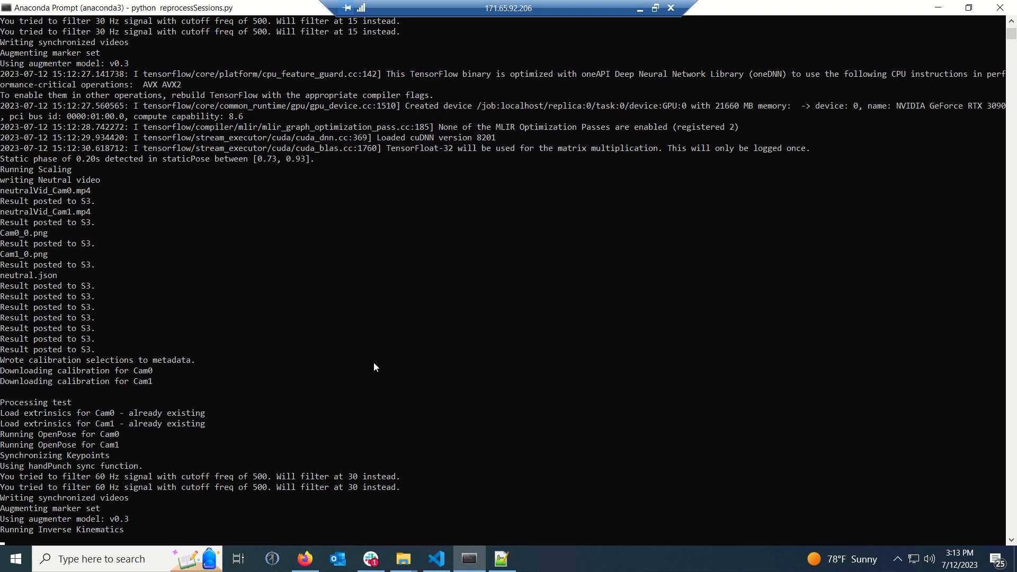
- Watch reprocessSessions.py finish posting test.json results, then return to Firefox
scroll(down, 3)
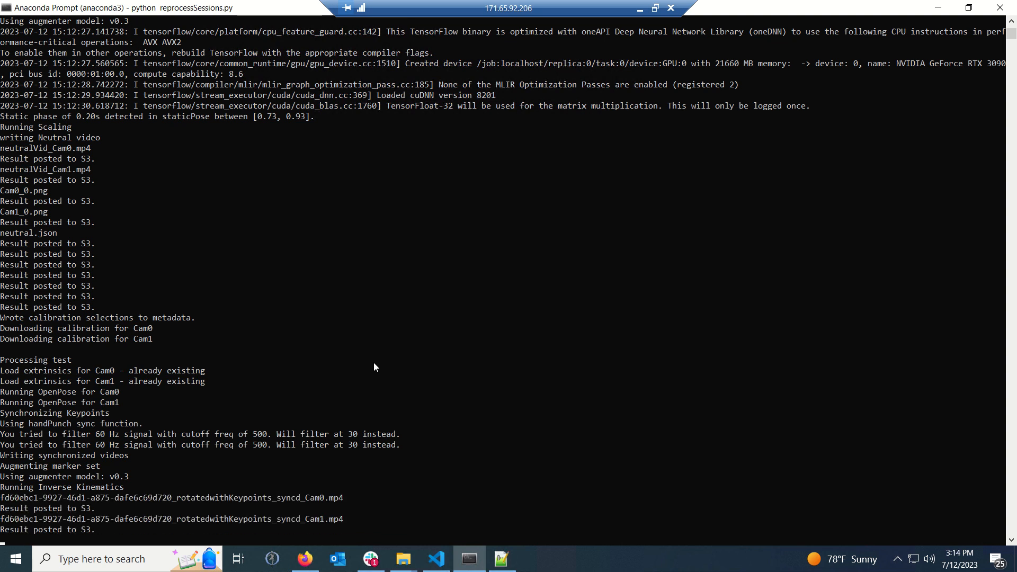
scroll(down, 3)
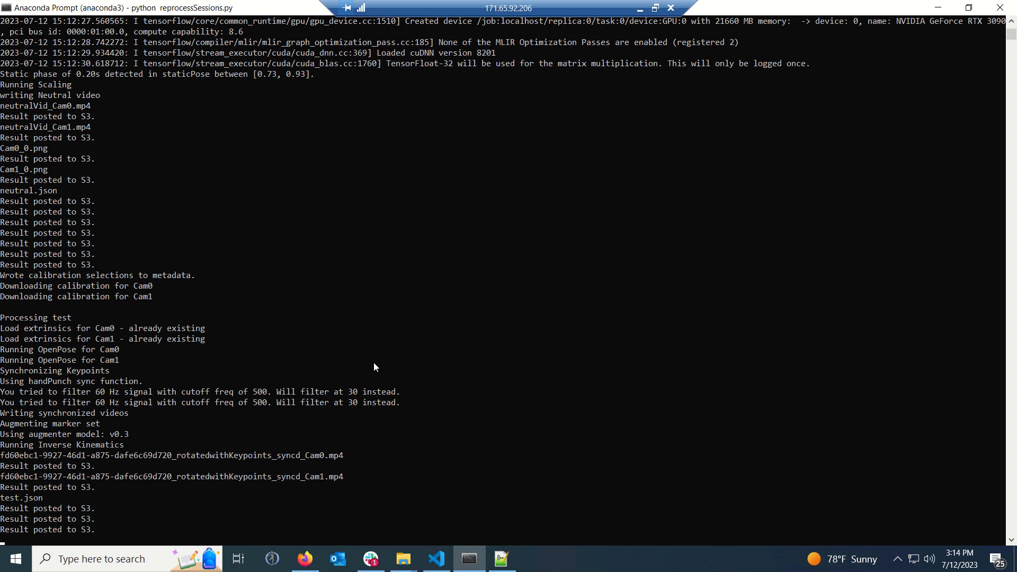
scroll(down, 3)
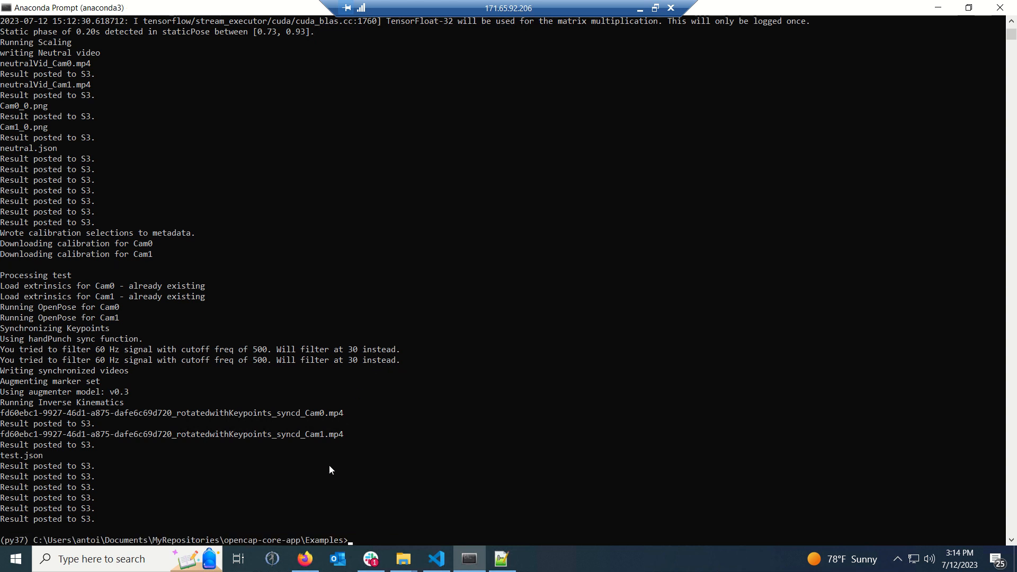
click(305, 558)
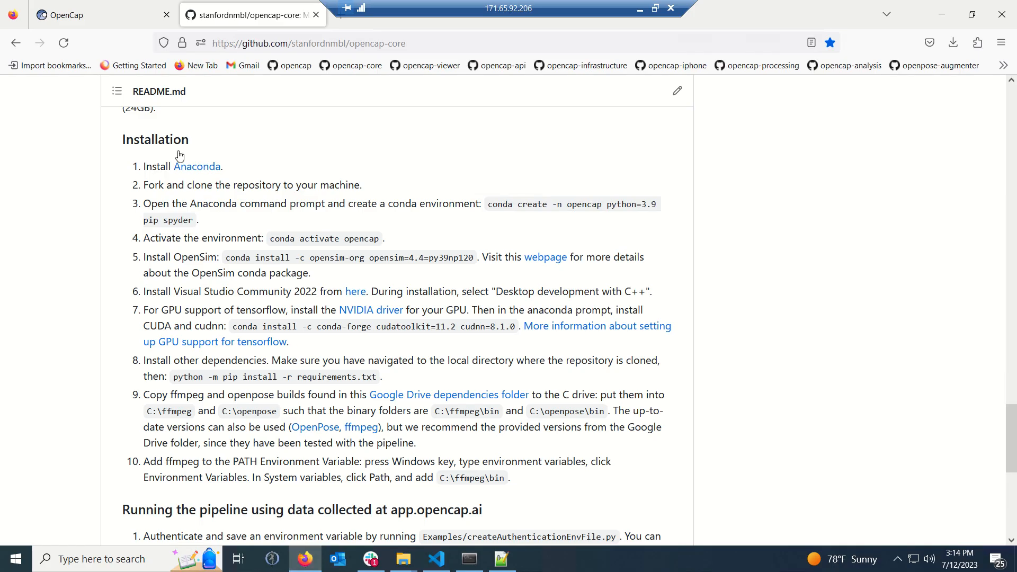
- Reload the test trial on the OpenCap session page, play its skeleton motion, then pause
click(98, 14)
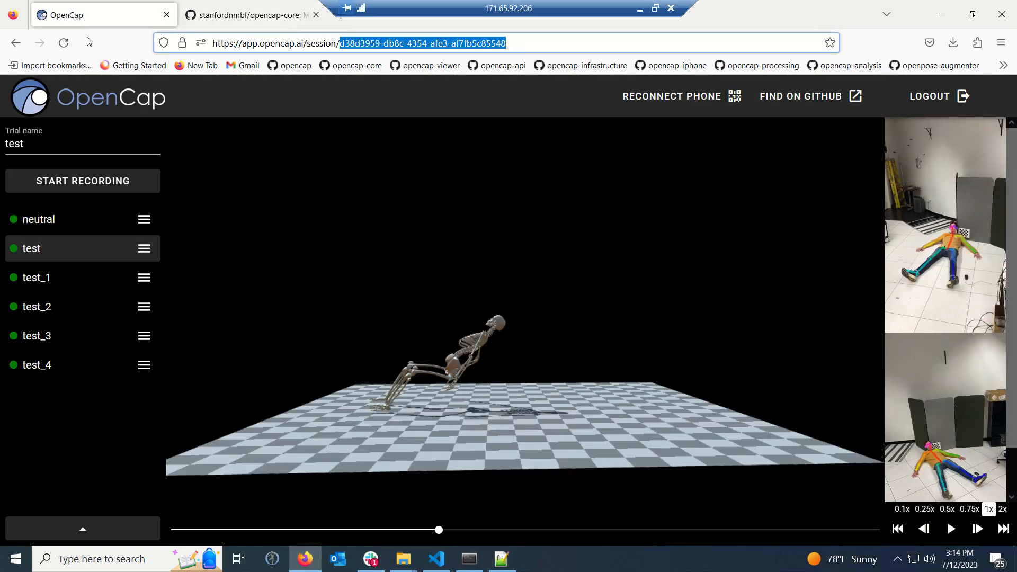
mouse_move(350, 356)
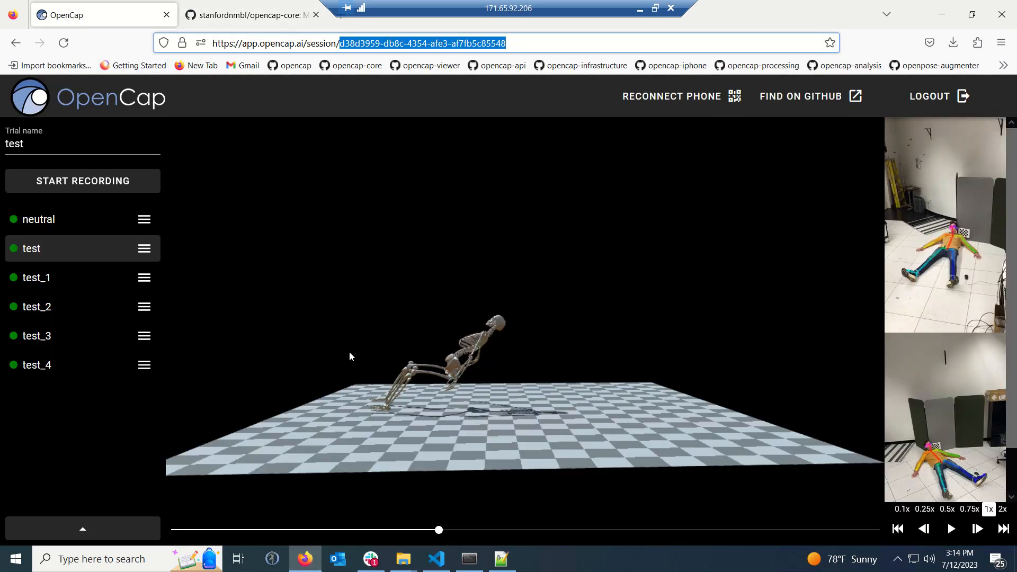
mouse_move(34, 252)
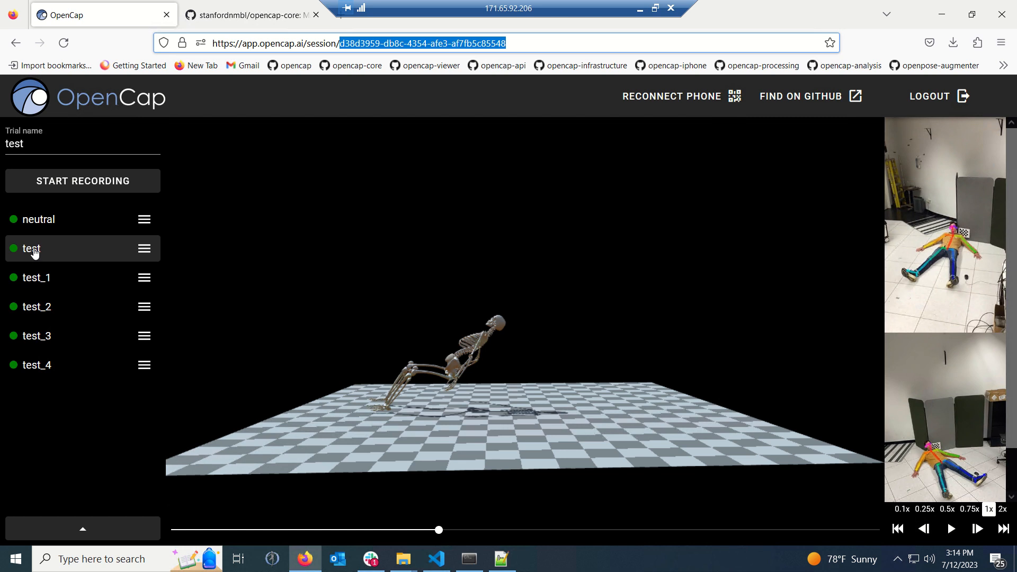
click(898, 529)
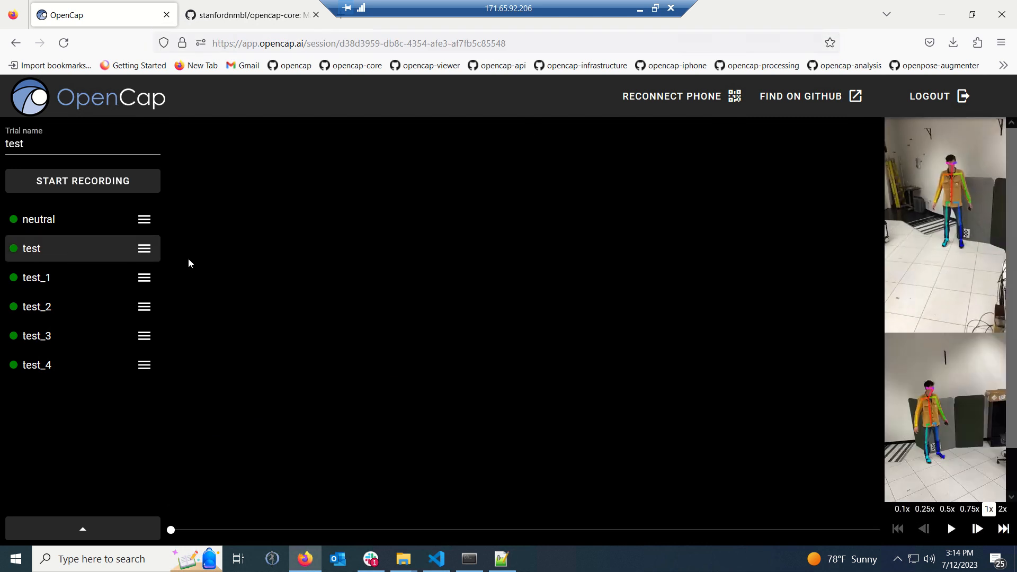
click(951, 529)
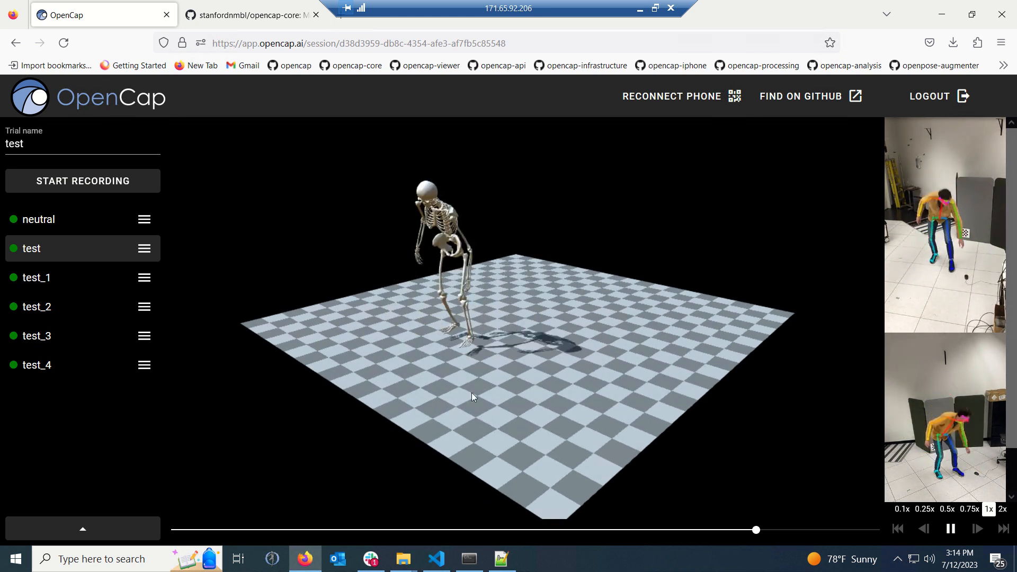
click(951, 528)
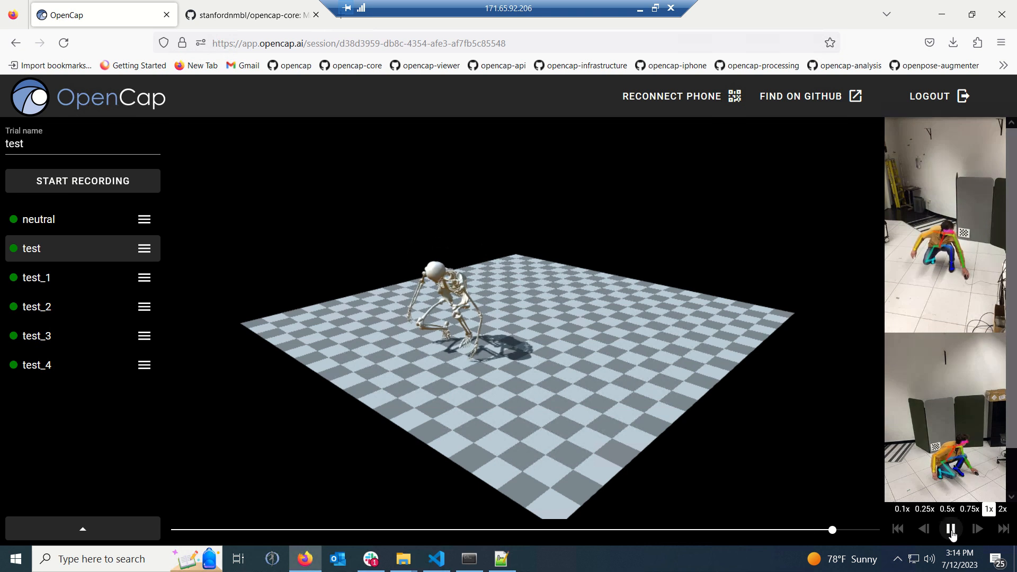
click(951, 529)
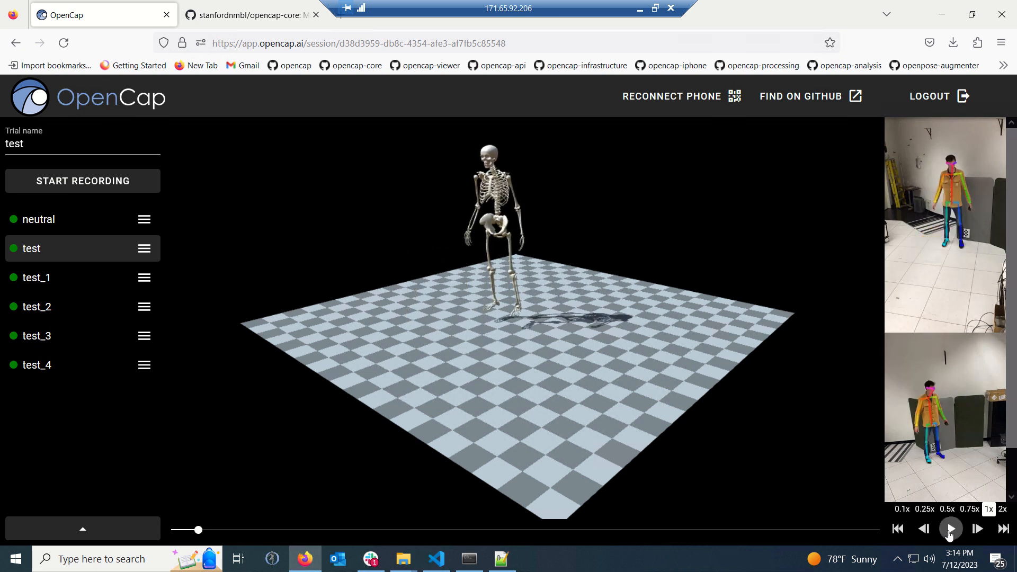
mouse_move(743, 373)
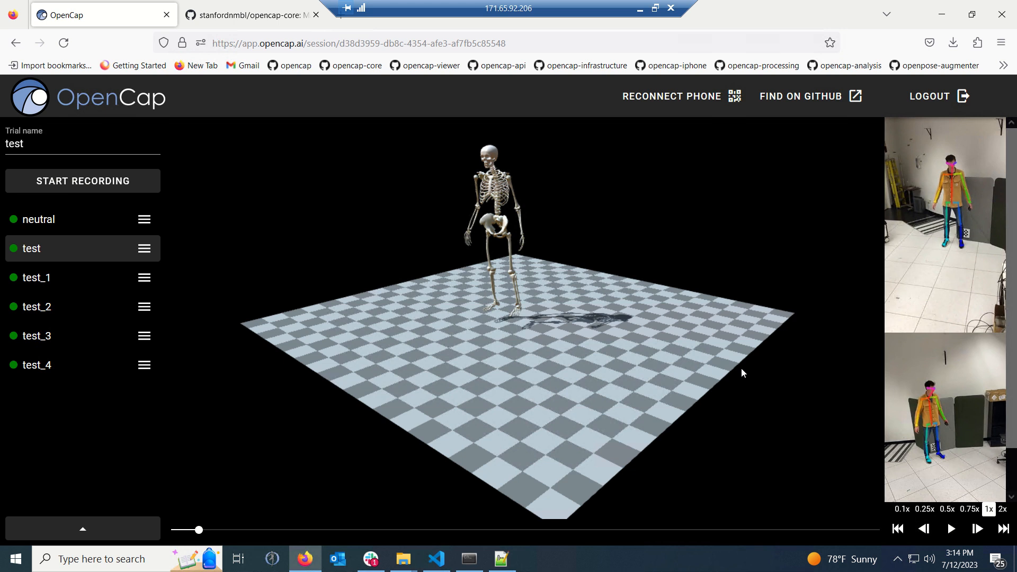
mouse_move(221, 367)
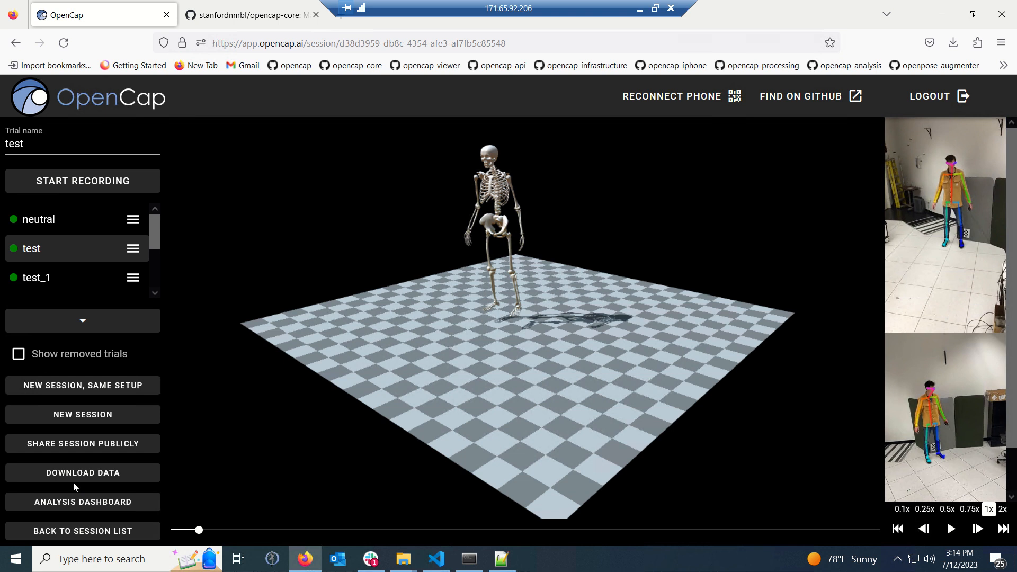
mouse_move(279, 470)
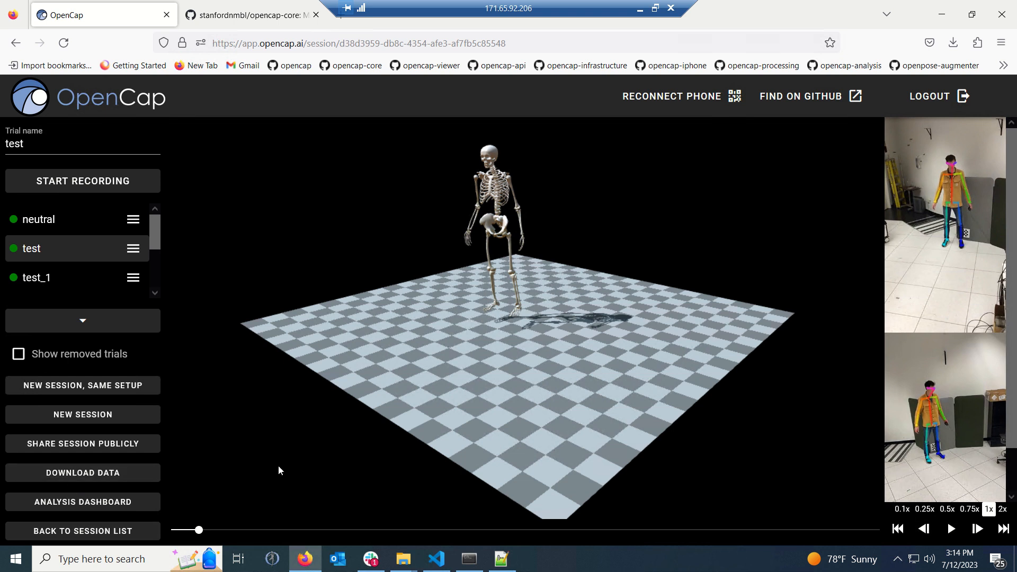
mouse_move(284, 464)
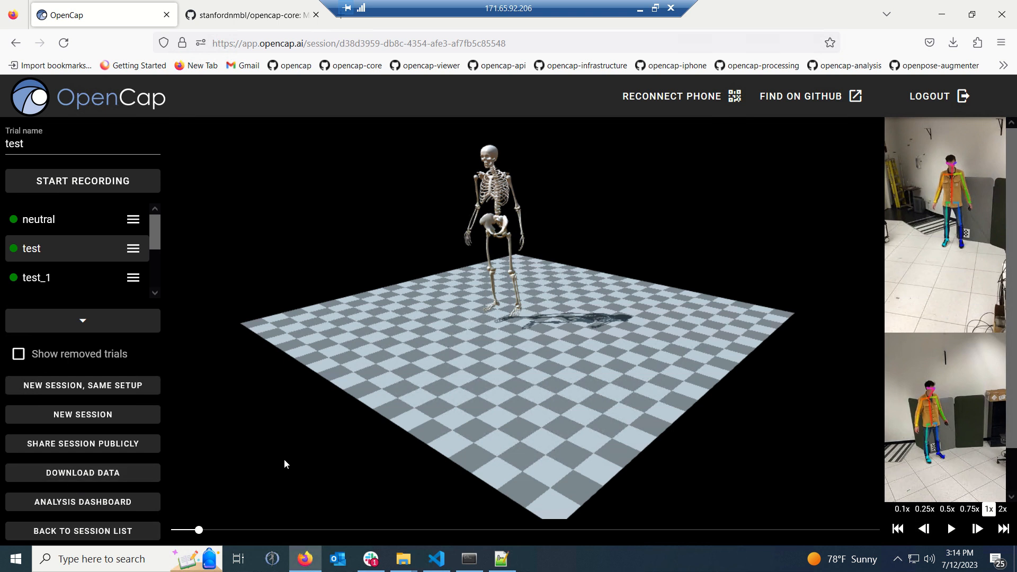